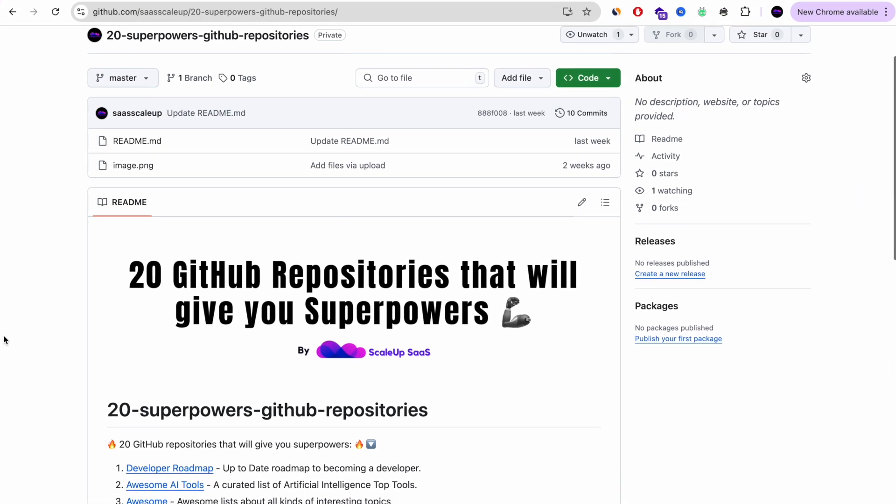
Step: Scroll the README's 20-repository list down to the BONUS Oh My Zsh entry
{"action": "scroll", "scroll_direction": "down", "scroll_amount": 3}
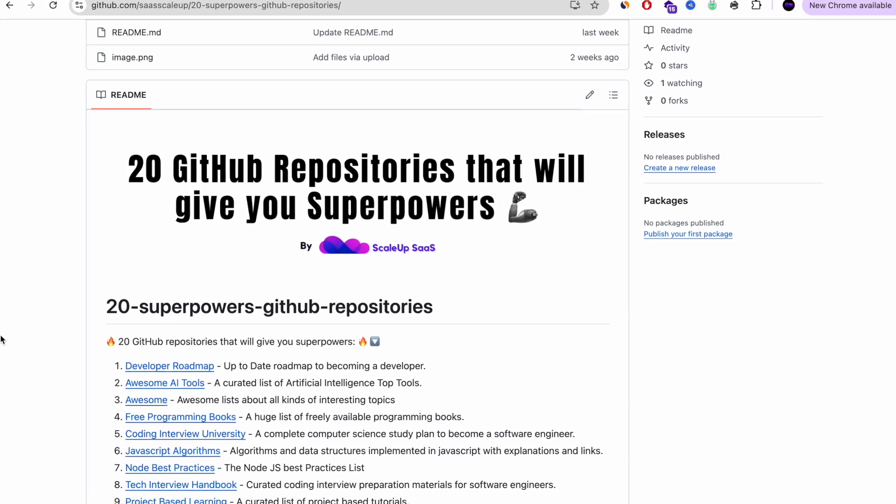
{"action": "scroll", "scroll_direction": "down", "scroll_amount": 3}
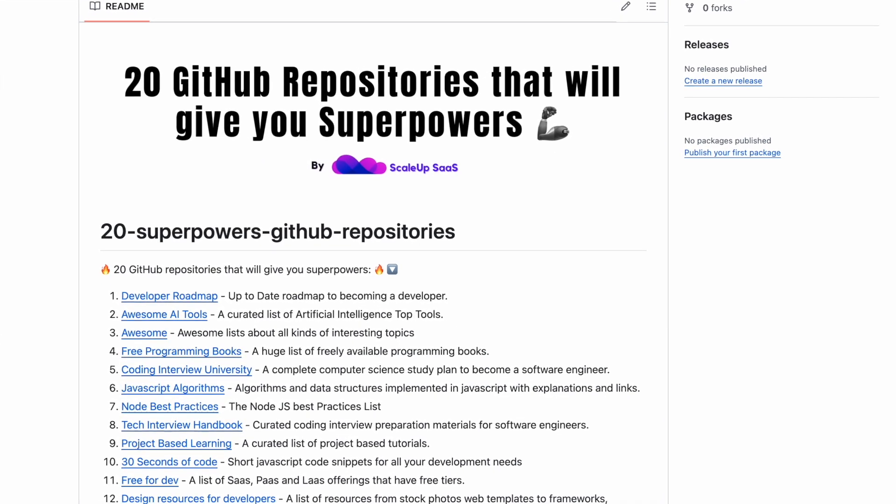
{"action": "scroll", "scroll_direction": "down", "scroll_amount": 3}
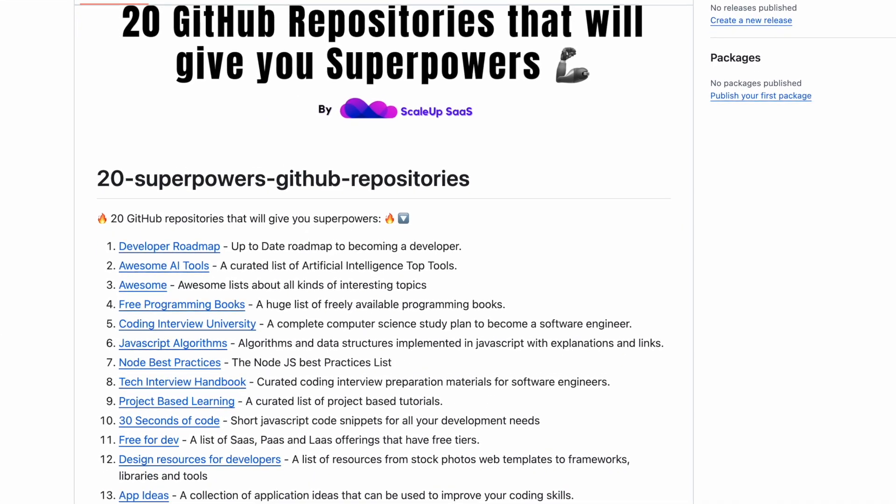
{"action": "scroll", "scroll_direction": "down", "scroll_amount": 3}
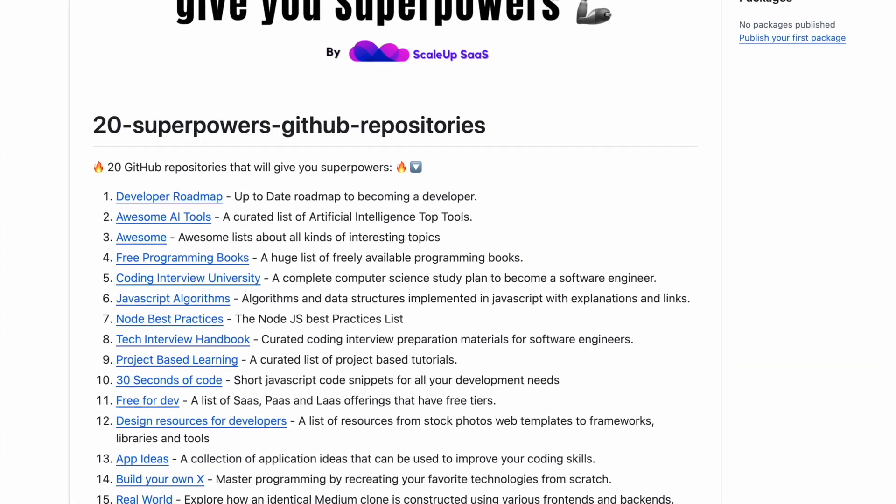
{"action": "scroll", "scroll_direction": "down", "scroll_amount": 3}
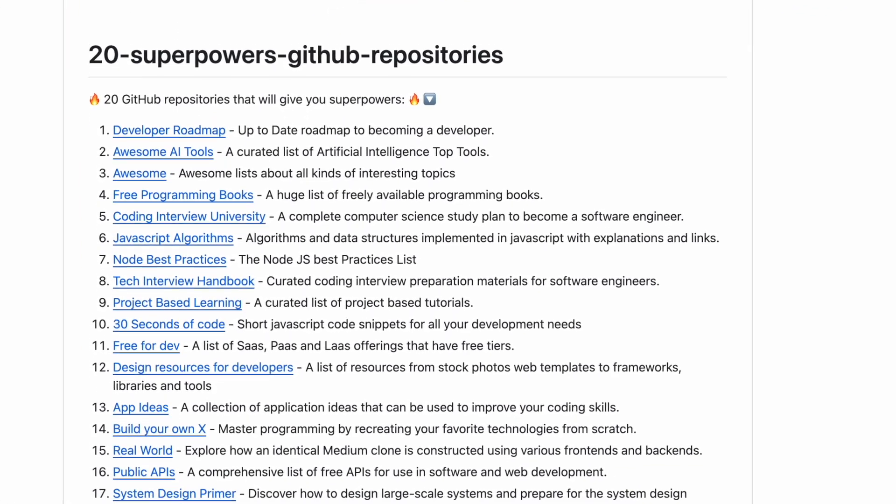
{"action": "scroll", "scroll_direction": "down", "scroll_amount": 3}
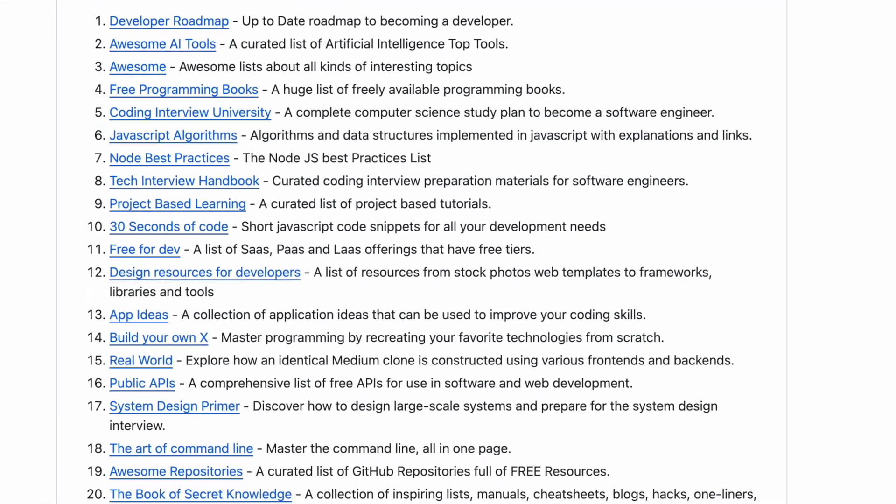
{"action": "scroll", "scroll_direction": "down", "scroll_amount": 3}
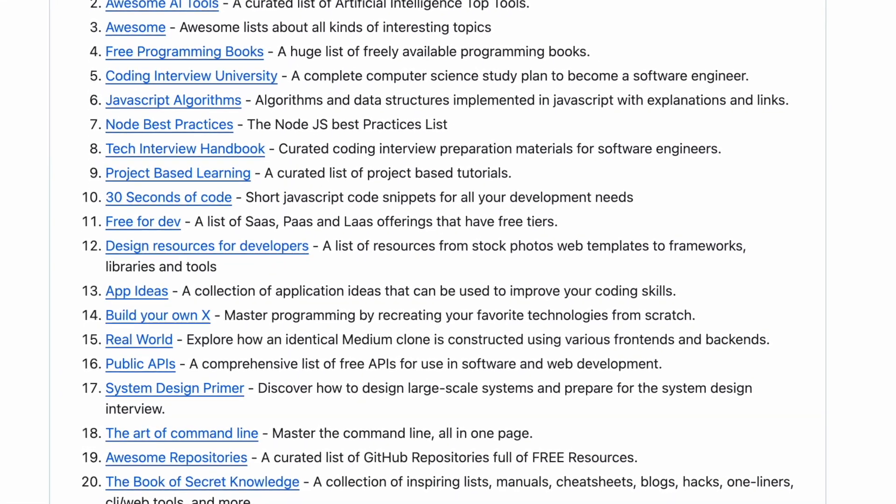
{"action": "scroll", "scroll_direction": "down", "scroll_amount": 3}
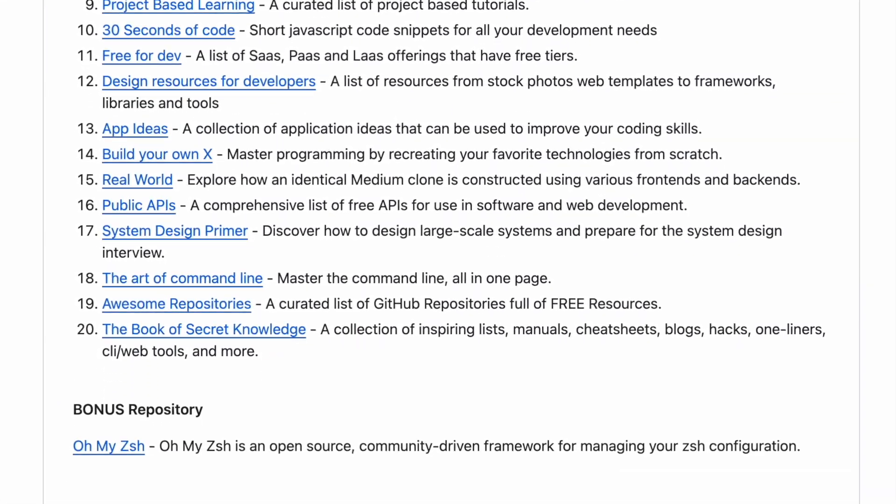
{"action": "scroll", "scroll_direction": "down", "scroll_amount": 3}
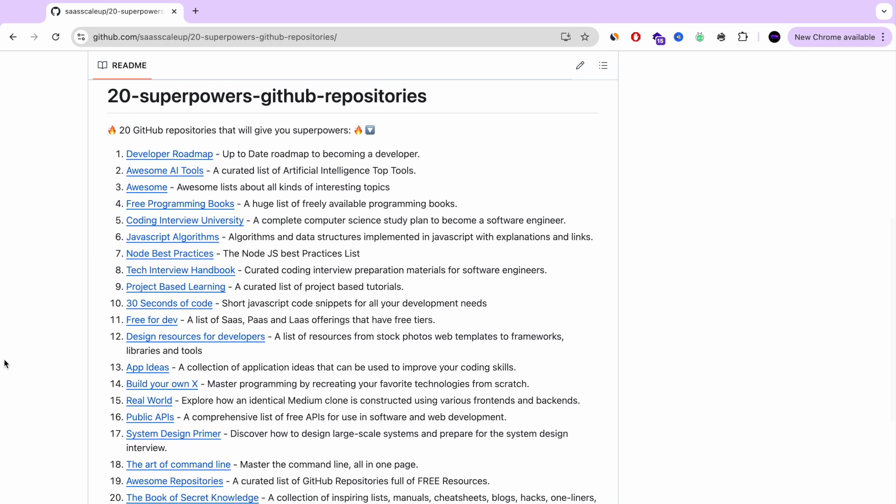
{"action": "scroll", "scroll_direction": "down", "scroll_amount": 3}
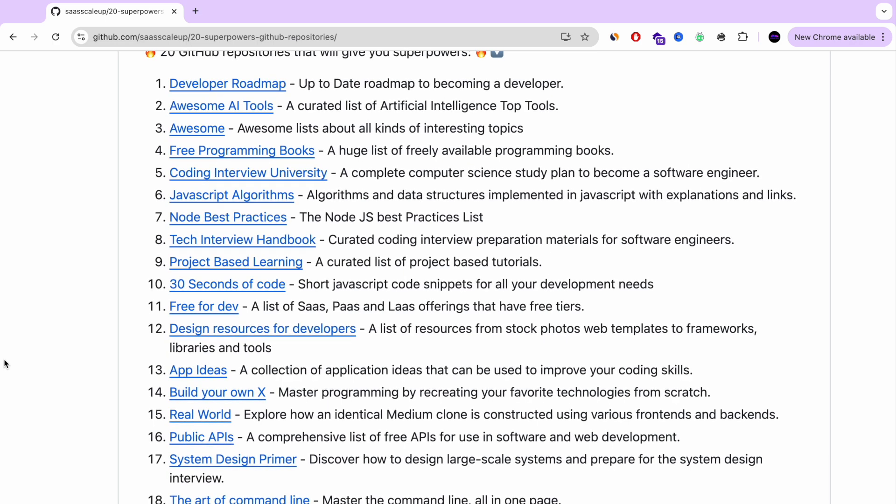
{"action": "mouse_move", "coordinate": [351, 335]}
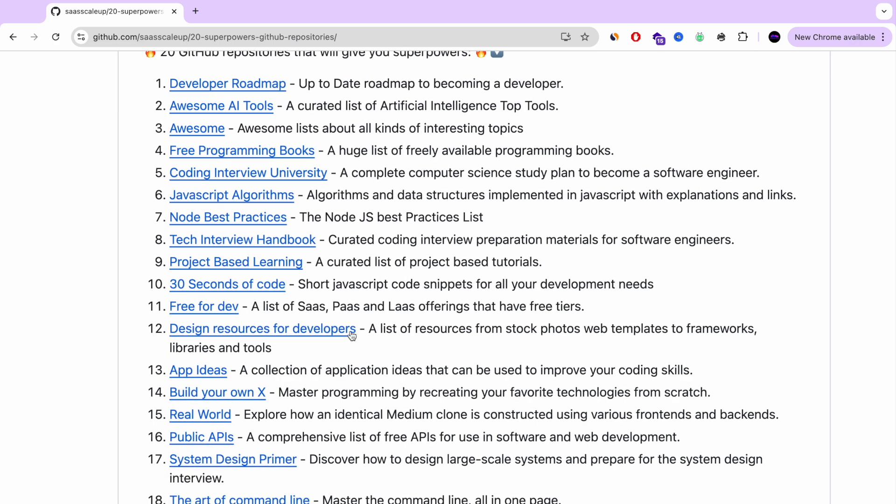
{"action": "scroll", "scroll_direction": "down", "scroll_amount": 3}
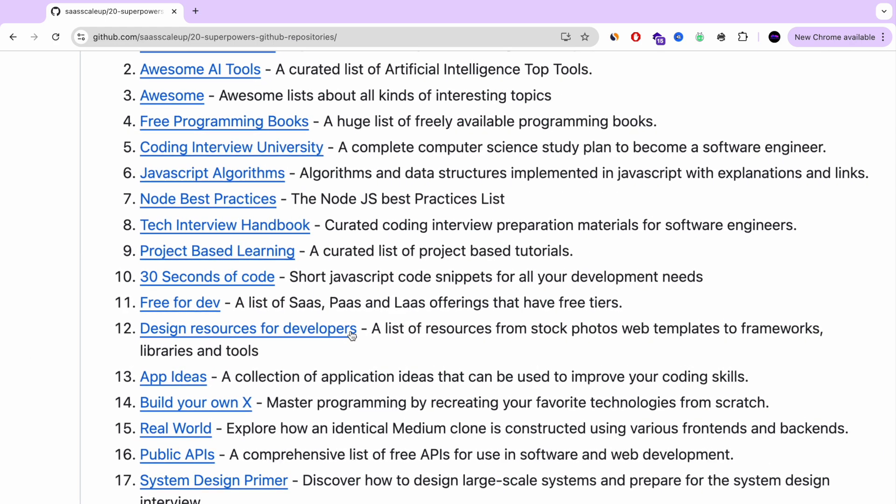
{"action": "scroll", "scroll_direction": "up", "scroll_amount": 3}
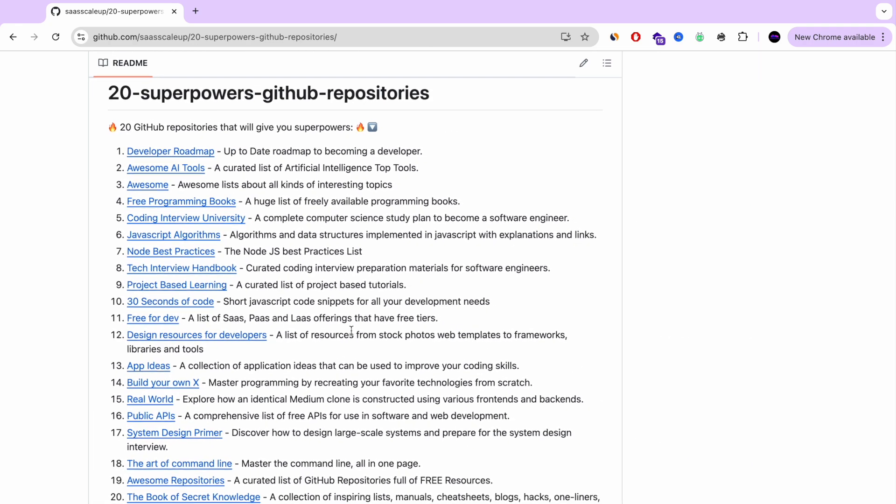
{"action": "scroll", "scroll_direction": "down", "scroll_amount": 3}
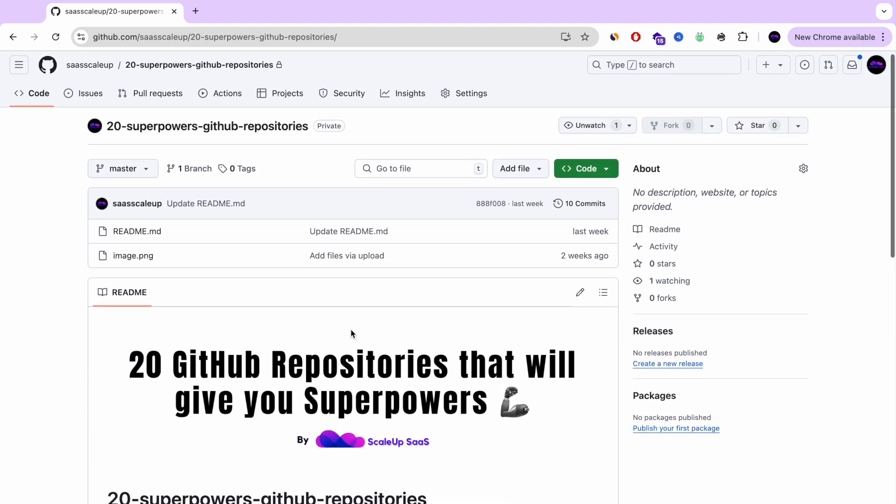
{"action": "scroll", "scroll_direction": "down", "scroll_amount": 3}
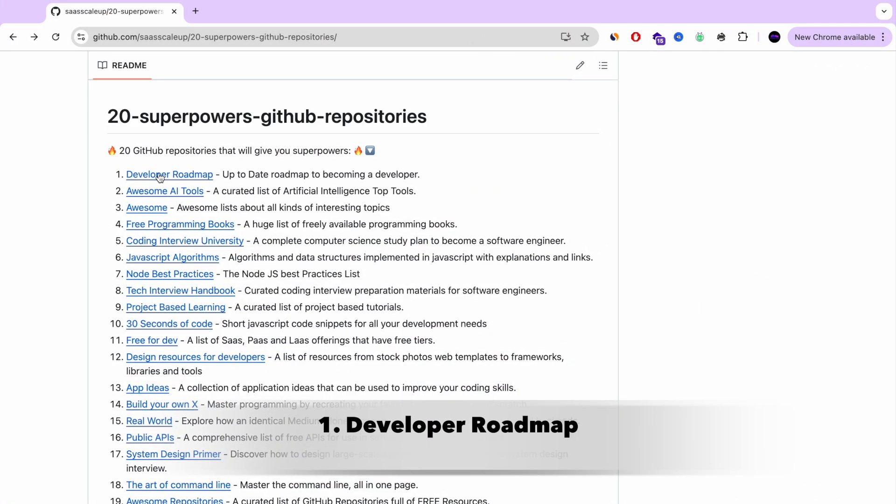
Step: Open the Developer Roadmap repository in a new tab and switch to it
{"action": "double_click", "coordinate": [169, 174]}
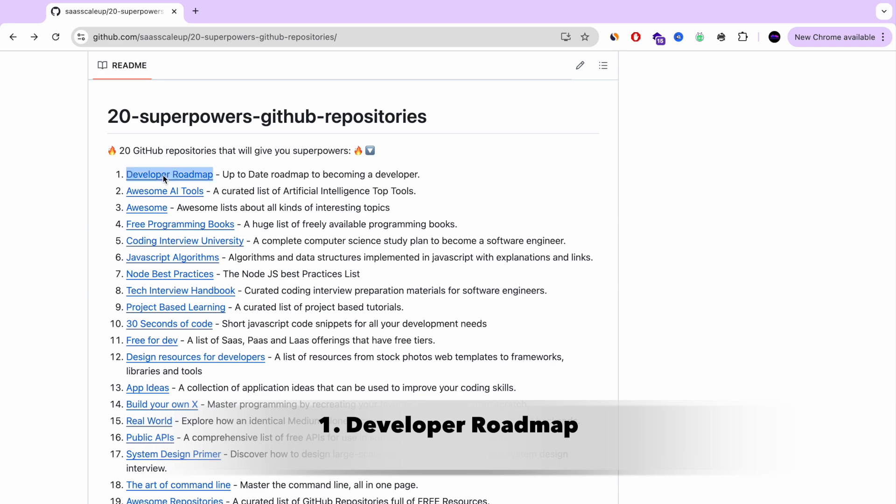
{"action": "left_click", "coordinate": [169, 174]}
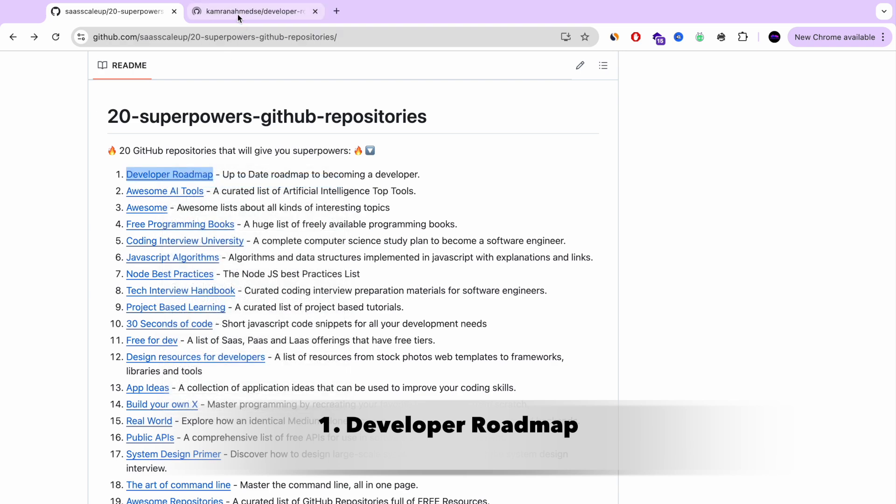
{"action": "left_click", "coordinate": [255, 11]}
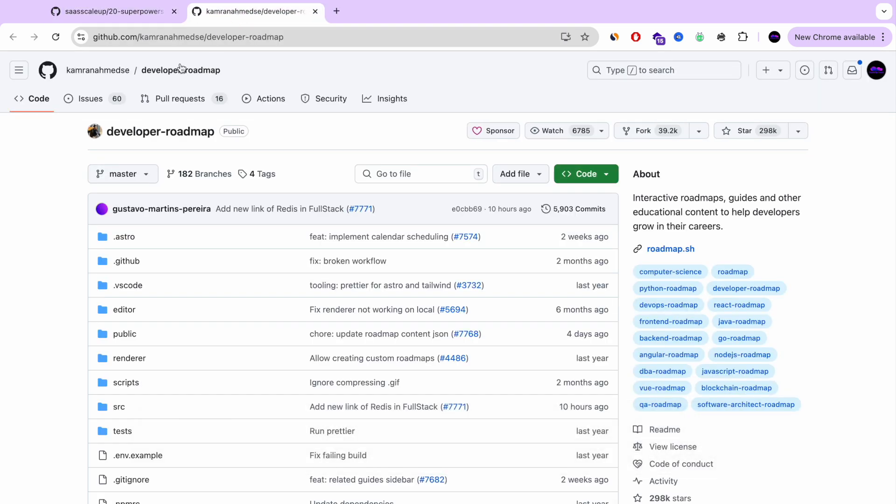
Step: Scroll the developer-roadmap README down to its list of available roadmaps
{"action": "scroll", "scroll_direction": "down", "scroll_amount": 3}
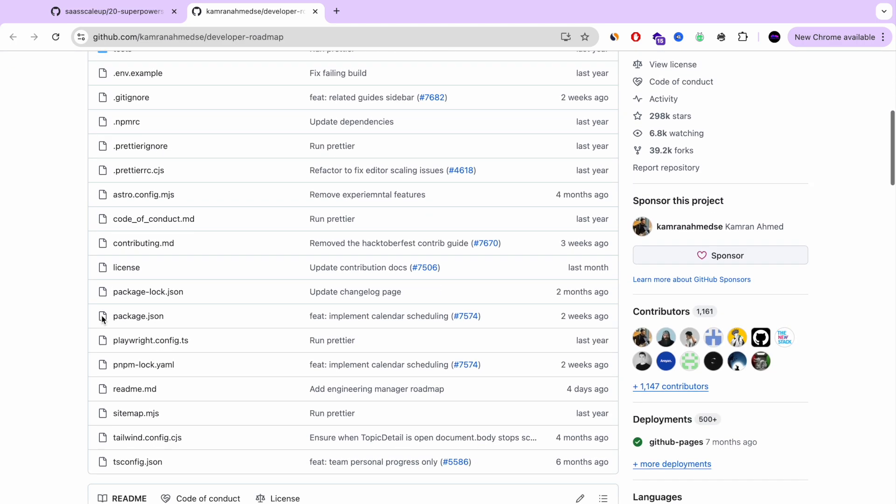
{"action": "scroll", "scroll_direction": "down", "scroll_amount": 3}
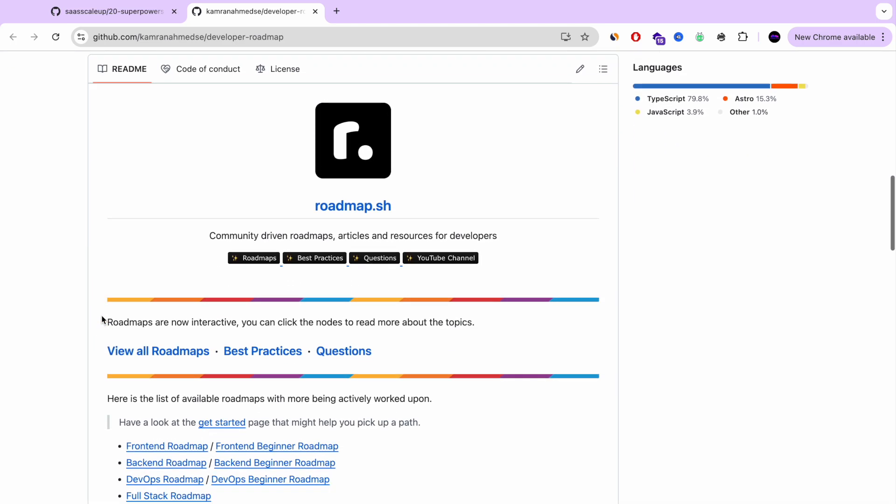
{"action": "scroll", "scroll_direction": "down", "scroll_amount": 3}
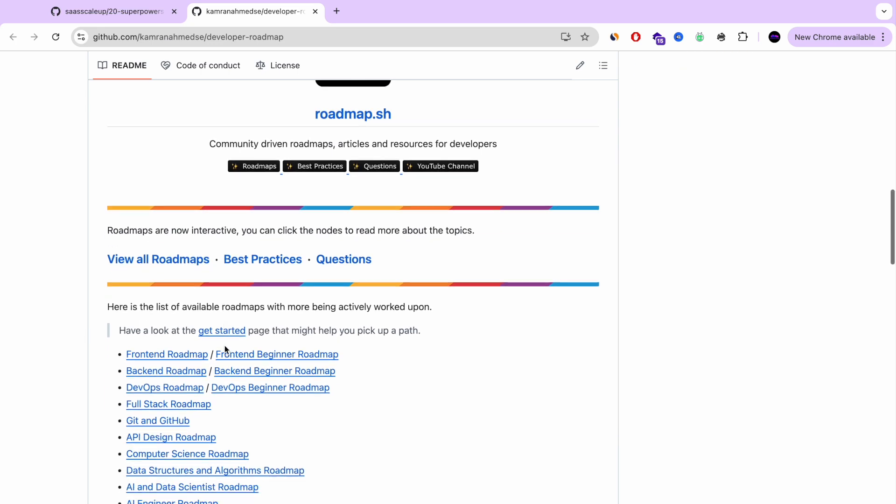
{"action": "scroll", "scroll_direction": "down", "scroll_amount": 3}
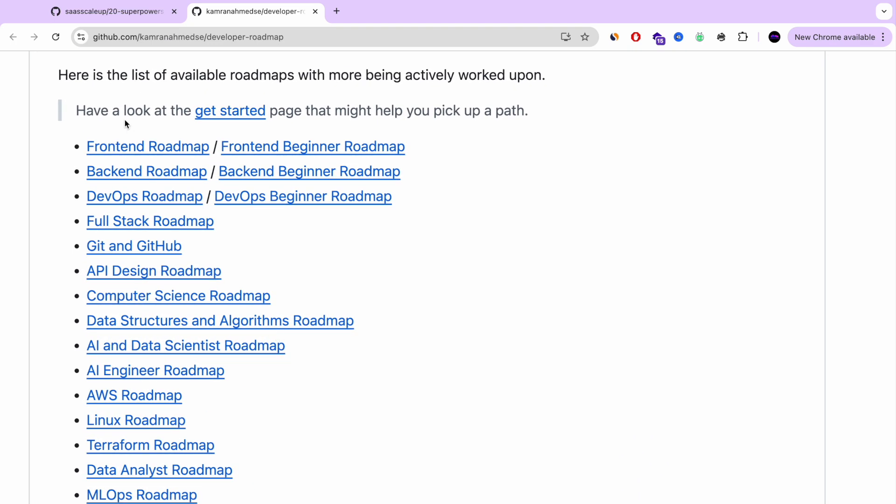
{"action": "scroll", "scroll_direction": "down", "scroll_amount": 3}
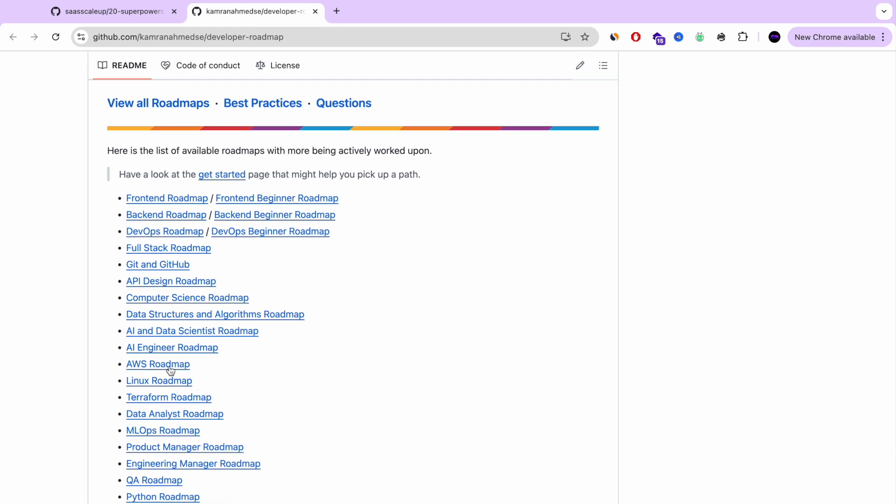
Step: Open AWS Roadmap in a new tab and scroll through its Introduction topics
{"action": "right_click", "coordinate": [157, 363]}
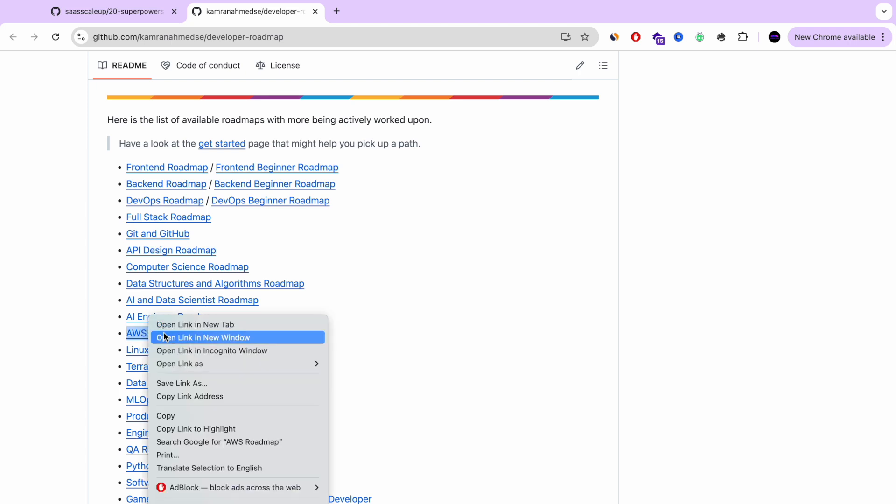
{"action": "left_click", "coordinate": [203, 337]}
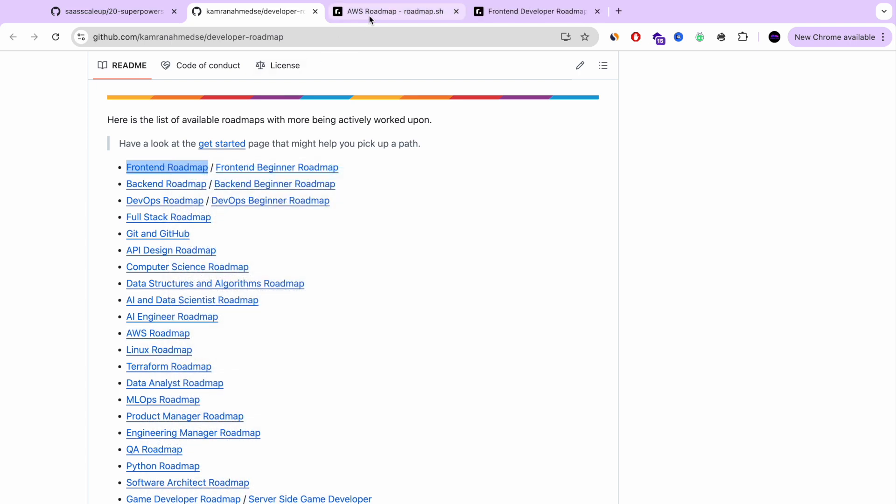
{"action": "left_click", "coordinate": [394, 11]}
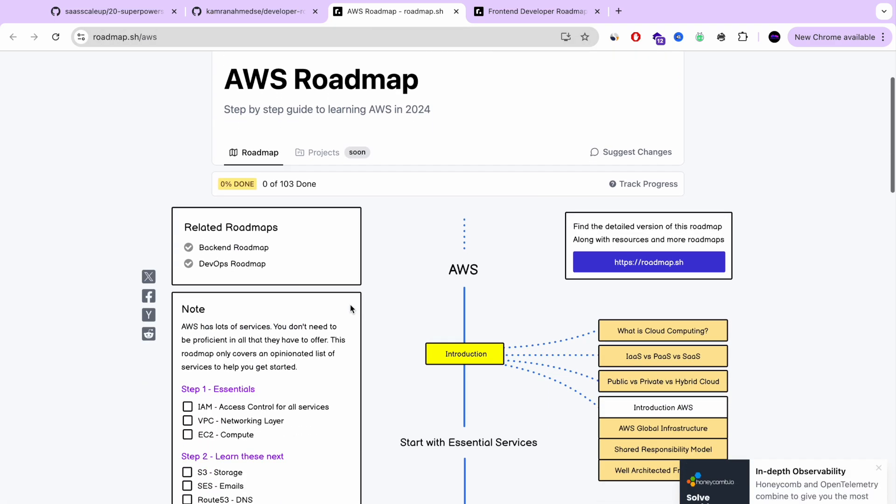
{"action": "scroll", "scroll_direction": "down", "scroll_amount": 3}
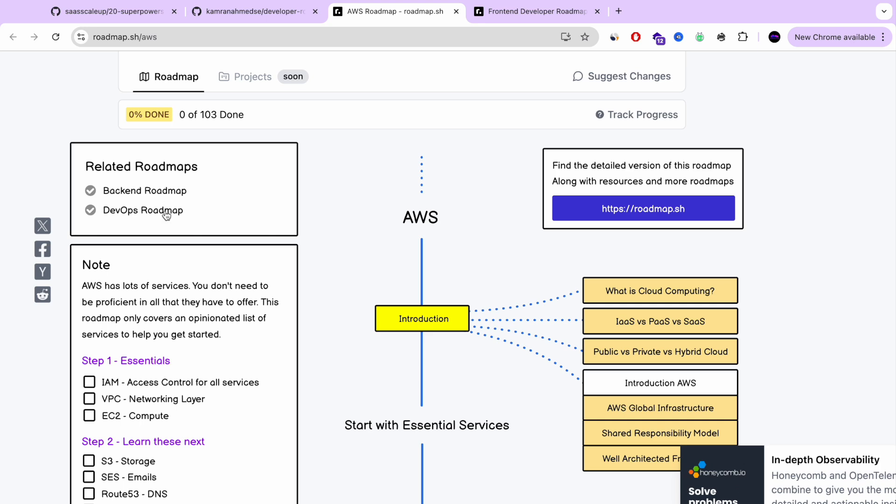
{"action": "scroll", "scroll_direction": "down", "scroll_amount": 3}
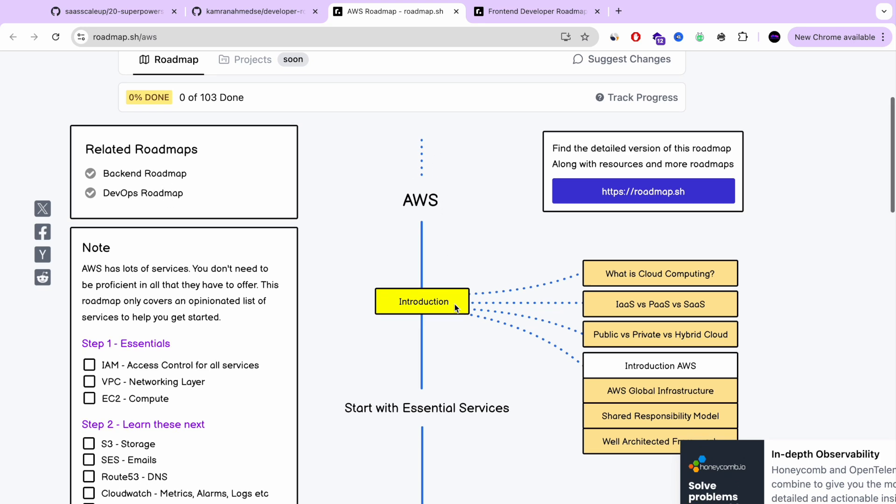
{"action": "scroll", "scroll_direction": "down", "scroll_amount": 3}
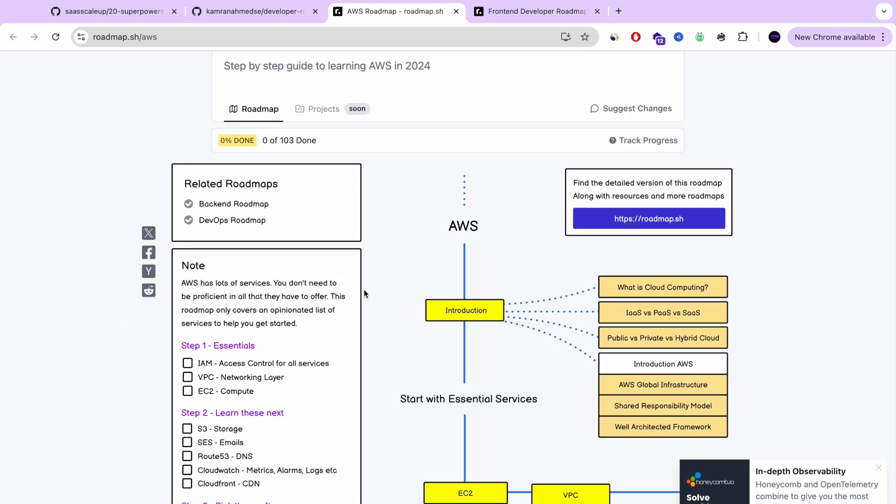
Step: Open the 'What is Cloud Computing?' topic details and try its Google and YouTube searches
{"action": "left_click", "coordinate": [879, 467]}
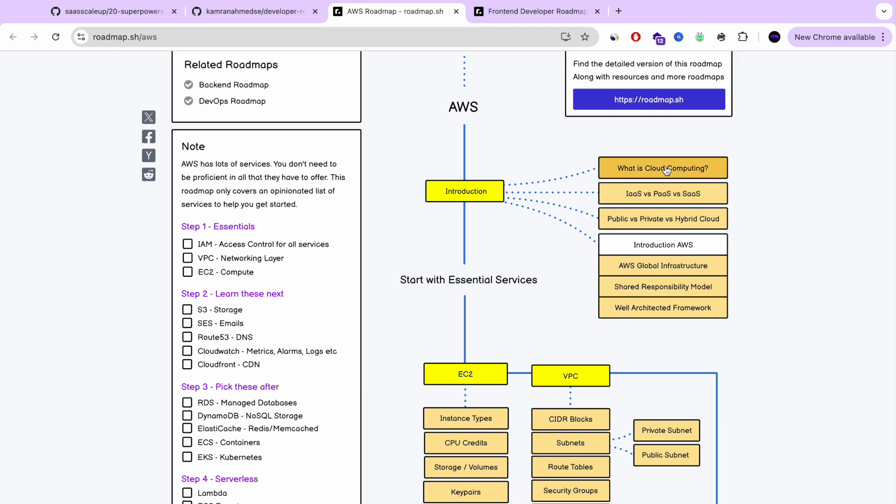
{"action": "left_click", "coordinate": [662, 167]}
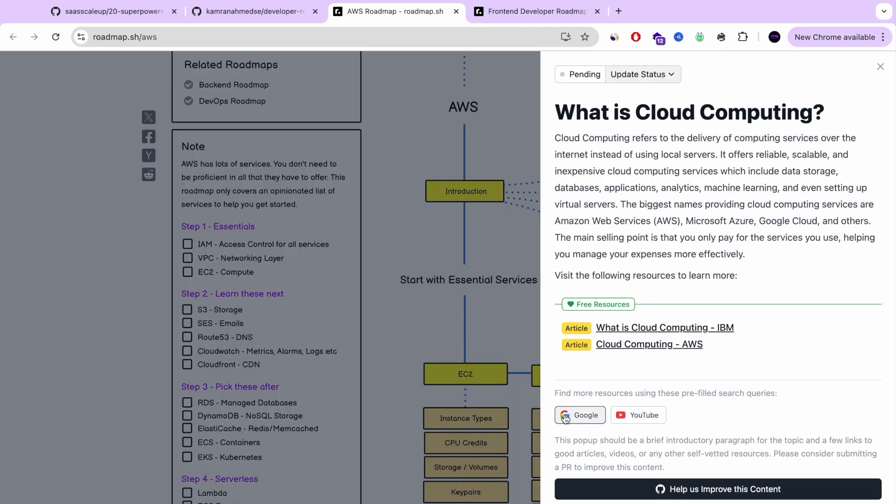
{"action": "left_click", "coordinate": [579, 415]}
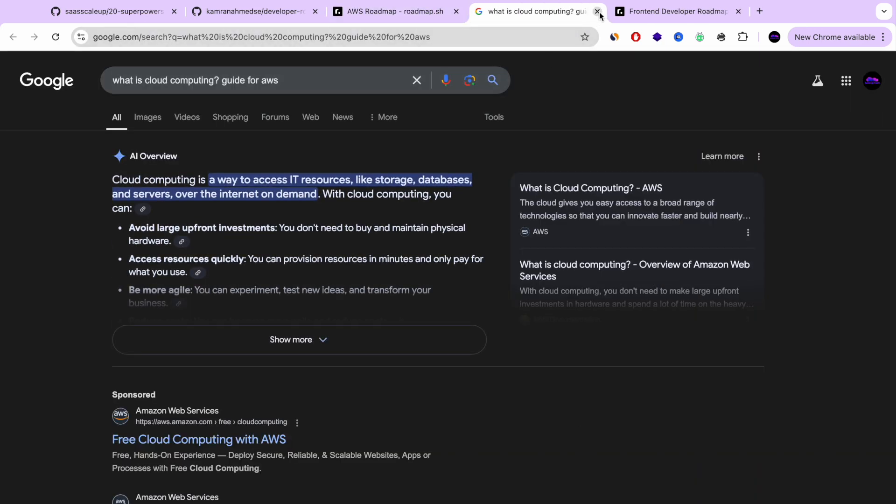
{"action": "left_click", "coordinate": [598, 11]}
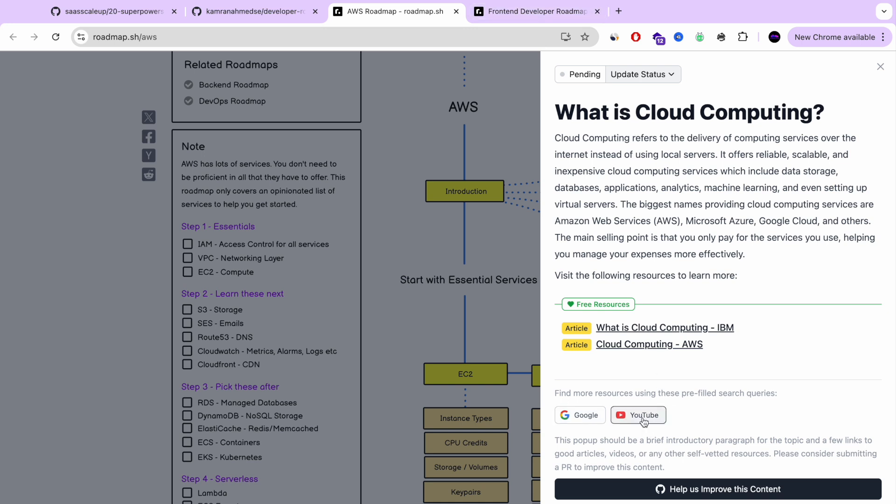
{"action": "left_click", "coordinate": [638, 415]}
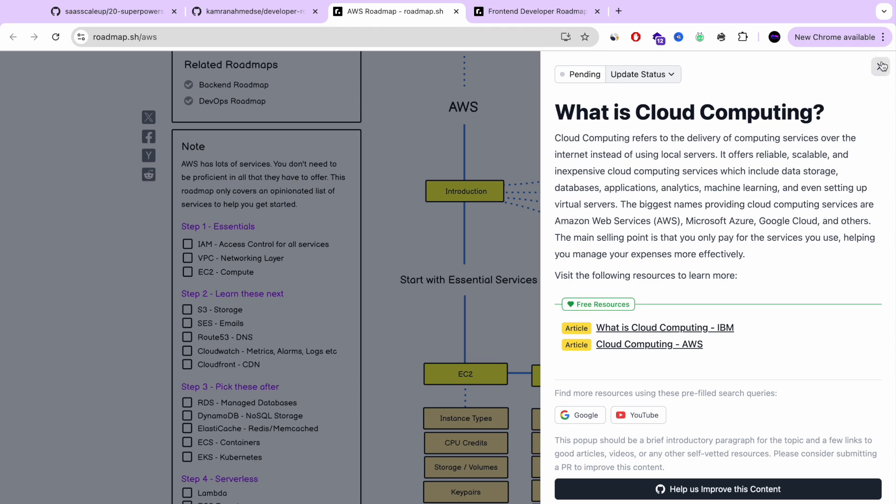
Step: Close the cloud computing panel, then view and close the Instance Types and Keypairs topics
{"action": "left_click", "coordinate": [881, 66]}
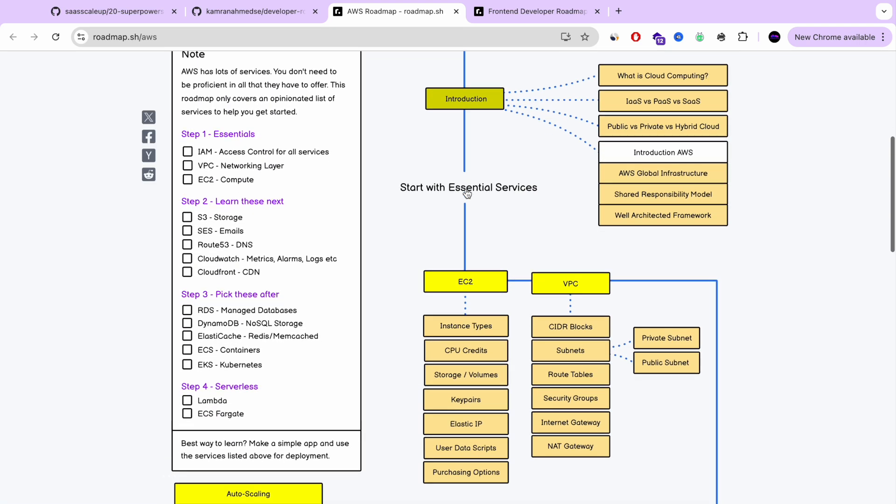
{"action": "scroll", "scroll_direction": "down", "scroll_amount": 3}
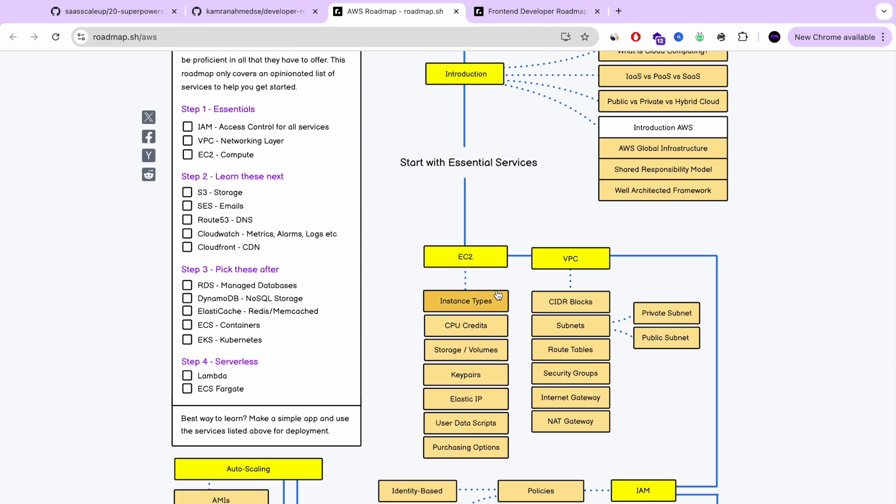
{"action": "left_click", "coordinate": [465, 301]}
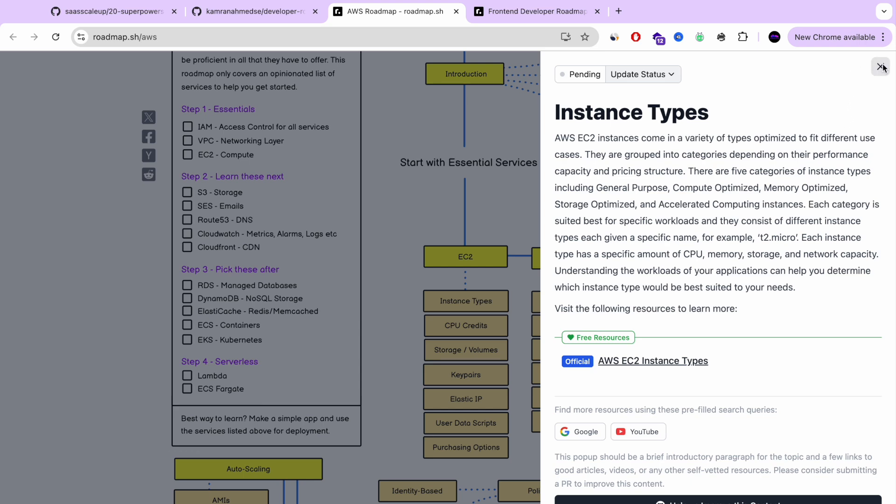
{"action": "left_click", "coordinate": [466, 374]}
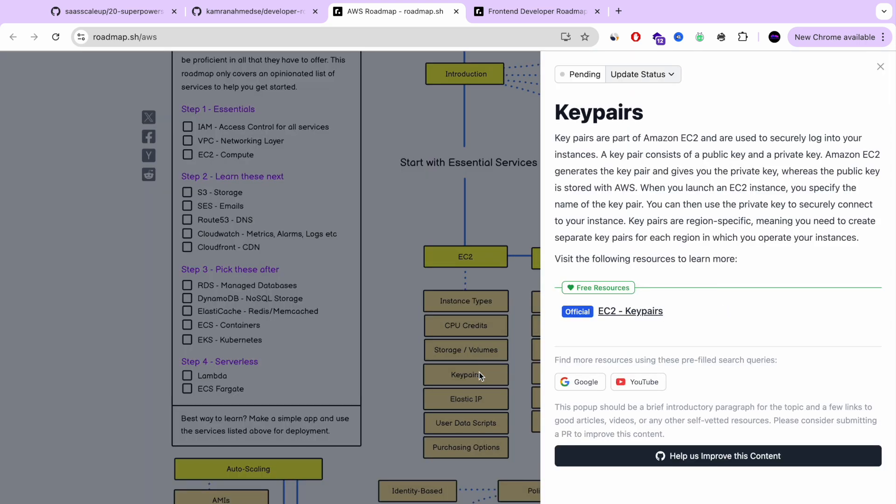
{"action": "left_click", "coordinate": [880, 66]}
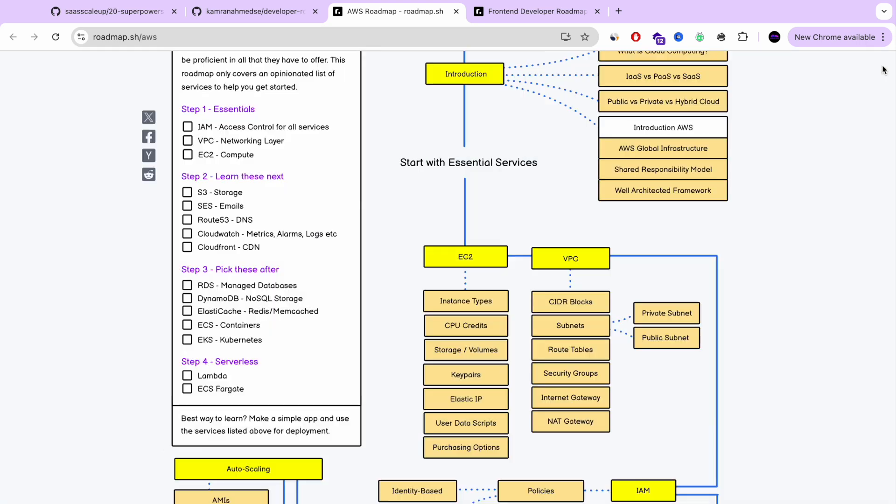
Step: Open the Health checks topic, dismiss the login prompt, and scroll back to the header
{"action": "scroll", "scroll_direction": "down", "scroll_amount": 3}
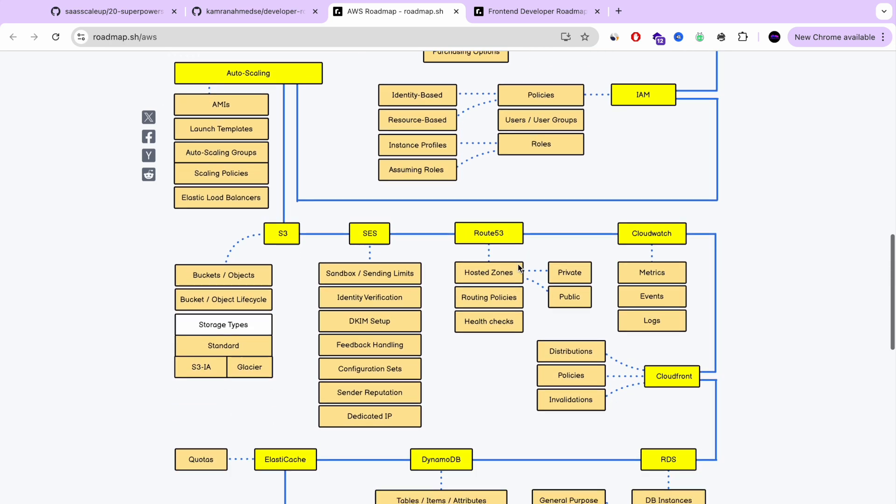
{"action": "scroll", "scroll_direction": "down", "scroll_amount": 3}
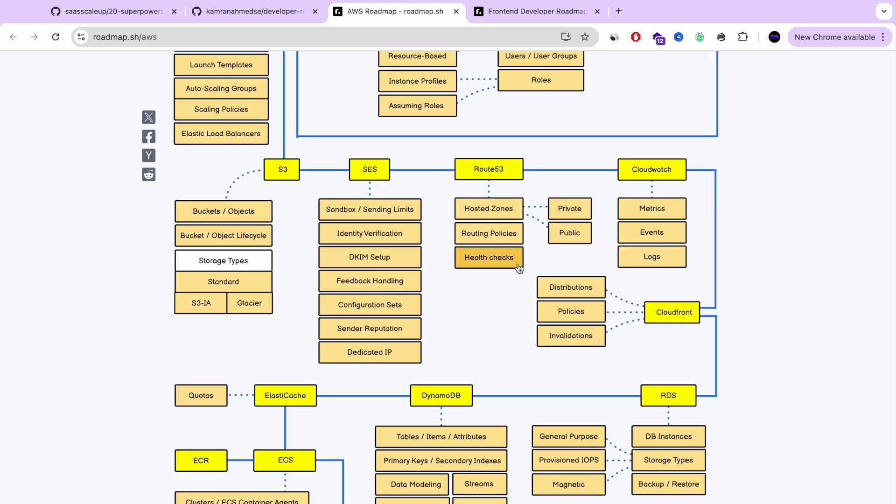
{"action": "left_click", "coordinate": [489, 257]}
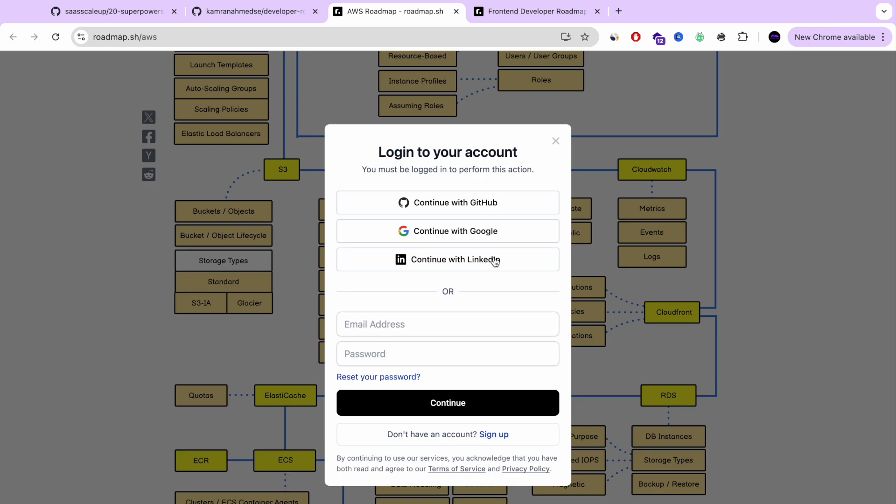
{"action": "left_click", "coordinate": [554, 141]}
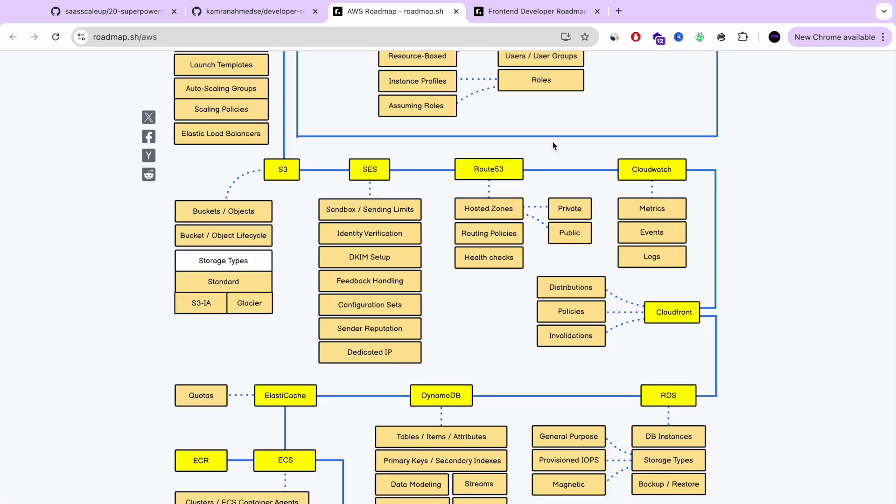
{"action": "scroll", "scroll_direction": "down", "scroll_amount": 3}
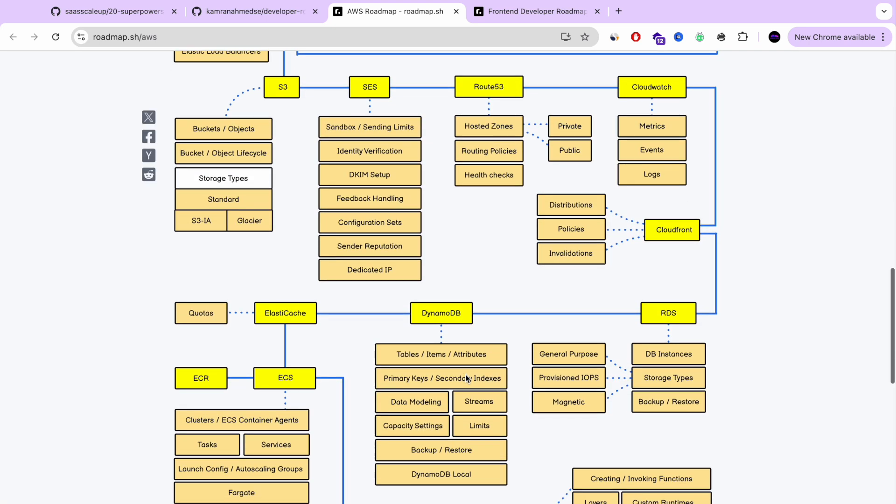
{"action": "scroll", "scroll_direction": "down", "scroll_amount": 3}
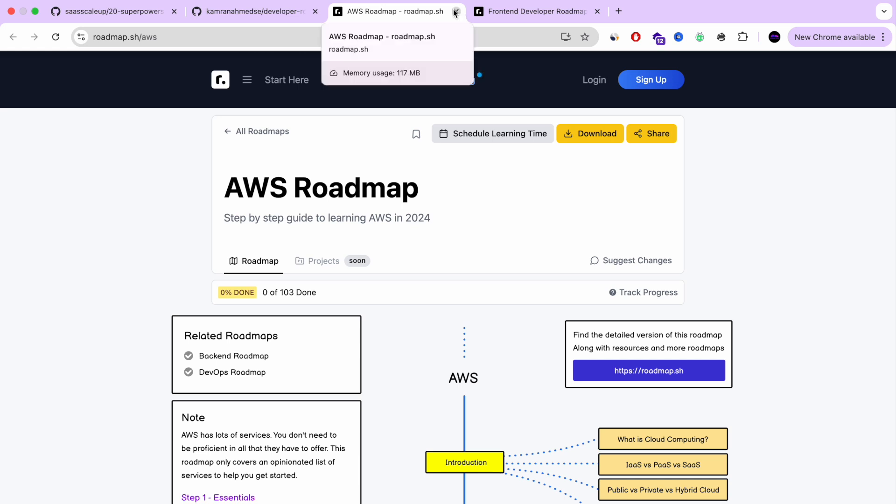
Step: Close the AWS roadmap tab and skim the Frontend Developer roadmap to its end
{"action": "left_click", "coordinate": [456, 11]}
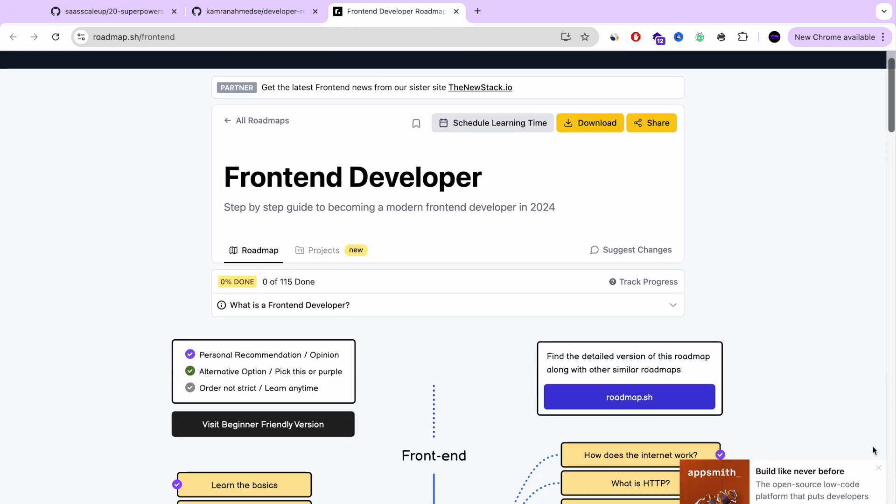
{"action": "scroll", "scroll_direction": "down", "scroll_amount": 3}
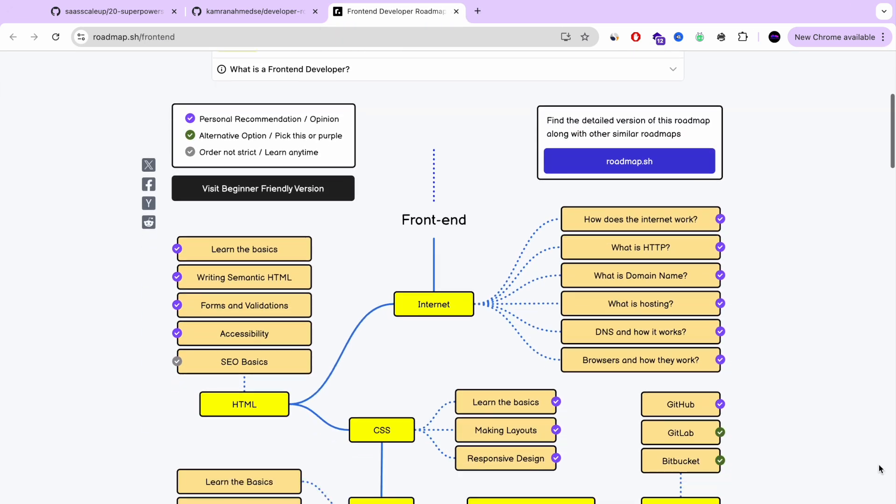
{"action": "mouse_move", "coordinate": [239, 181]}
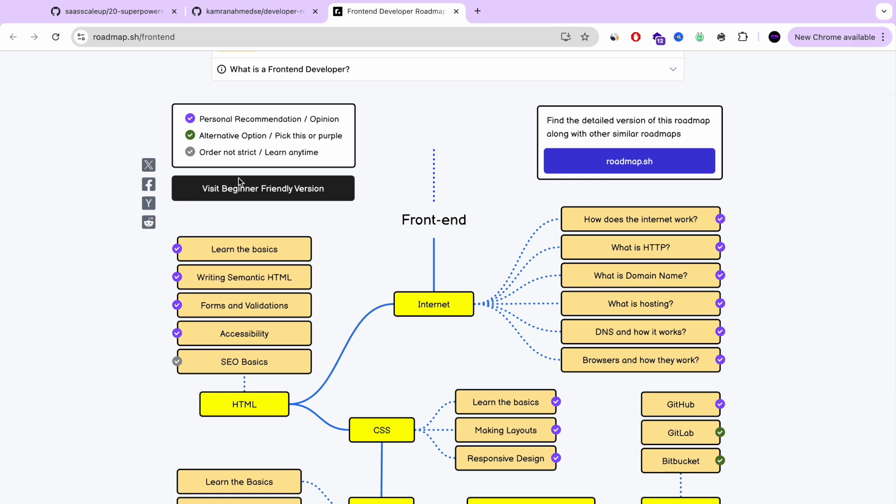
{"action": "scroll", "scroll_direction": "down", "scroll_amount": 3}
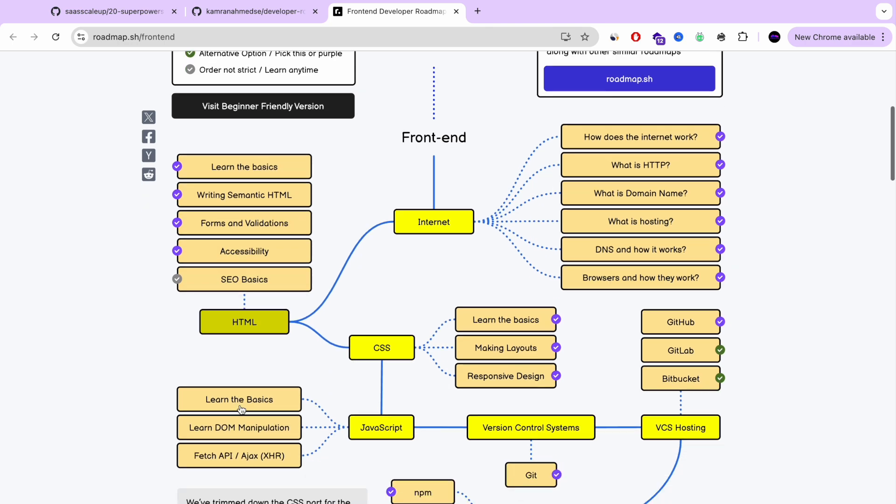
{"action": "scroll", "scroll_direction": "down", "scroll_amount": 3}
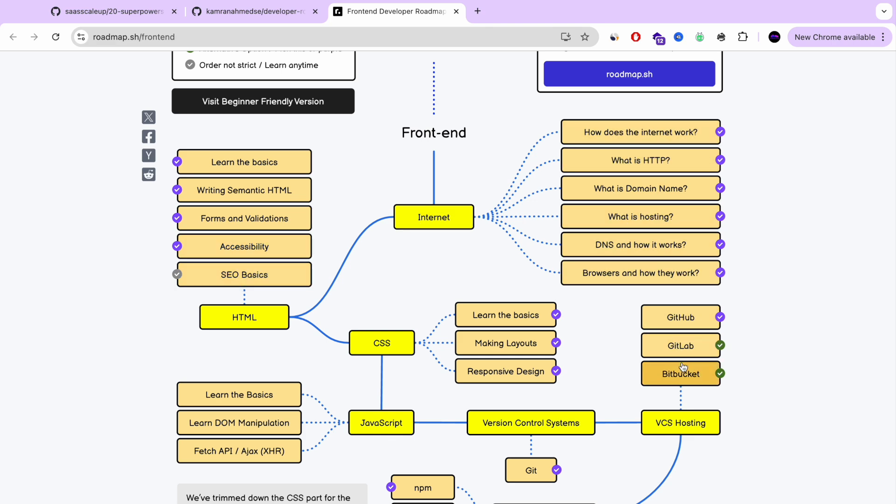
{"action": "scroll", "scroll_direction": "down", "scroll_amount": 3}
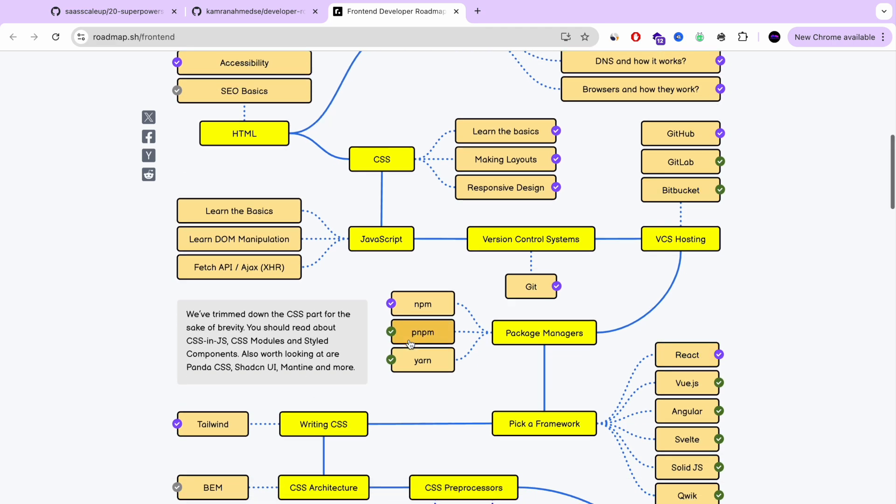
{"action": "scroll", "scroll_direction": "down", "scroll_amount": 3}
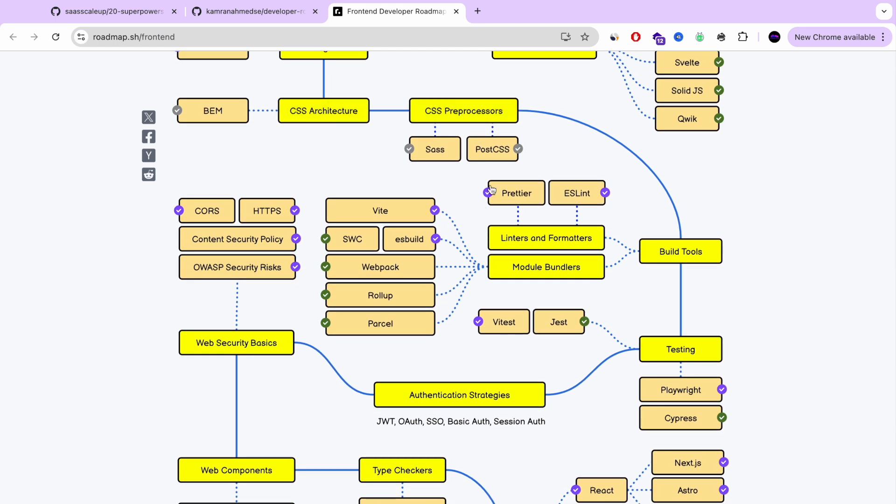
{"action": "scroll", "scroll_direction": "down", "scroll_amount": 3}
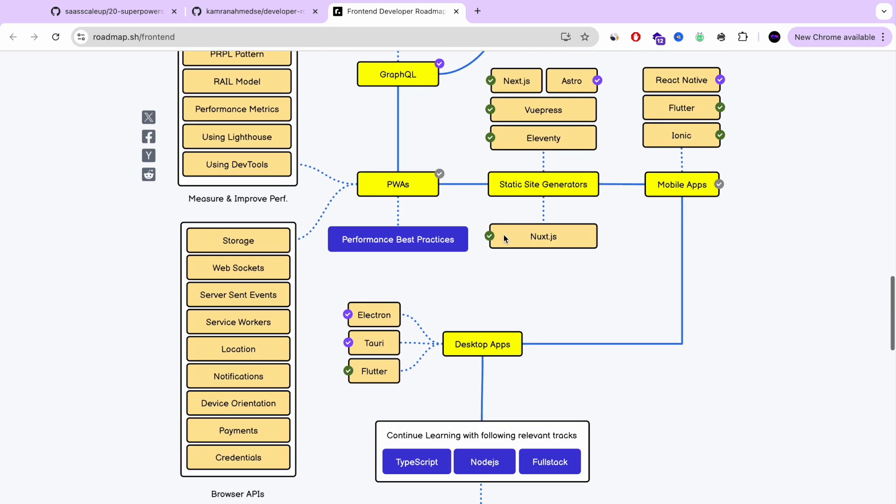
{"action": "scroll", "scroll_direction": "down", "scroll_amount": 3}
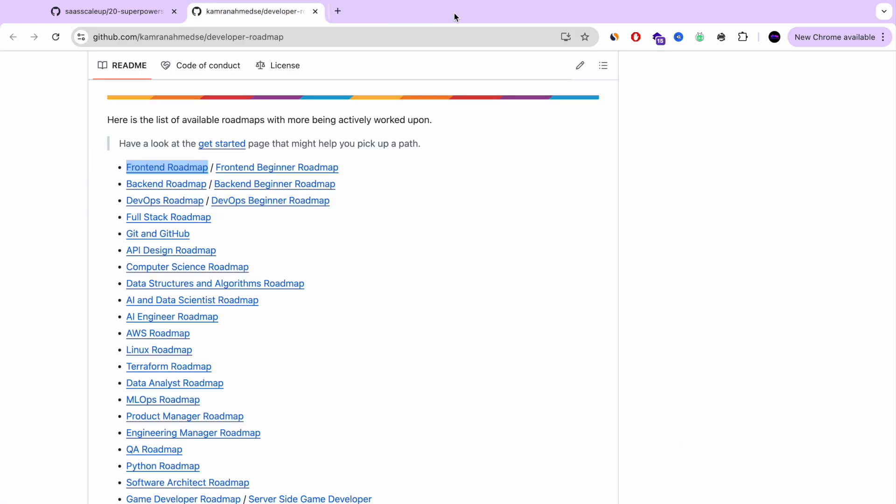
Step: Scroll further down the developer-roadmap README
{"action": "scroll", "scroll_direction": "down", "scroll_amount": 3}
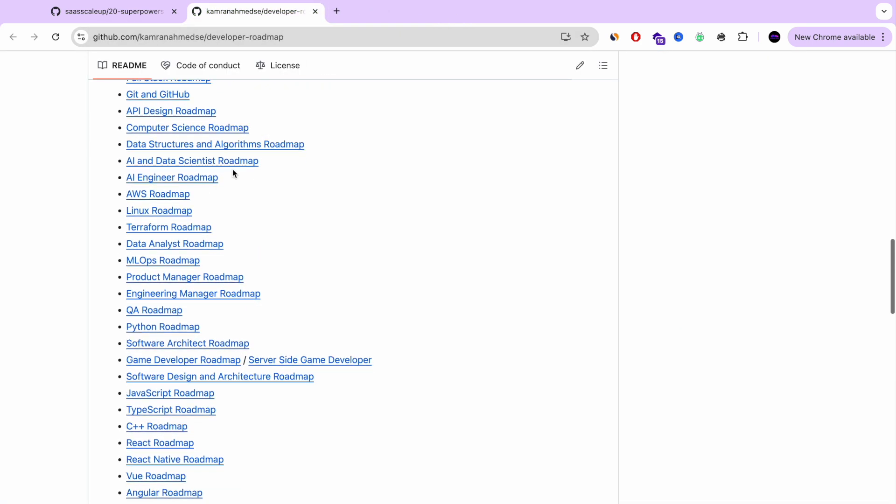
{"action": "scroll", "scroll_direction": "down", "scroll_amount": 3}
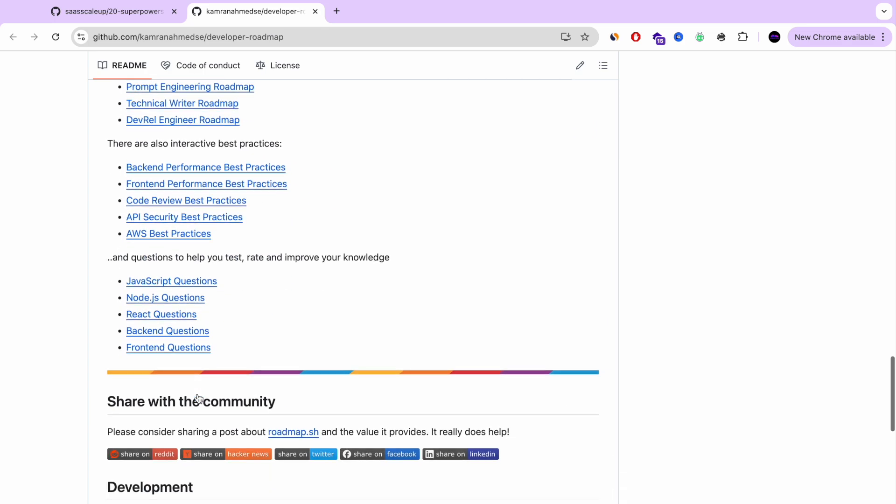
{"action": "scroll", "scroll_direction": "down", "scroll_amount": 3}
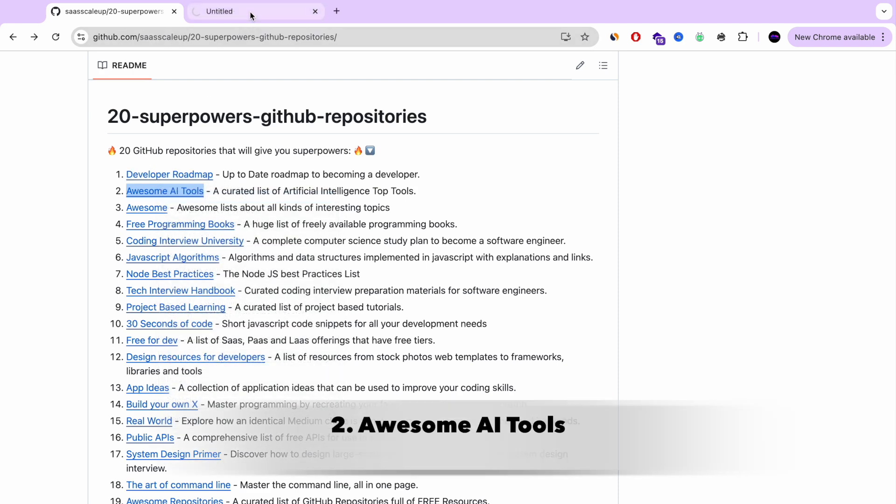
Step: Select the Awesome AI Tools title and scroll past Chatbots to the Search engines section
{"action": "left_click", "coordinate": [165, 190]}
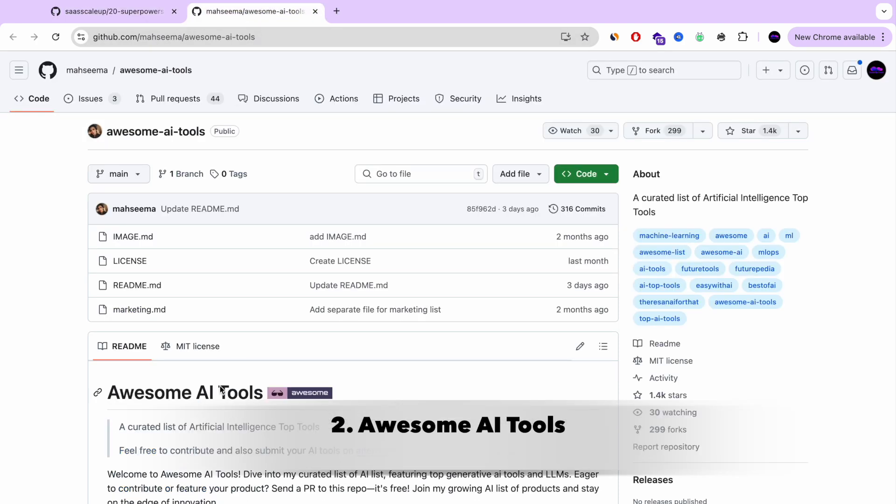
{"action": "double_click", "coordinate": [183, 392]}
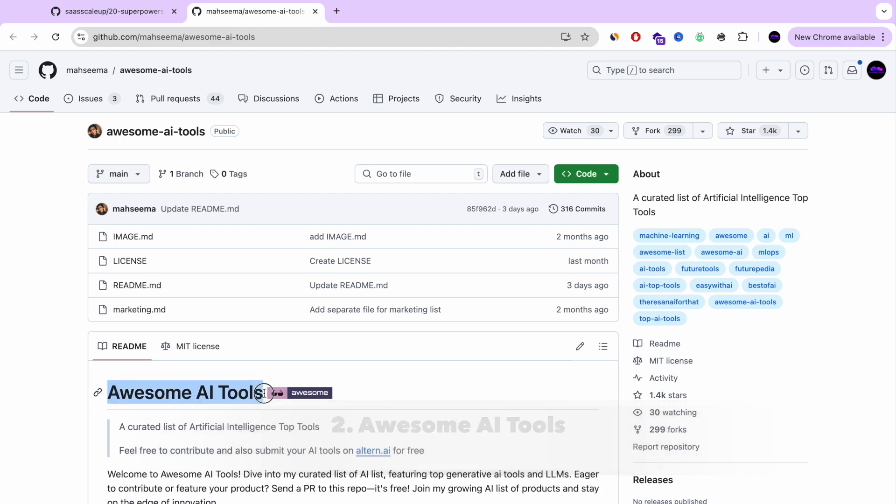
{"action": "scroll", "scroll_direction": "down", "scroll_amount": 3}
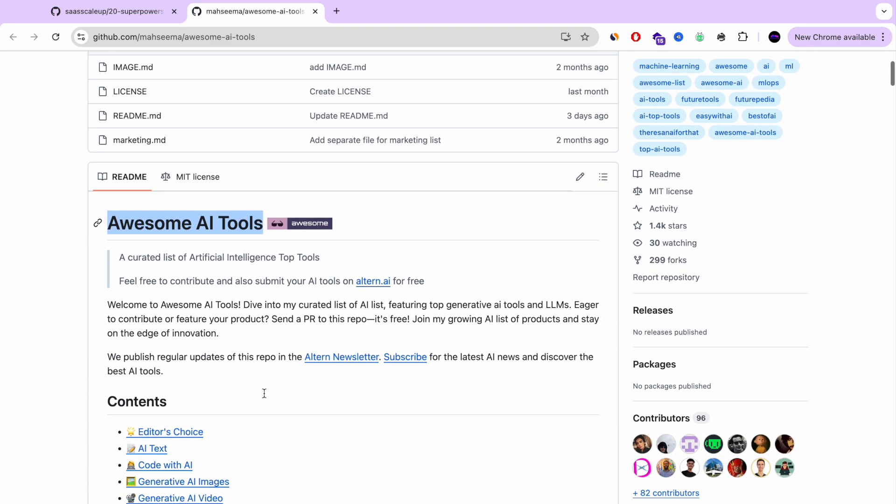
{"action": "scroll", "scroll_direction": "down", "scroll_amount": 3}
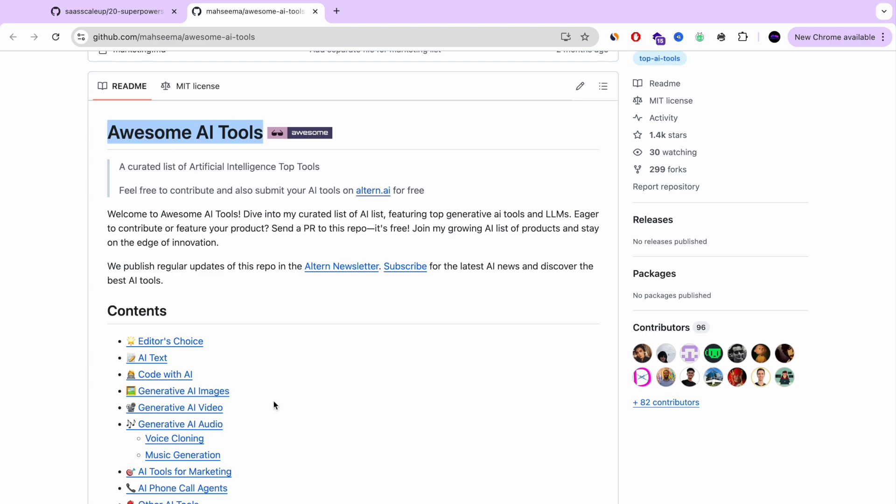
{"action": "scroll", "scroll_direction": "down", "scroll_amount": 3}
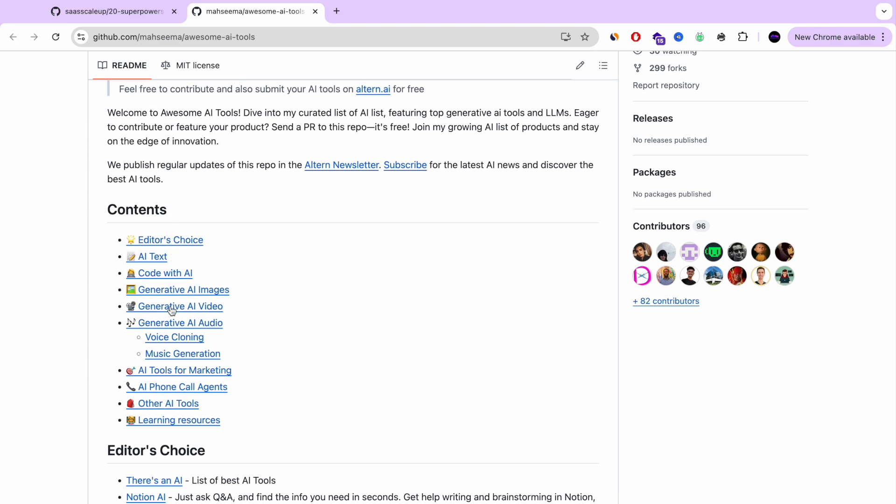
{"action": "scroll", "scroll_direction": "down", "scroll_amount": 3}
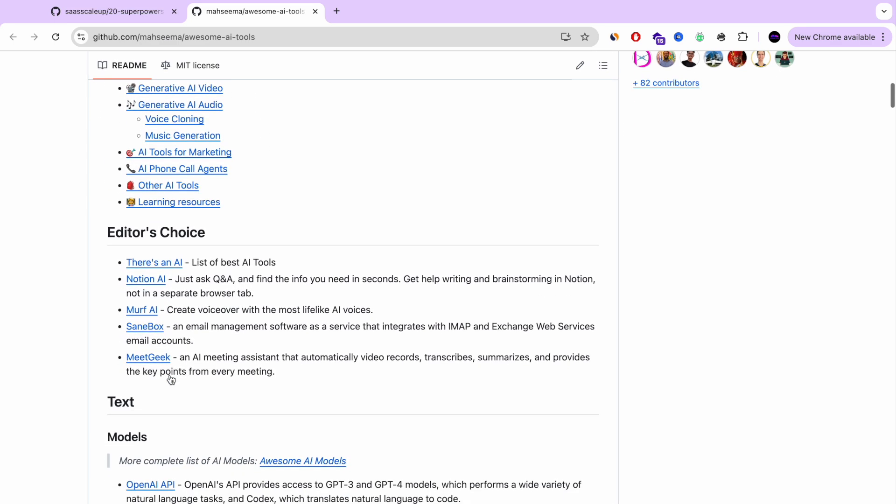
{"action": "scroll", "scroll_direction": "down", "scroll_amount": 3}
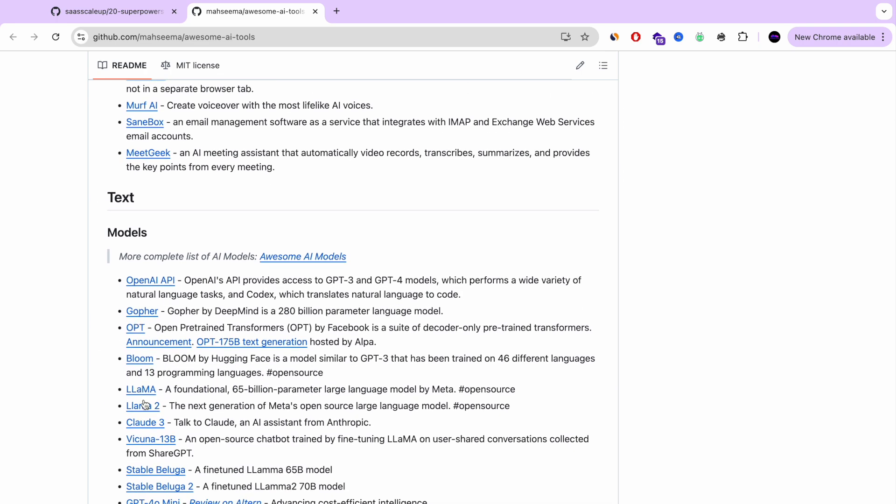
{"action": "scroll", "scroll_direction": "down", "scroll_amount": 3}
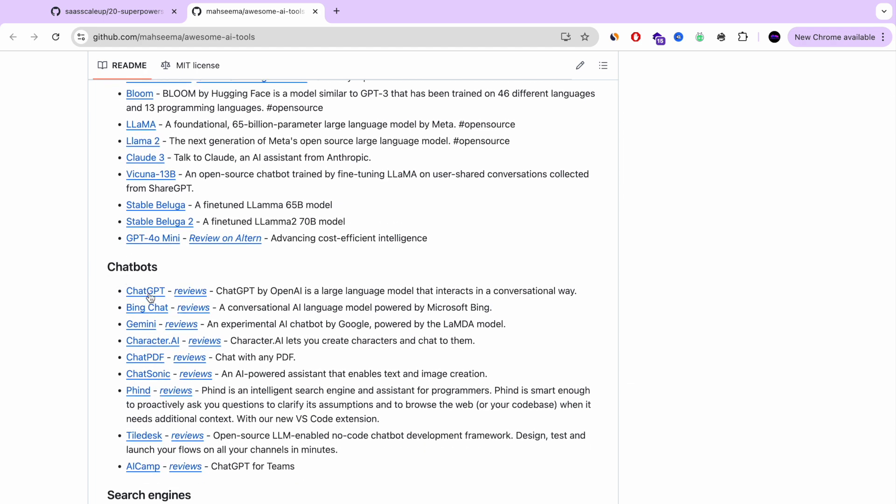
{"action": "scroll", "scroll_direction": "down", "scroll_amount": 3}
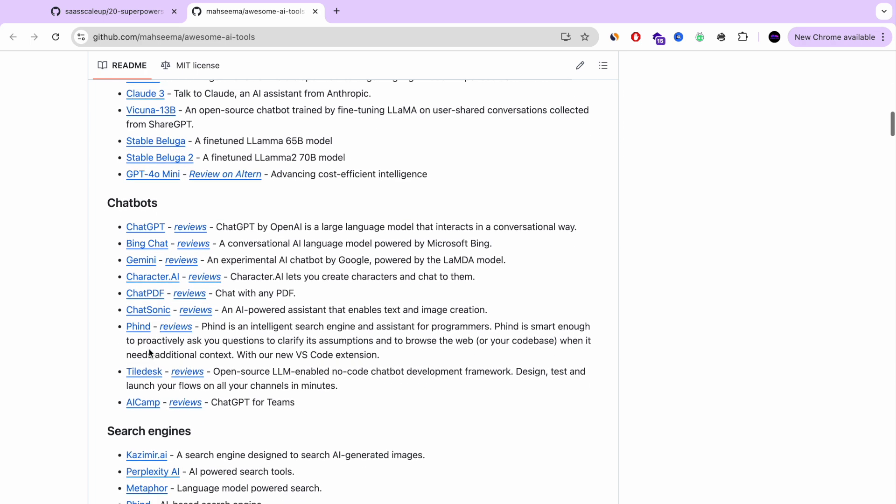
{"action": "scroll", "scroll_direction": "down", "scroll_amount": 3}
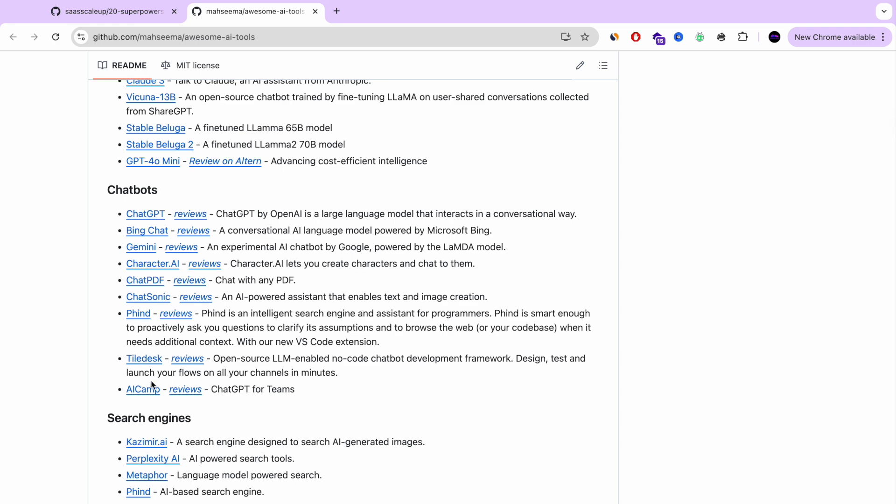
{"action": "scroll", "scroll_direction": "down", "scroll_amount": 3}
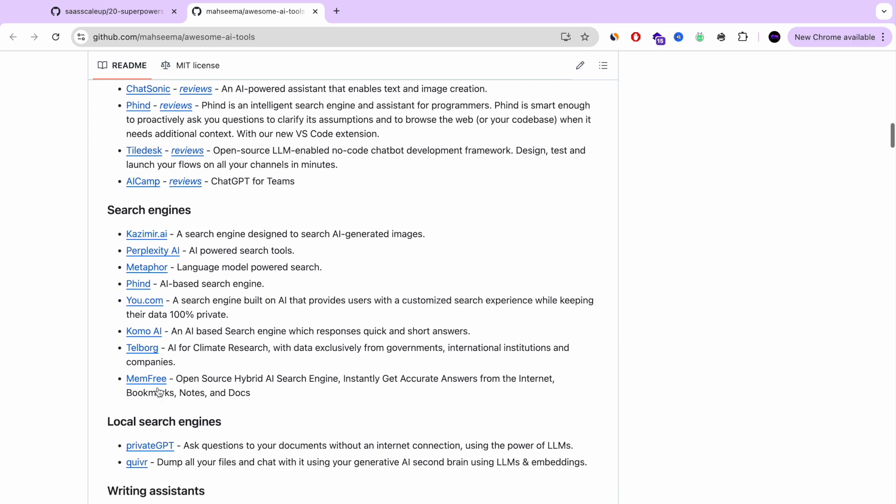
Step: Open Perplexity AI in a new tab and sign in with Google
{"action": "right_click", "coordinate": [152, 250]}
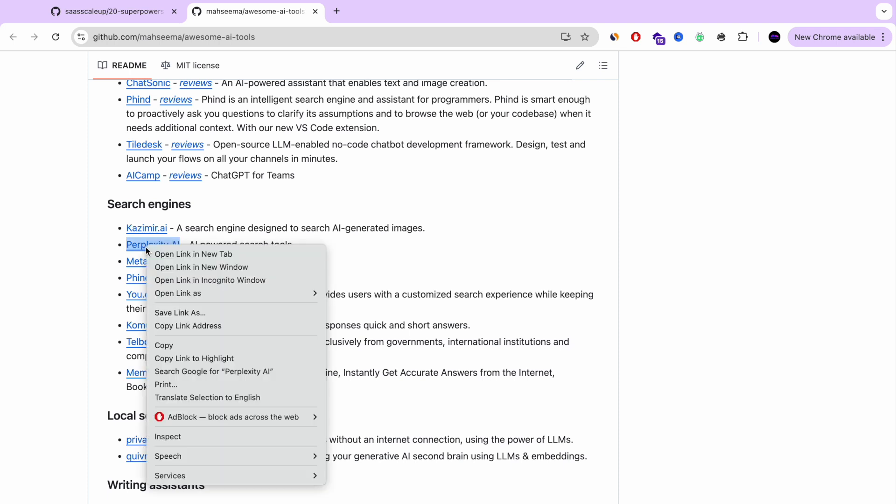
{"action": "left_click", "coordinate": [192, 254]}
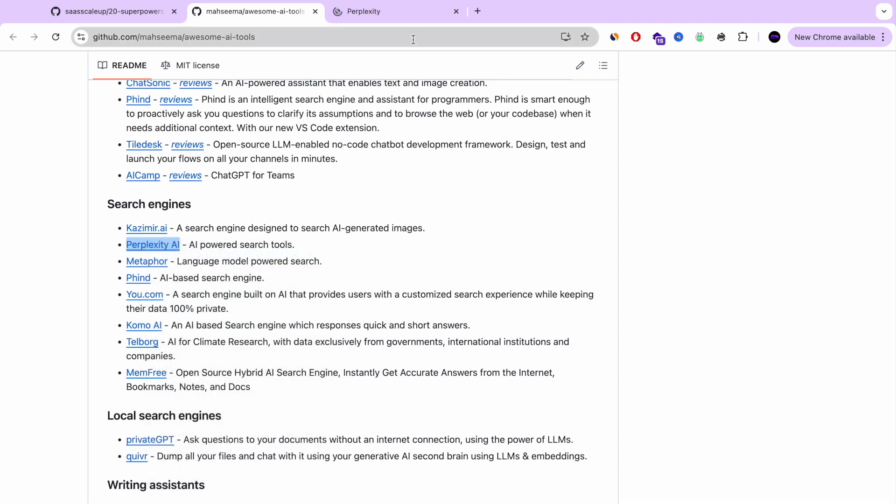
{"action": "left_click", "coordinate": [371, 11]}
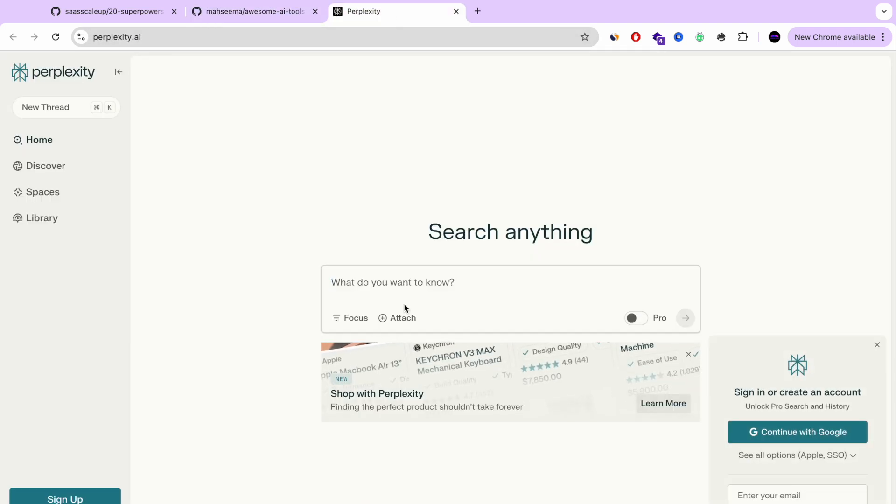
{"action": "left_click", "coordinate": [796, 431]}
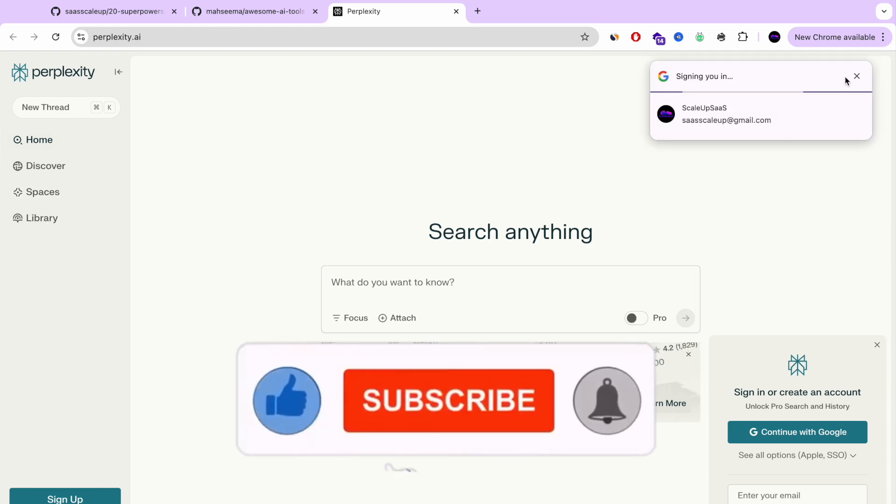
Step: Ask Perplexity 'How to screenshot on mac' and scroll through the answer
{"action": "left_click", "coordinate": [509, 282]}
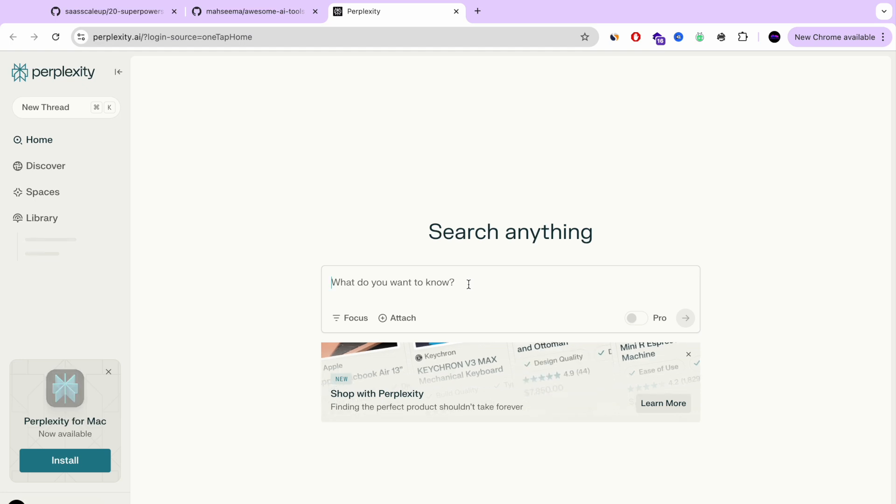
{"action": "type", "text": "How to"}
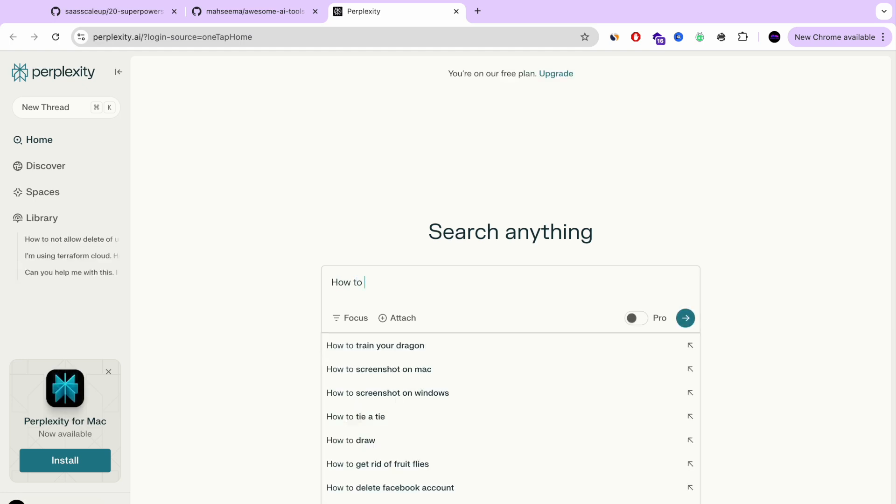
{"action": "mouse_move", "coordinate": [421, 376]}
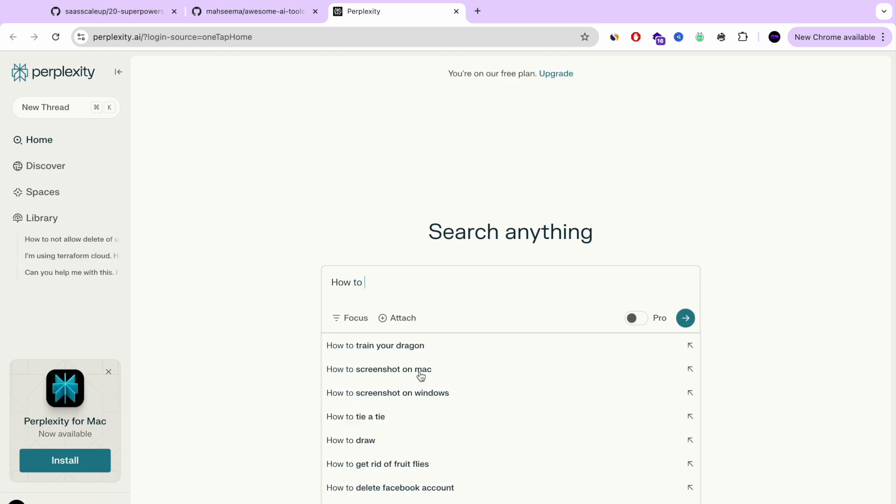
{"action": "left_click", "coordinate": [379, 369]}
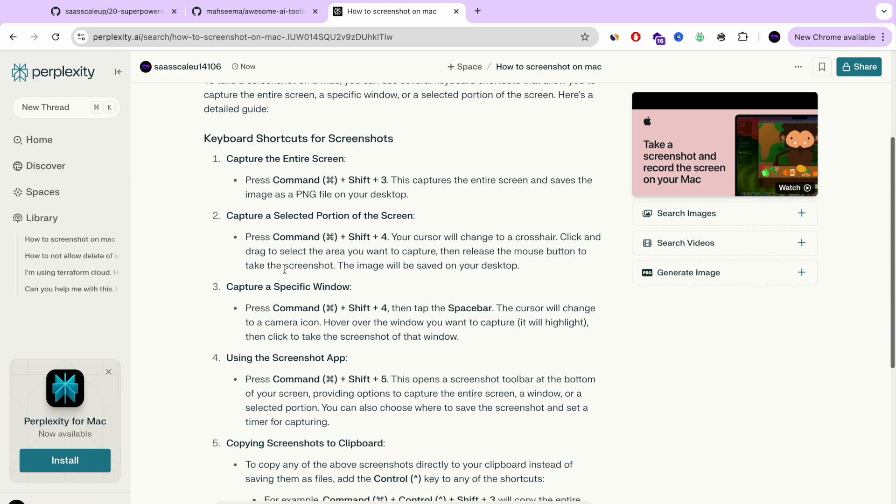
{"action": "scroll", "scroll_direction": "down", "scroll_amount": 3}
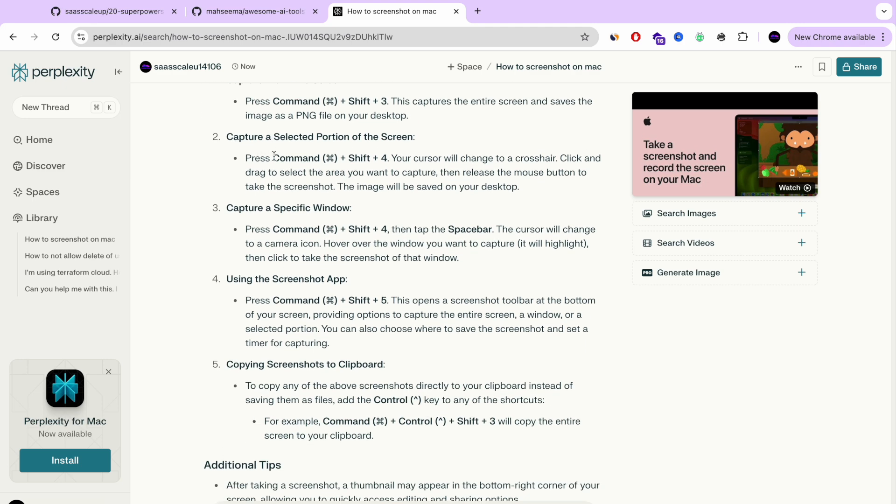
{"action": "scroll", "scroll_direction": "down", "scroll_amount": 3}
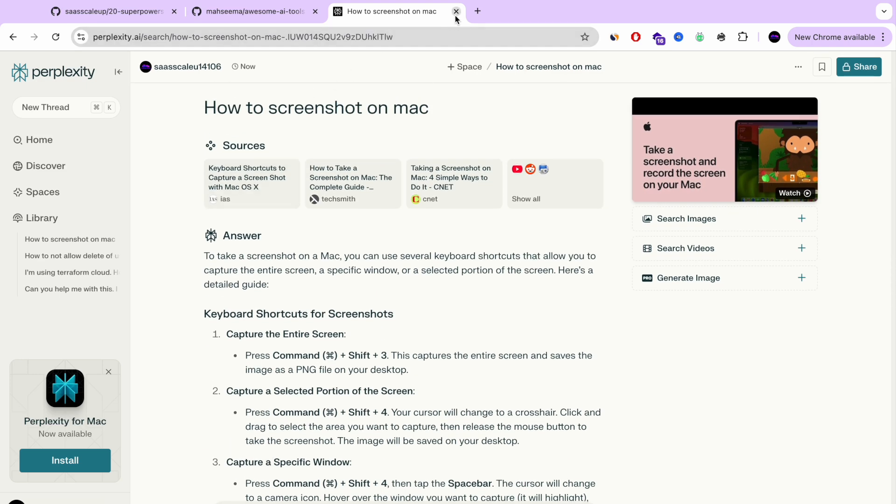
Step: Close Perplexity, scroll the README to Project Based Learning, and open it in a new tab
{"action": "left_click", "coordinate": [456, 12]}
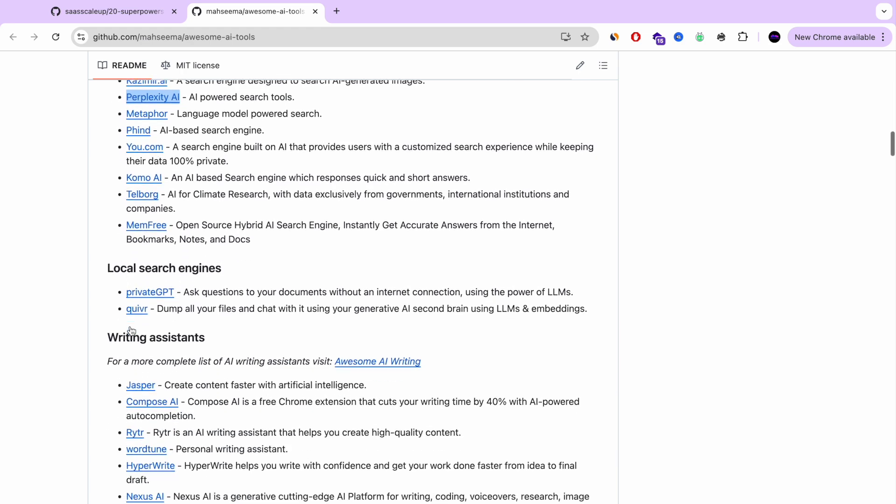
{"action": "scroll", "scroll_direction": "down", "scroll_amount": 3}
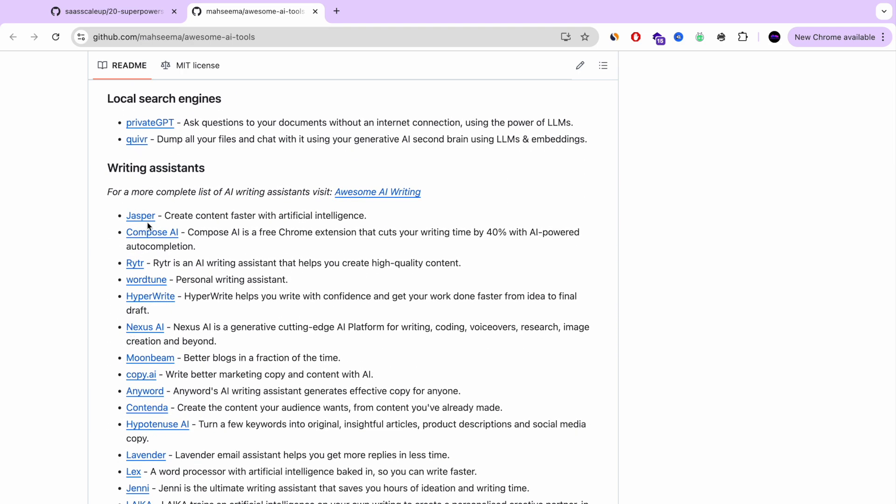
{"action": "scroll", "scroll_direction": "down", "scroll_amount": 3}
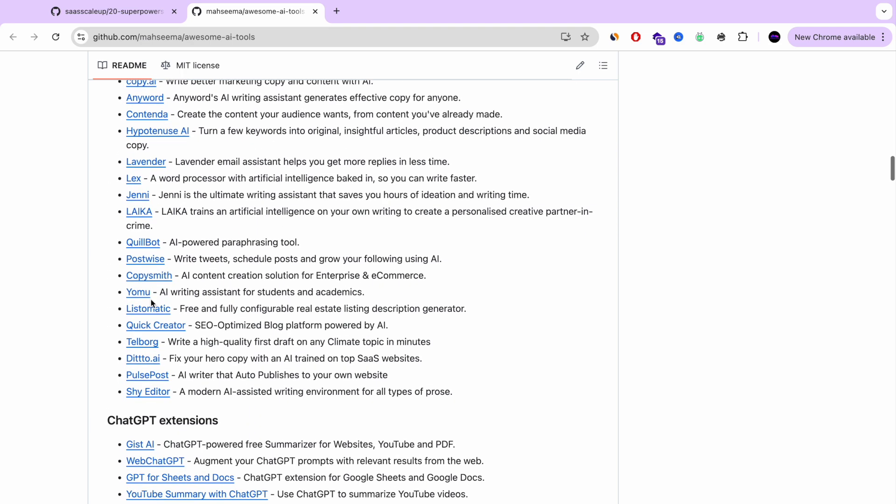
{"action": "scroll", "scroll_direction": "down", "scroll_amount": 3}
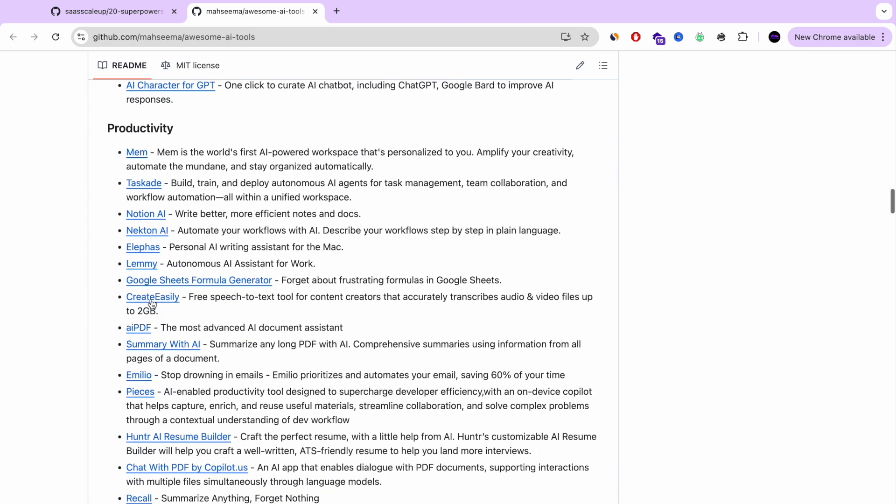
{"action": "scroll", "scroll_direction": "down", "scroll_amount": 3}
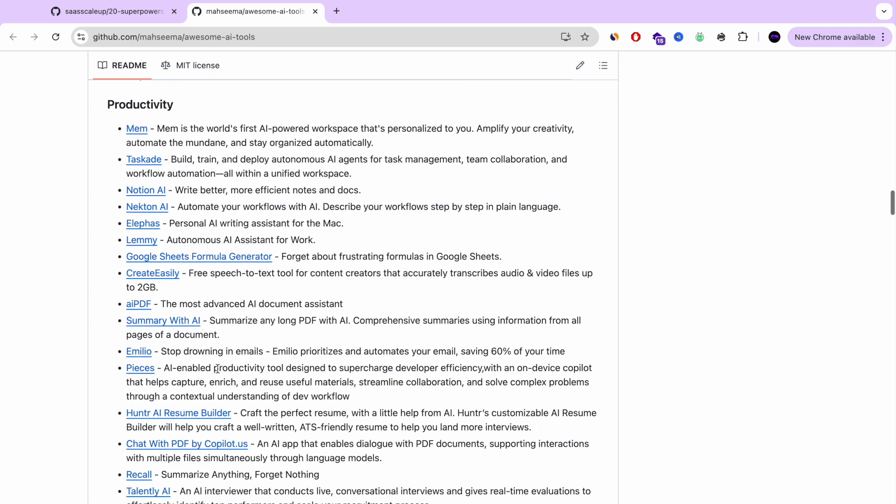
{"action": "scroll", "scroll_direction": "down", "scroll_amount": 3}
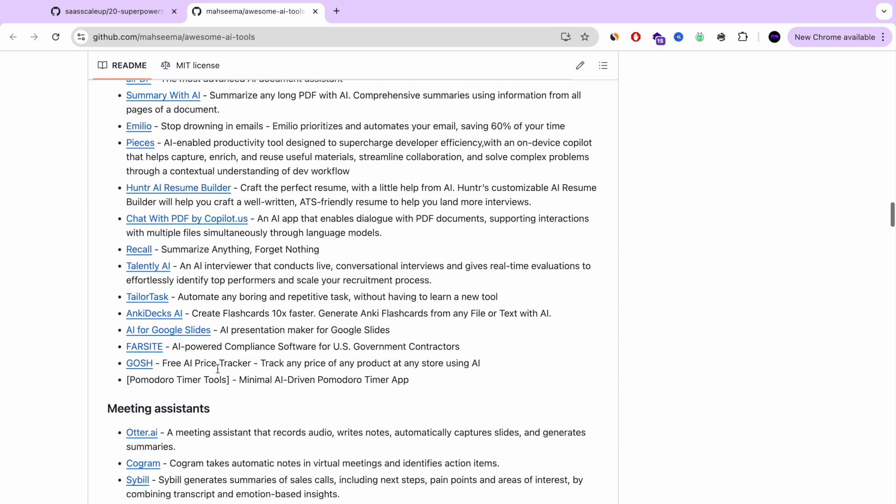
{"action": "scroll", "scroll_direction": "down", "scroll_amount": 3}
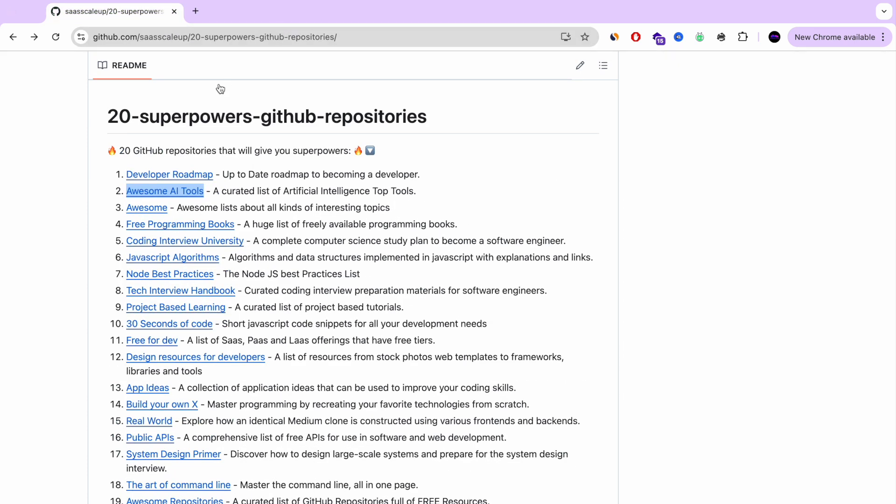
{"action": "scroll", "scroll_direction": "down", "scroll_amount": 3}
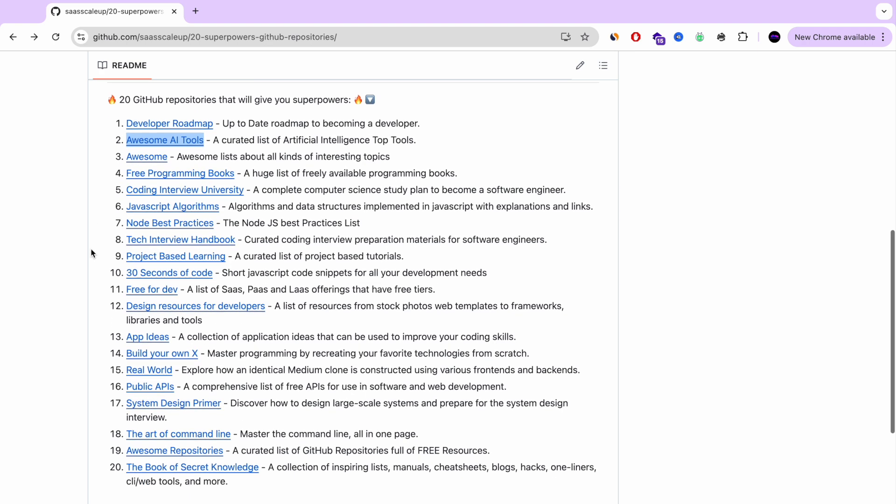
{"action": "scroll", "scroll_direction": "down", "scroll_amount": 3}
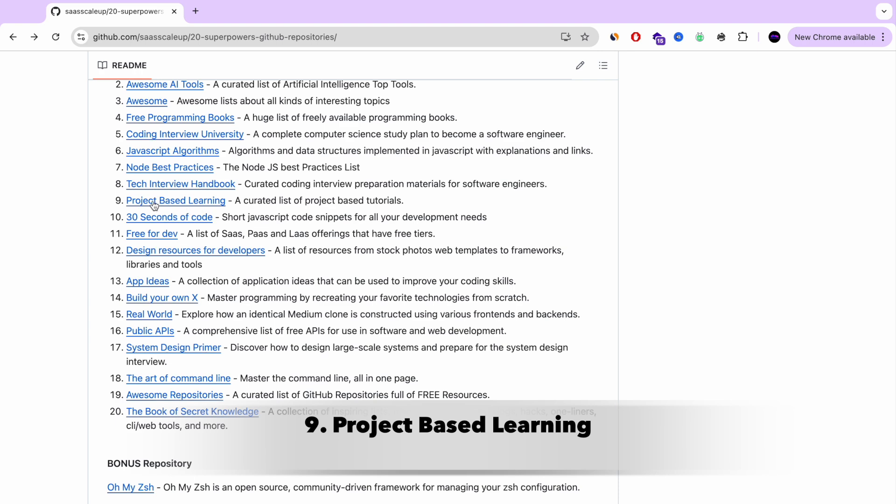
{"action": "right_click", "coordinate": [175, 200]}
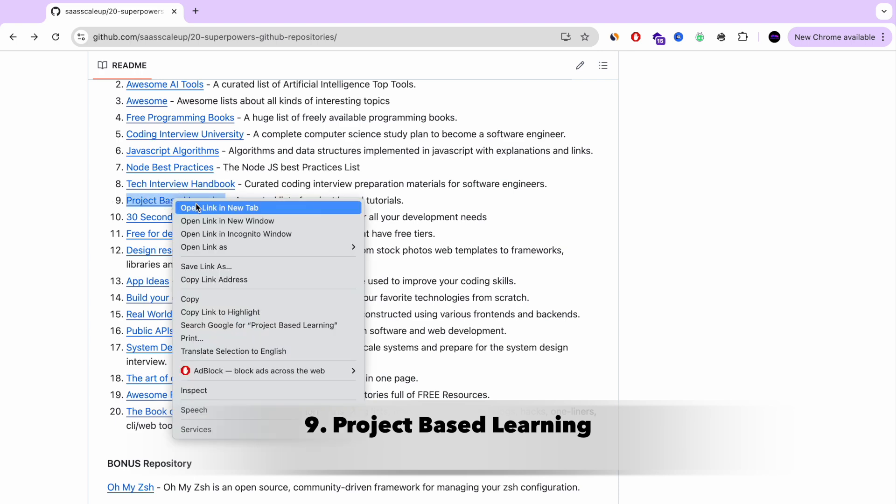
{"action": "left_click", "coordinate": [221, 207]}
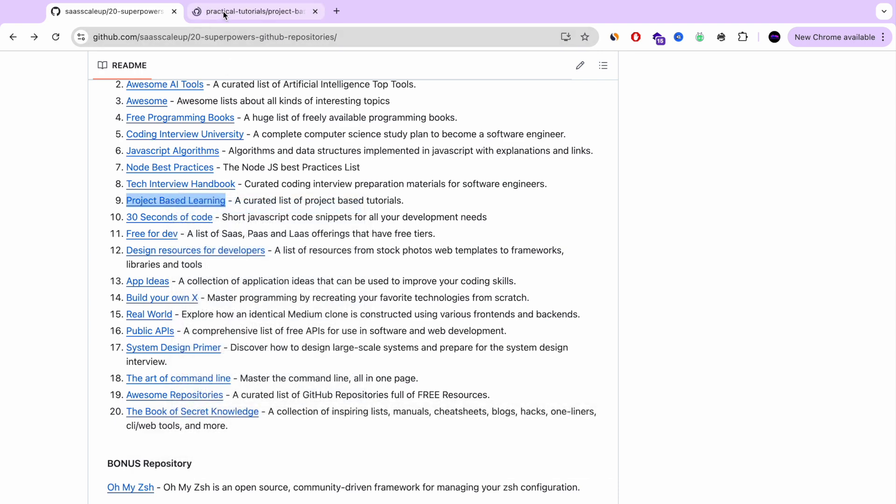
Step: Switch to the Project Based Learning tab and jump to its Python tutorials
{"action": "left_click", "coordinate": [252, 11]}
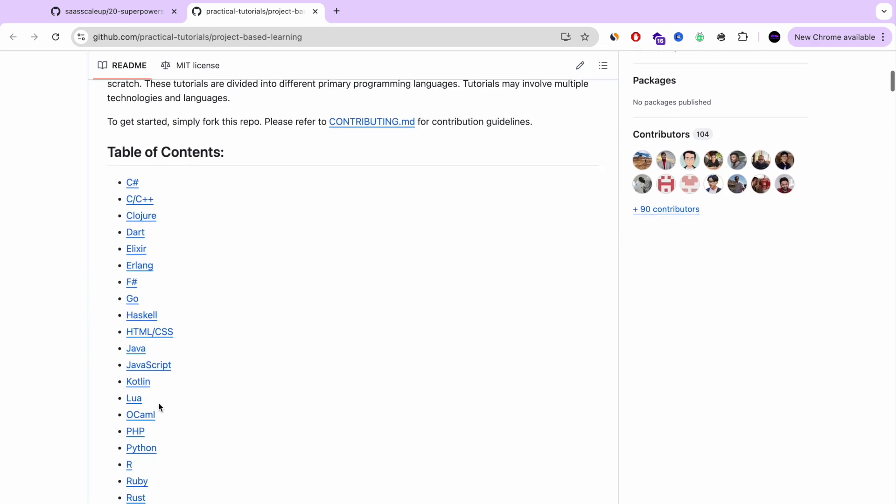
{"action": "scroll", "scroll_direction": "down", "scroll_amount": 3}
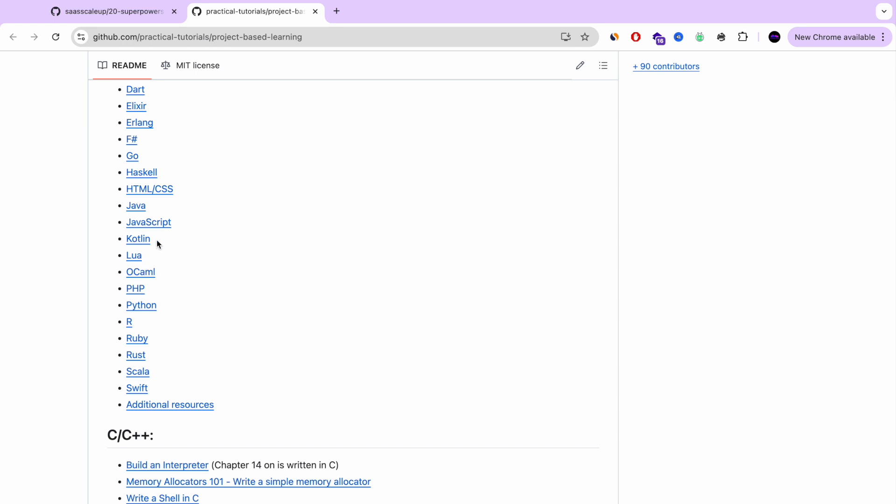
{"action": "mouse_move", "coordinate": [138, 308]}
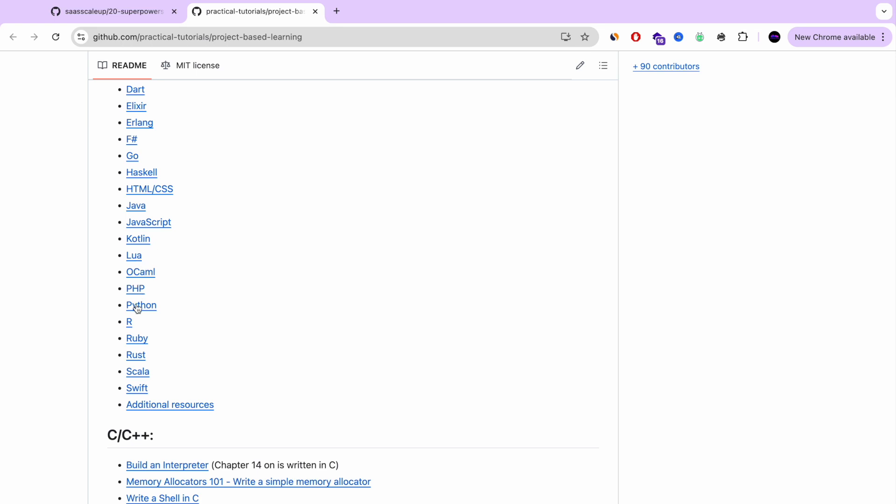
{"action": "left_click", "coordinate": [140, 305]}
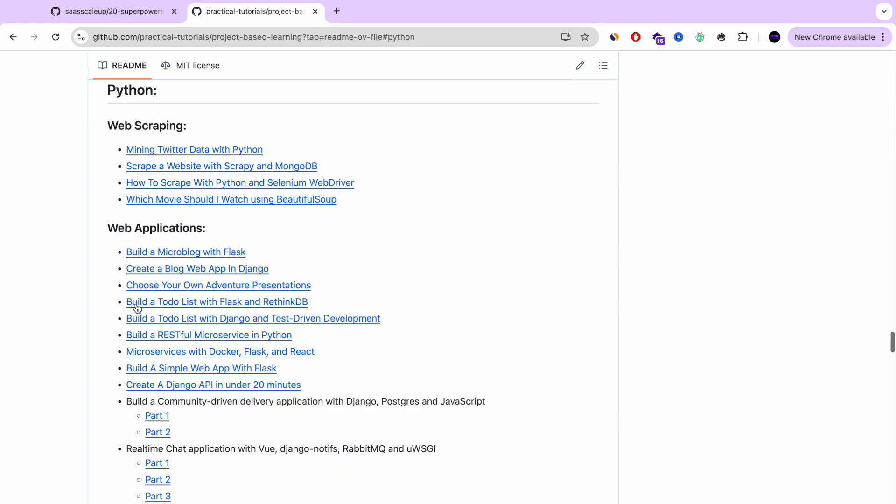
Step: Scroll past Web Applications to Bots and open 'Create a Twitter Bot In Python'
{"action": "scroll", "scroll_direction": "down", "scroll_amount": 3}
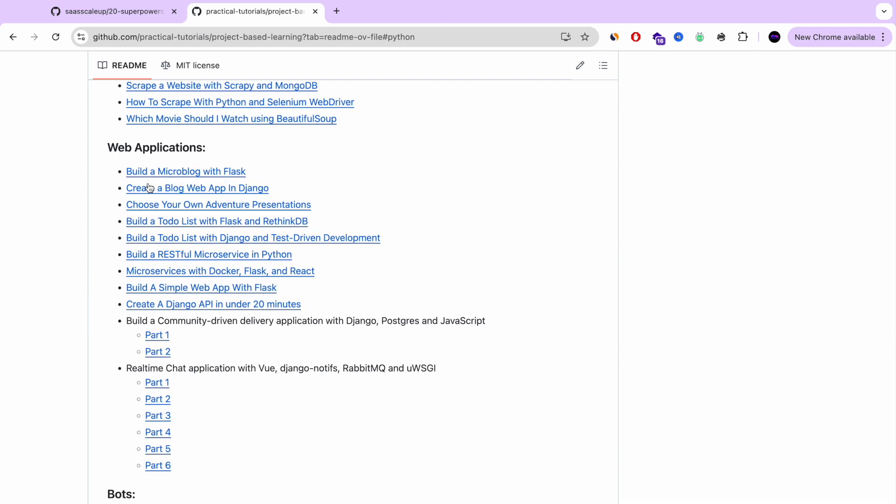
{"action": "mouse_move", "coordinate": [197, 229]}
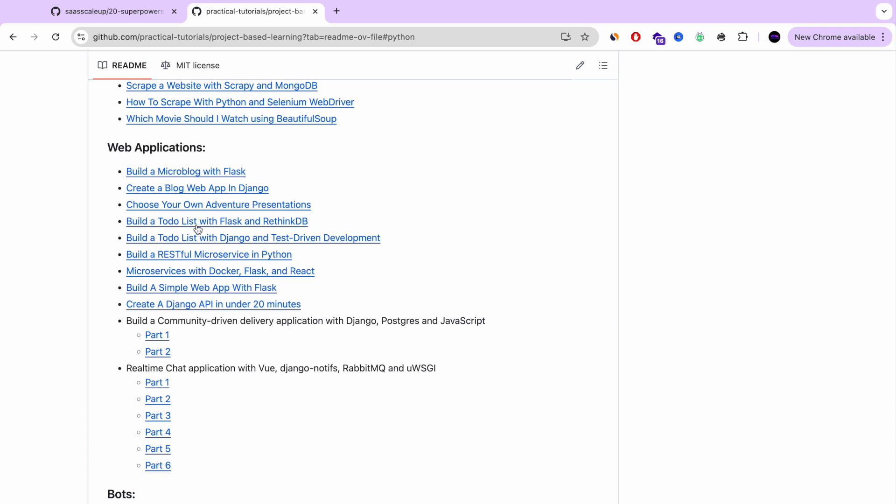
{"action": "scroll", "scroll_direction": "down", "scroll_amount": 3}
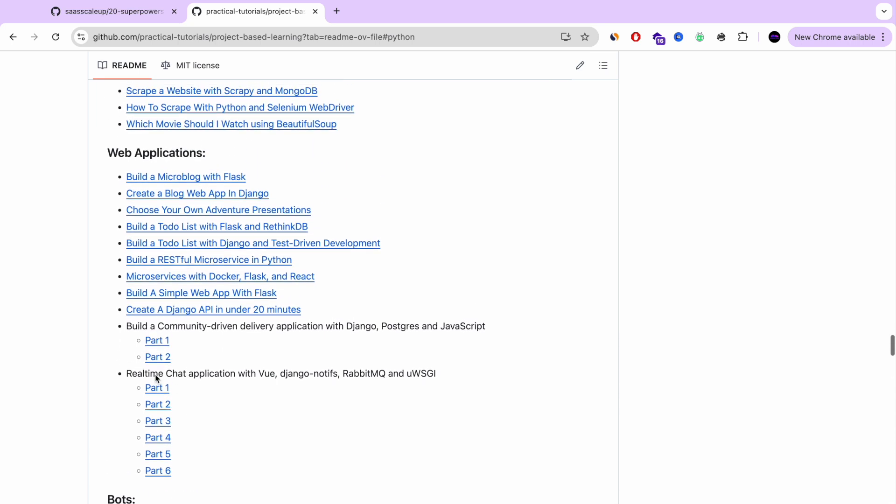
{"action": "scroll", "scroll_direction": "down", "scroll_amount": 3}
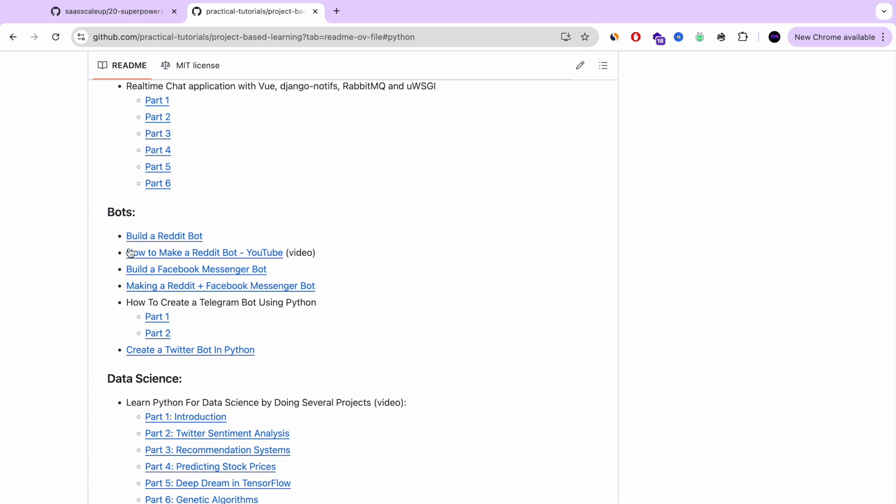
{"action": "mouse_move", "coordinate": [158, 257]}
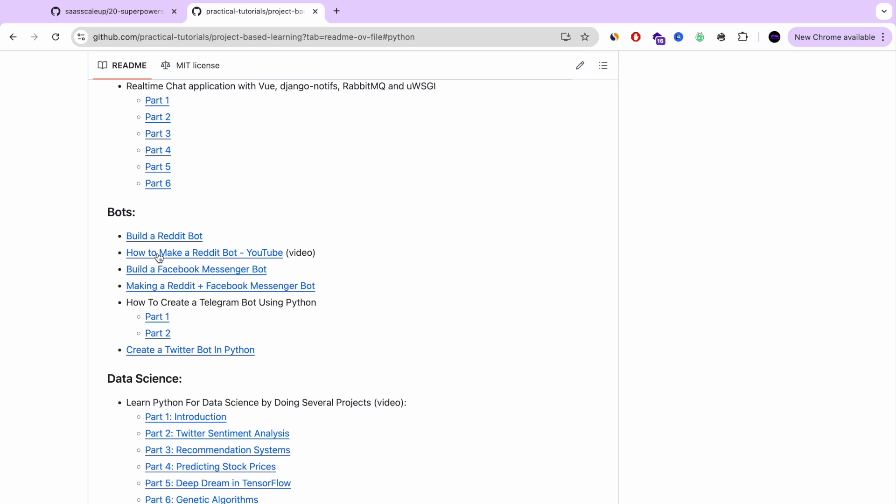
{"action": "left_click", "coordinate": [190, 349]}
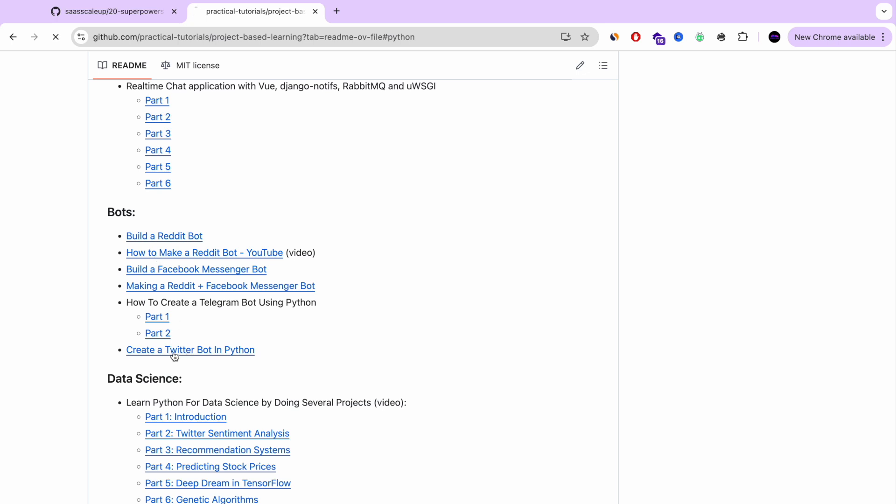
Step: Skim the freeCodeCamp Tweepy Twitter bot article, then close its tab
{"action": "left_click", "coordinate": [191, 350]}
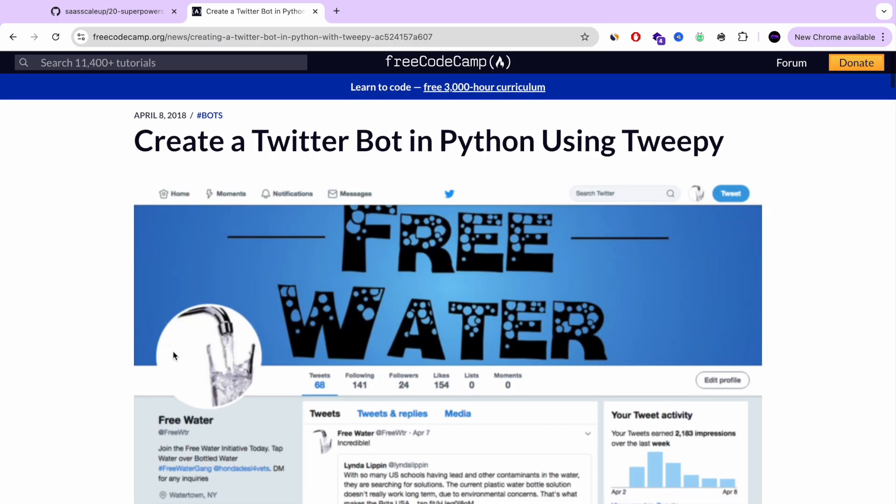
{"action": "scroll", "scroll_direction": "down", "scroll_amount": 3}
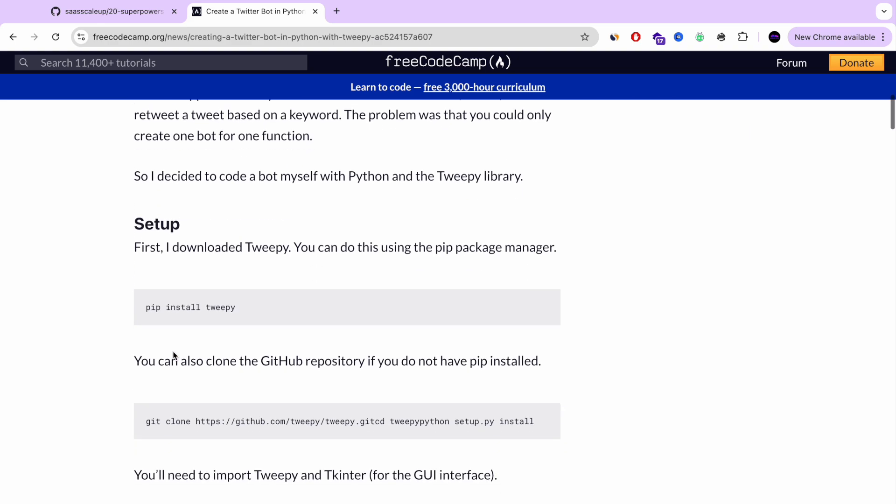
{"action": "scroll", "scroll_direction": "down", "scroll_amount": 3}
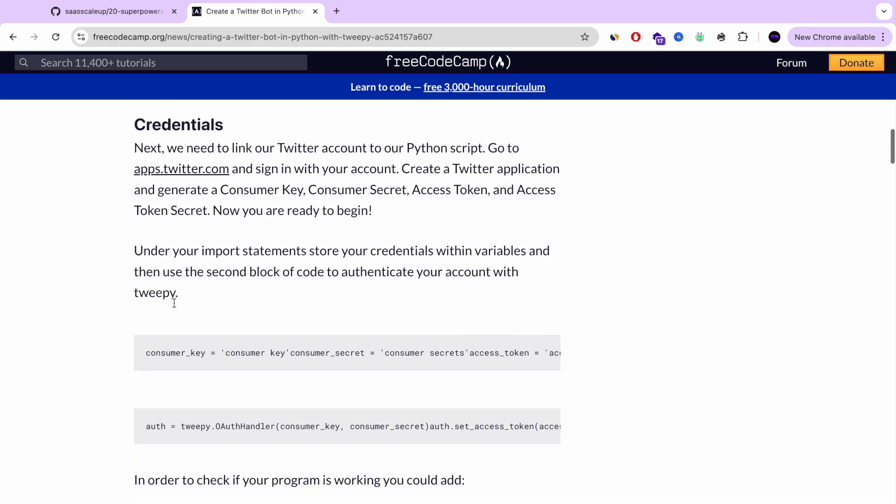
{"action": "scroll", "scroll_direction": "down", "scroll_amount": 3}
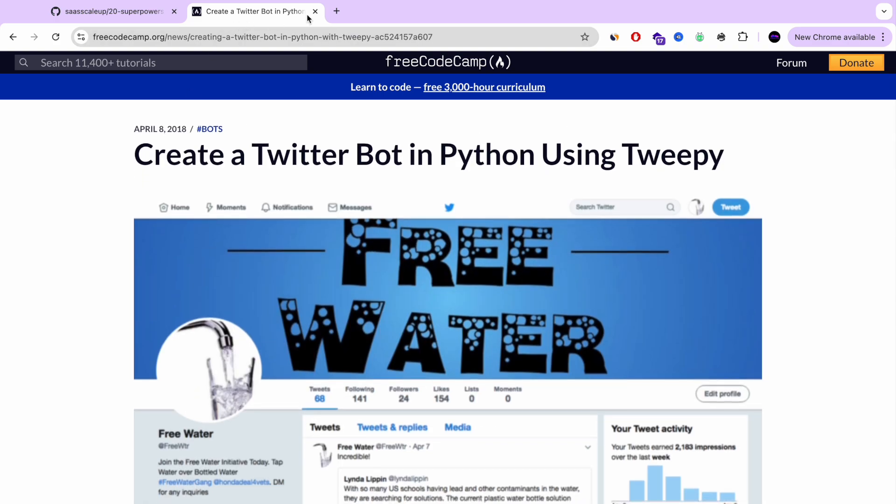
{"action": "left_click", "coordinate": [113, 11]}
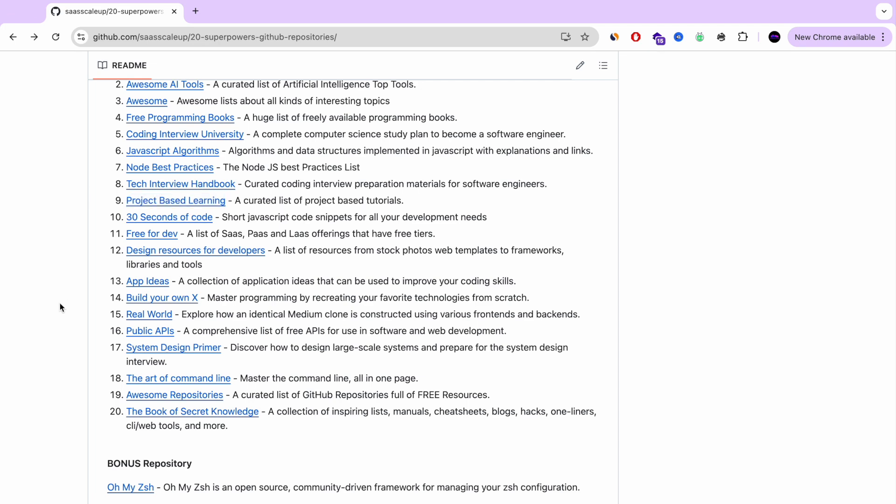
Step: Open item 11, 'Free for dev', in a new tab from the README list
{"action": "scroll", "scroll_direction": "down", "scroll_amount": 3}
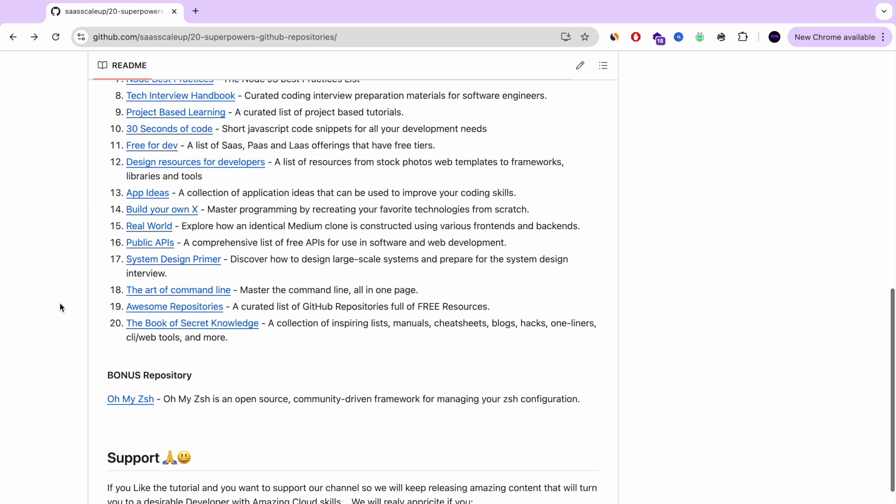
{"action": "right_click", "coordinate": [151, 145]}
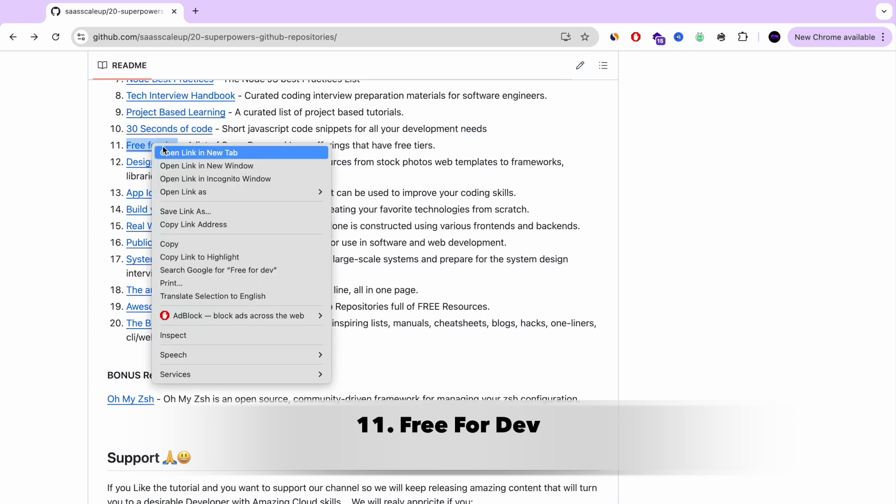
{"action": "left_click", "coordinate": [197, 152]}
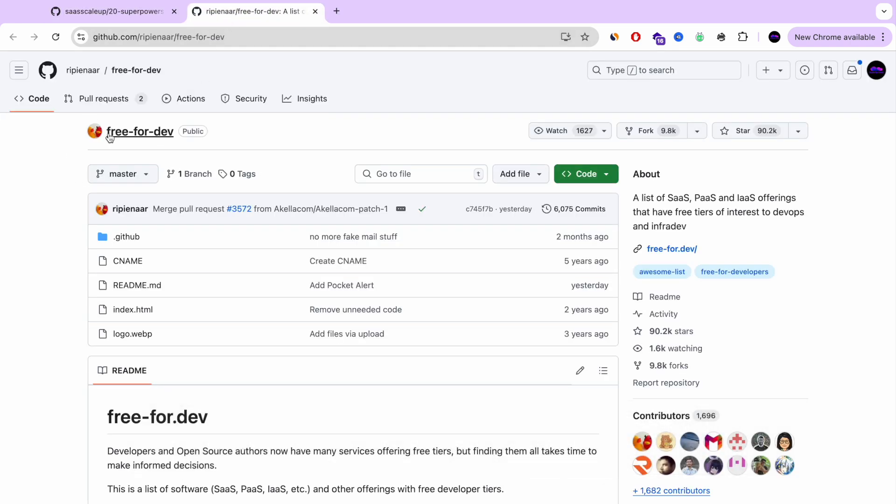
Step: Jump to the APIs, Data, and ML section of the free-for-dev README
{"action": "scroll", "scroll_direction": "down", "scroll_amount": 3}
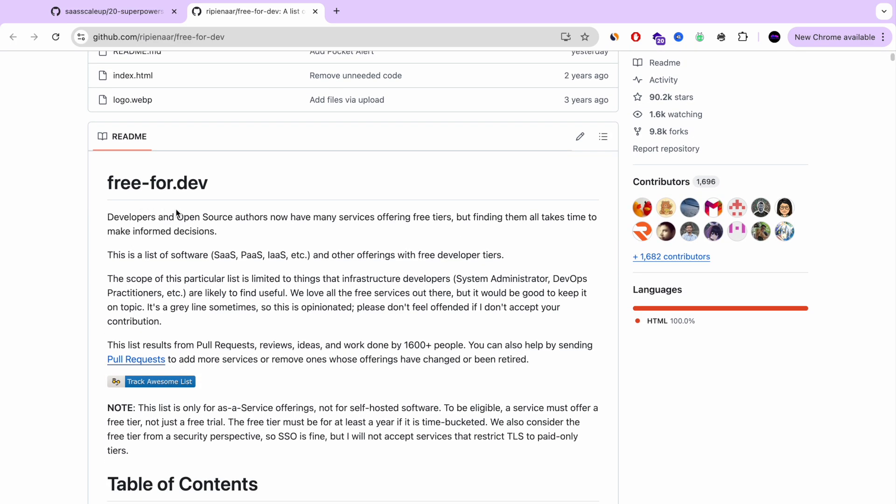
{"action": "scroll", "scroll_direction": "down", "scroll_amount": 3}
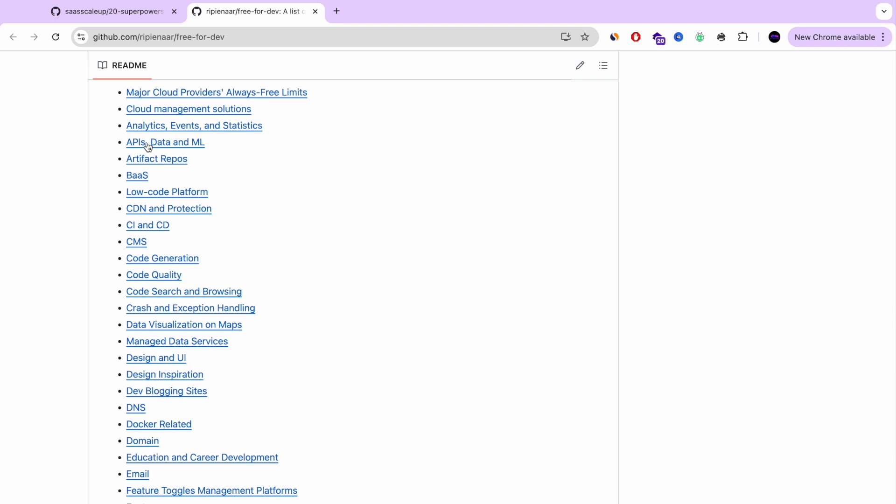
{"action": "left_click", "coordinate": [165, 142]}
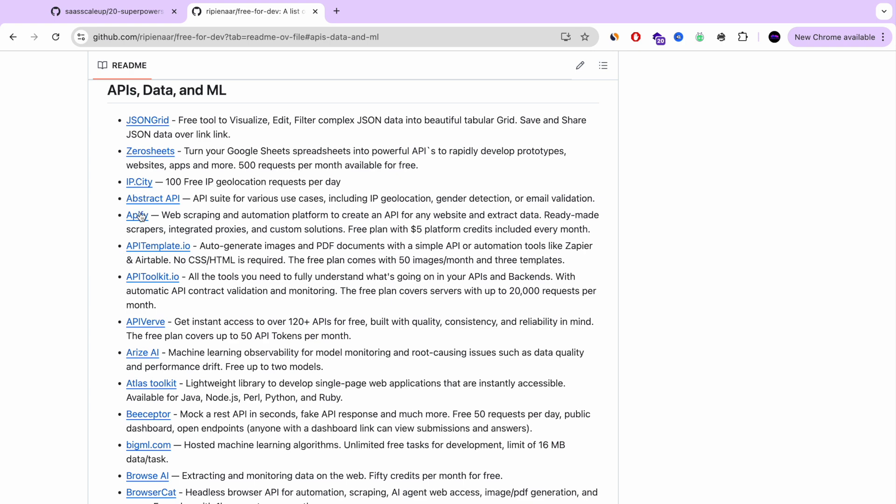
Step: Scroll through the APIs, Data, and ML listings and open the DB-IP geolocation API site
{"action": "scroll", "scroll_direction": "down", "scroll_amount": 3}
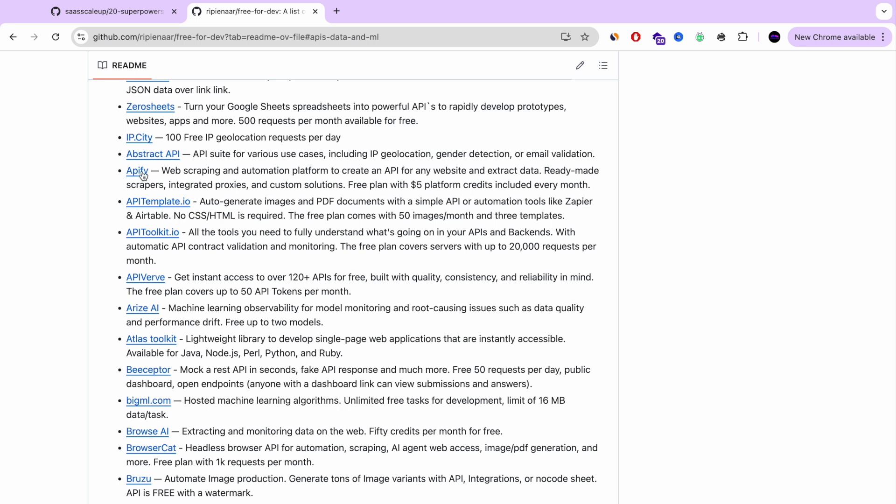
{"action": "mouse_move", "coordinate": [285, 198]}
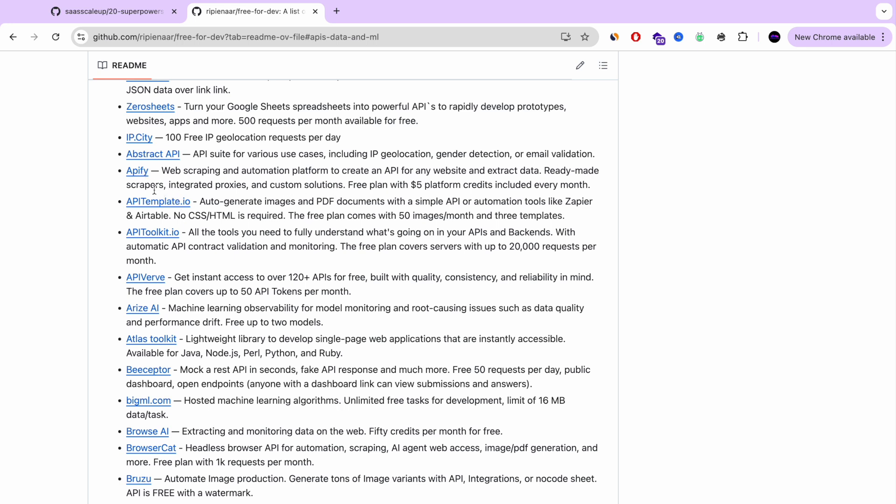
{"action": "scroll", "scroll_direction": "down", "scroll_amount": 3}
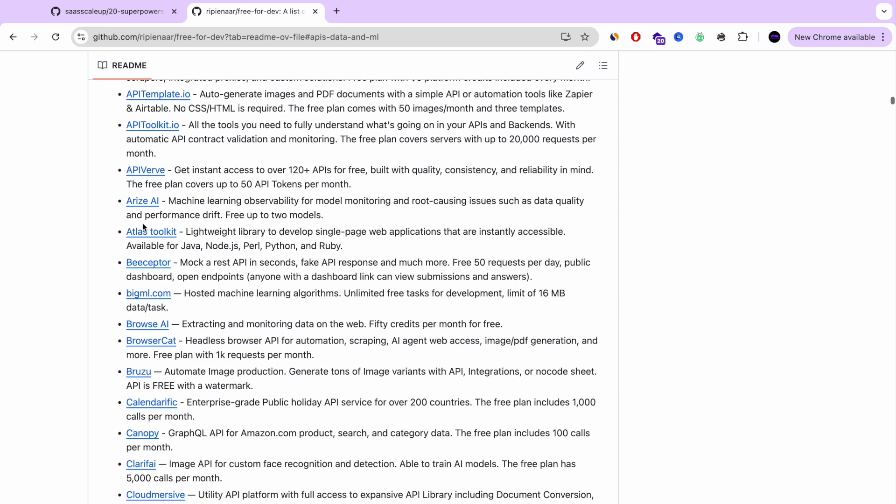
{"action": "scroll", "scroll_direction": "down", "scroll_amount": 3}
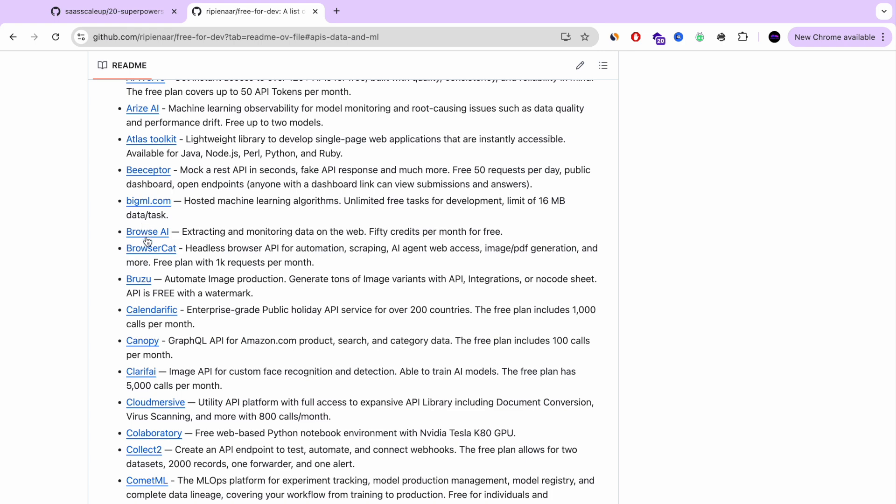
{"action": "scroll", "scroll_direction": "down", "scroll_amount": 3}
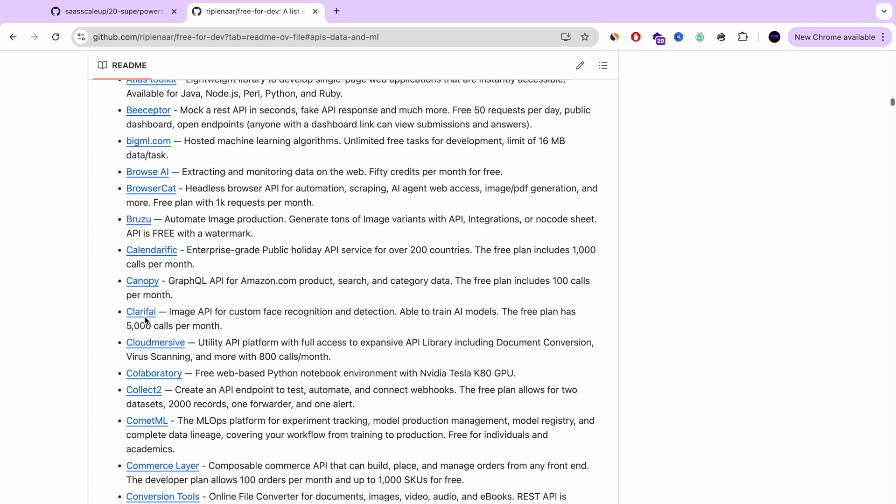
{"action": "scroll", "scroll_direction": "down", "scroll_amount": 3}
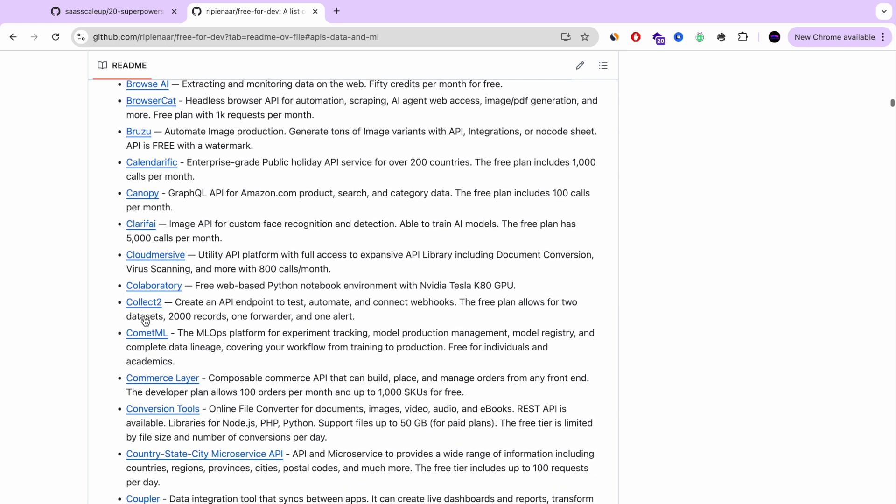
{"action": "scroll", "scroll_direction": "down", "scroll_amount": 3}
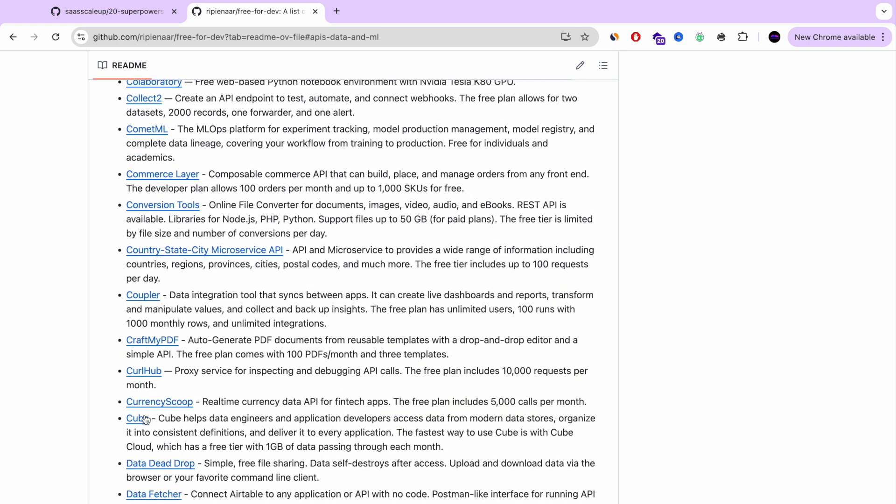
{"action": "scroll", "scroll_direction": "down", "scroll_amount": 3}
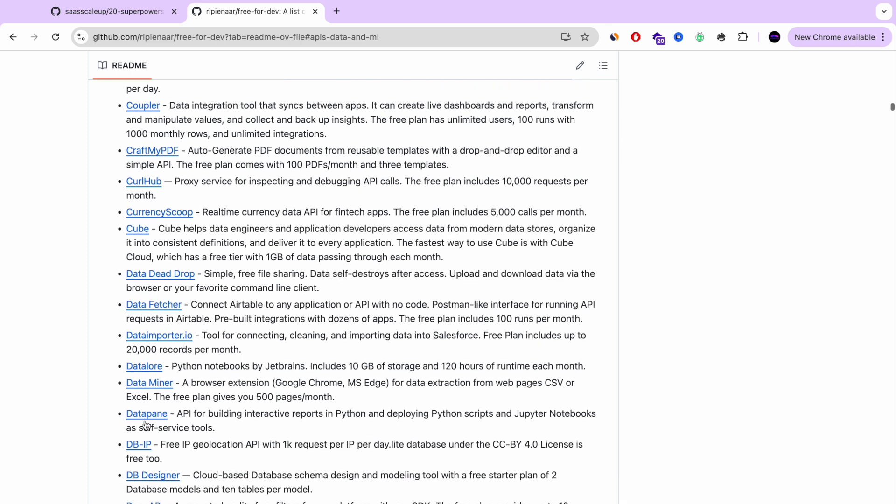
{"action": "scroll", "scroll_direction": "down", "scroll_amount": 3}
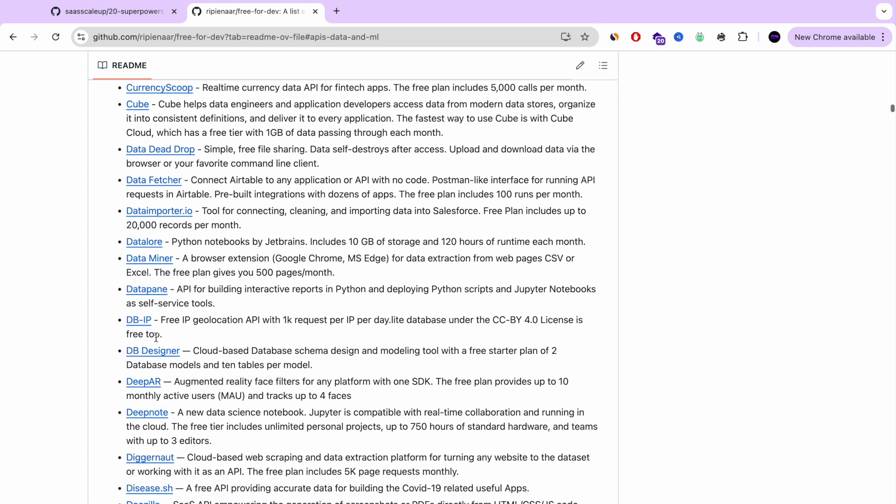
{"action": "left_click", "coordinate": [138, 319]}
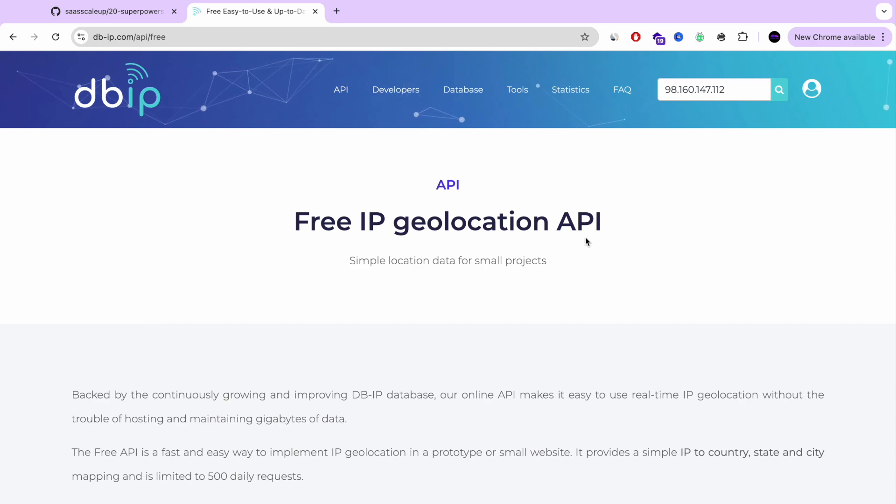
Step: Leave the DB-IP page and go back to the free-for-dev README
{"action": "scroll", "scroll_direction": "down", "scroll_amount": 3}
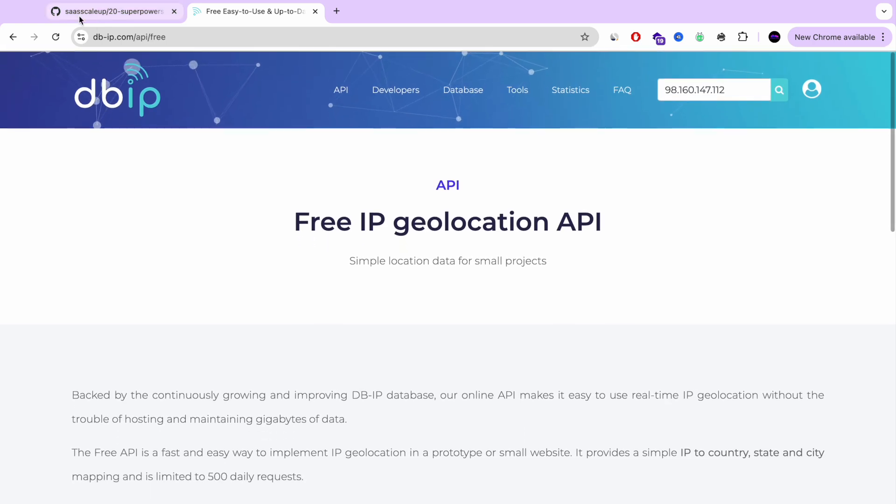
{"action": "left_click", "coordinate": [254, 11]}
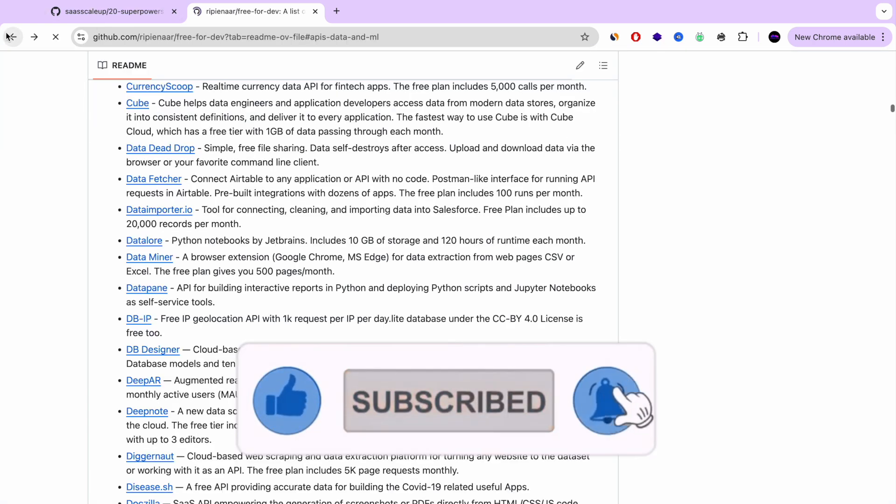
Step: Find 'ai' in free-for-dev, skim the code quality and CI/CD listings, then return to the 20-superpowers tab
{"action": "type", "text": "ai"}
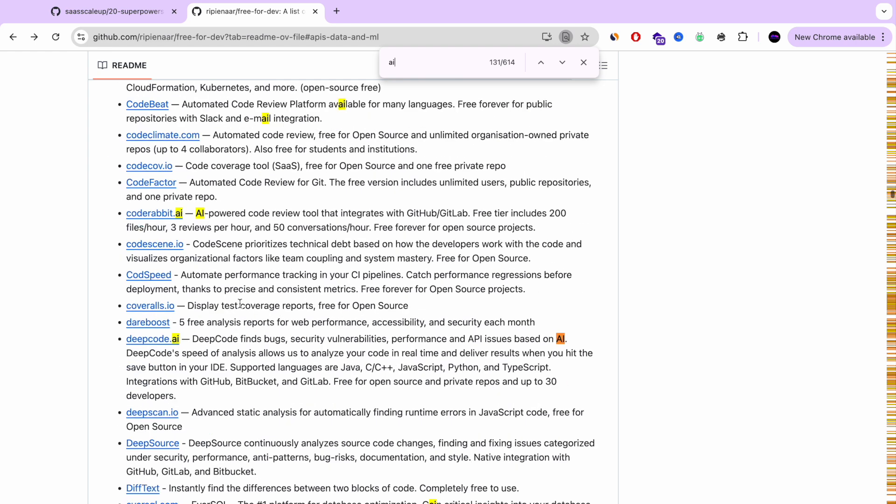
{"action": "scroll", "scroll_direction": "down", "scroll_amount": 3}
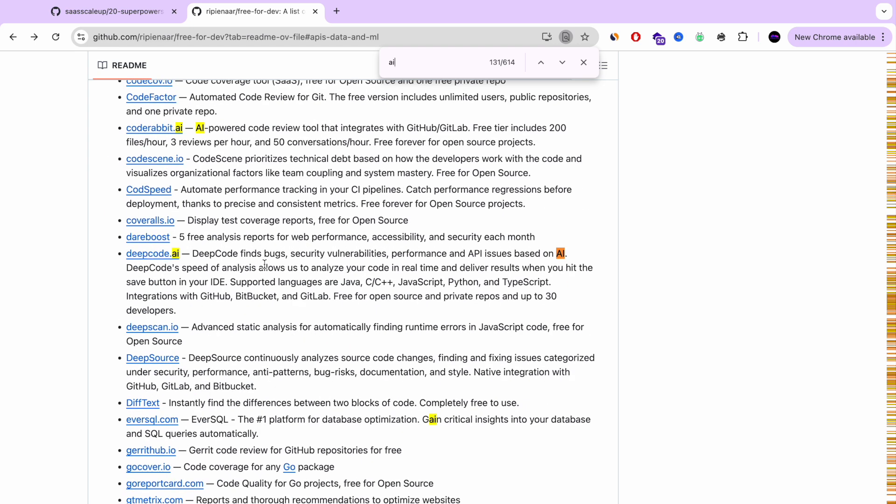
{"action": "mouse_move", "coordinate": [548, 264]}
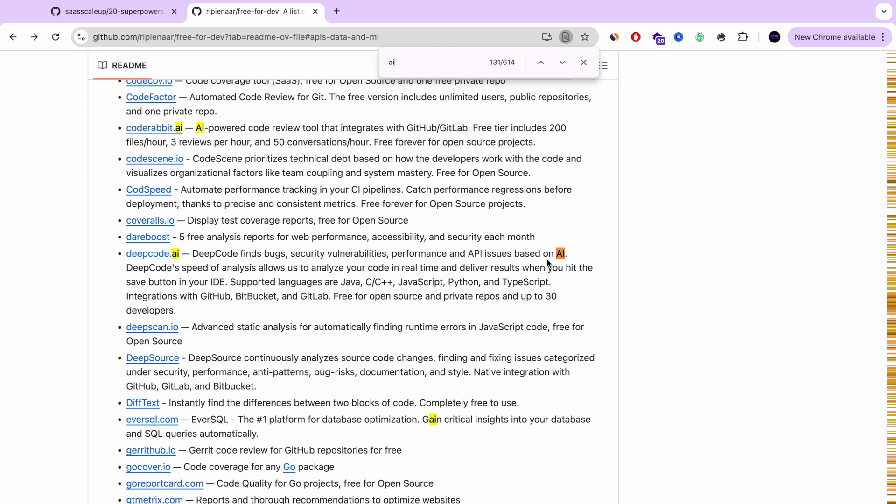
{"action": "mouse_move", "coordinate": [370, 279]}
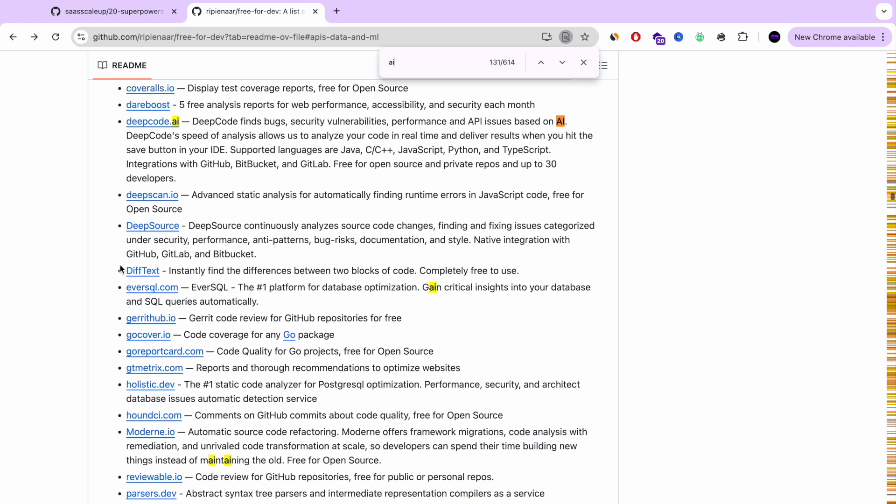
{"action": "scroll", "scroll_direction": "down", "scroll_amount": 3}
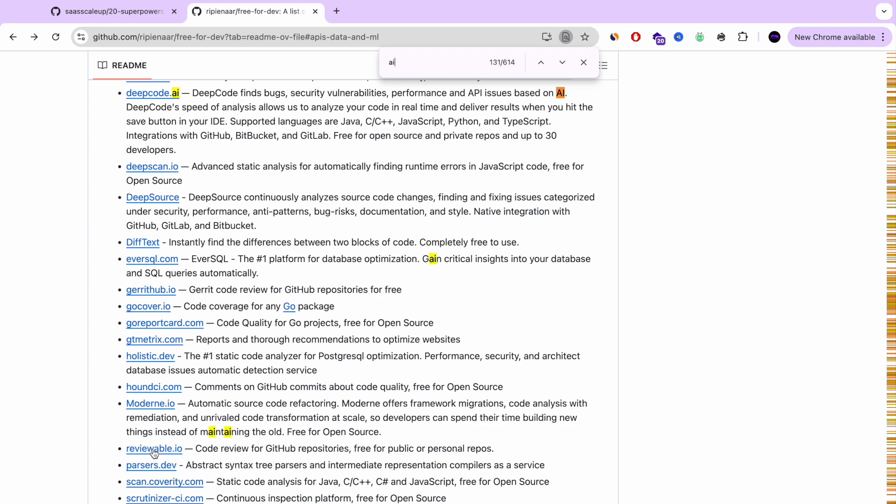
{"action": "scroll", "scroll_direction": "down", "scroll_amount": 3}
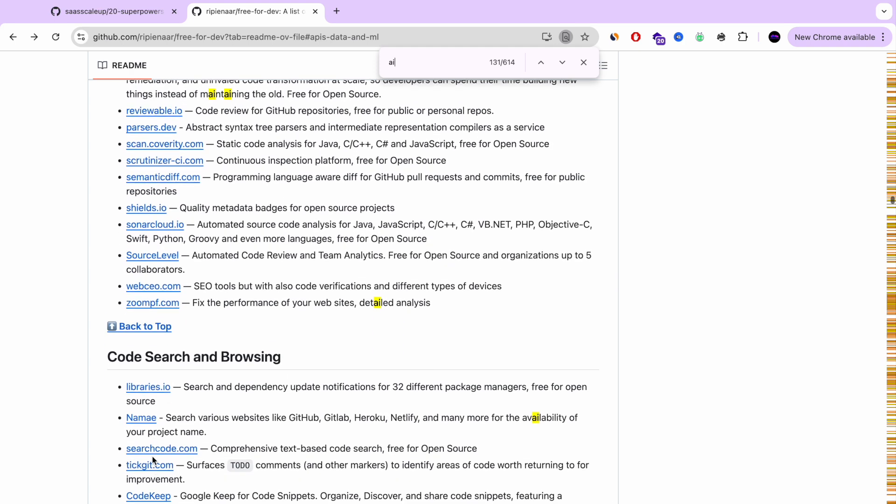
{"action": "scroll", "scroll_direction": "down", "scroll_amount": 3}
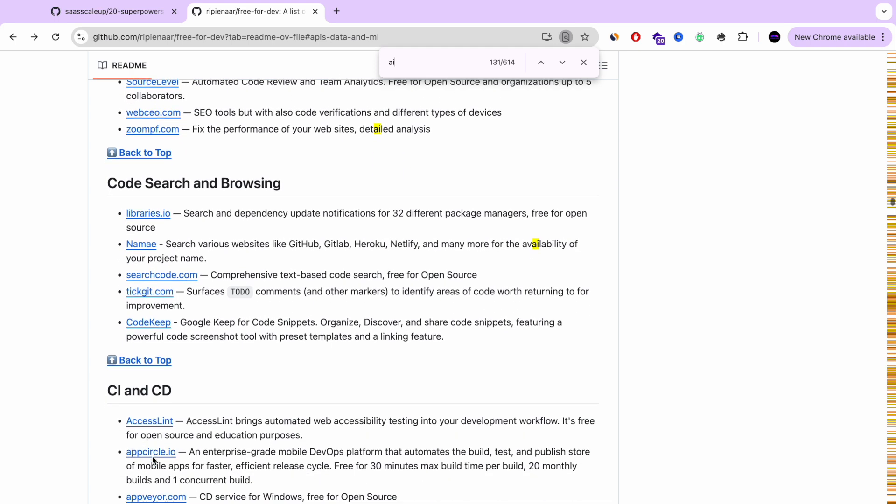
{"action": "scroll", "scroll_direction": "down", "scroll_amount": 3}
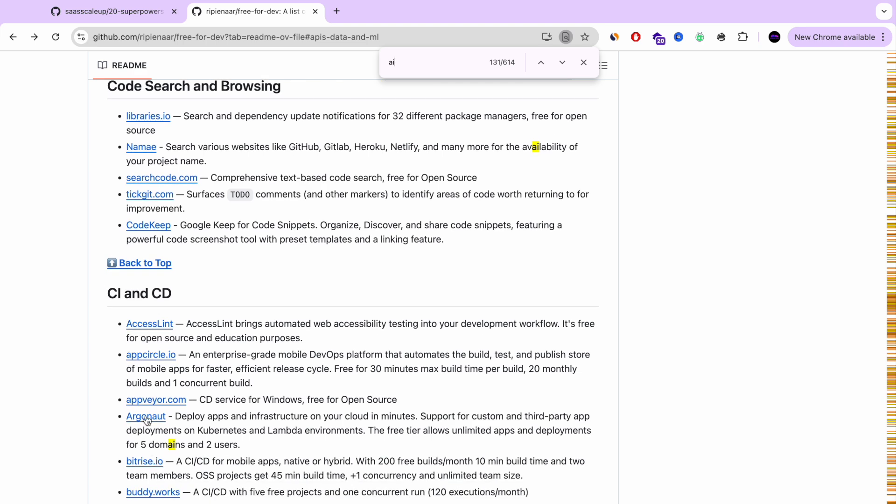
{"action": "scroll", "scroll_direction": "down", "scroll_amount": 3}
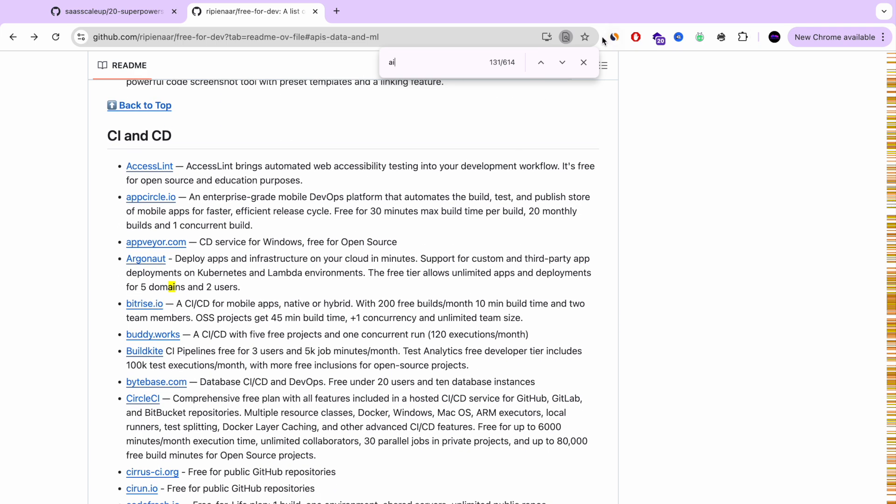
{"action": "left_click", "coordinate": [109, 12]}
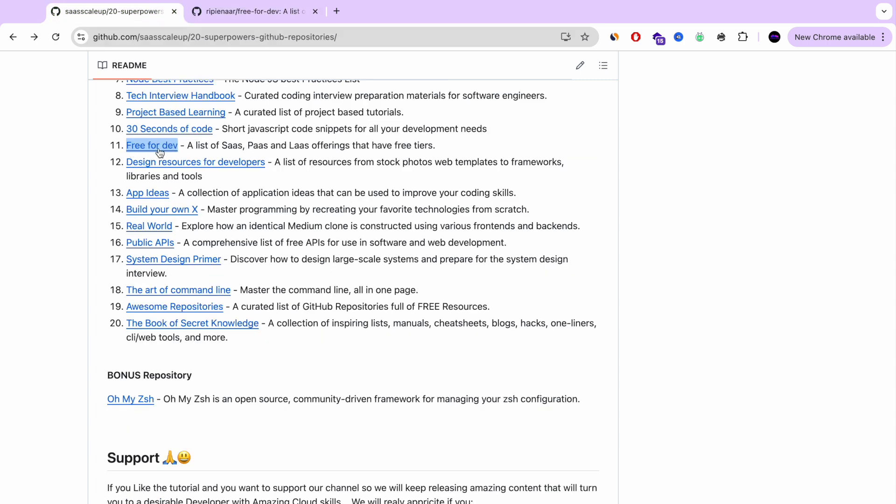
{"action": "mouse_move", "coordinate": [127, 163]}
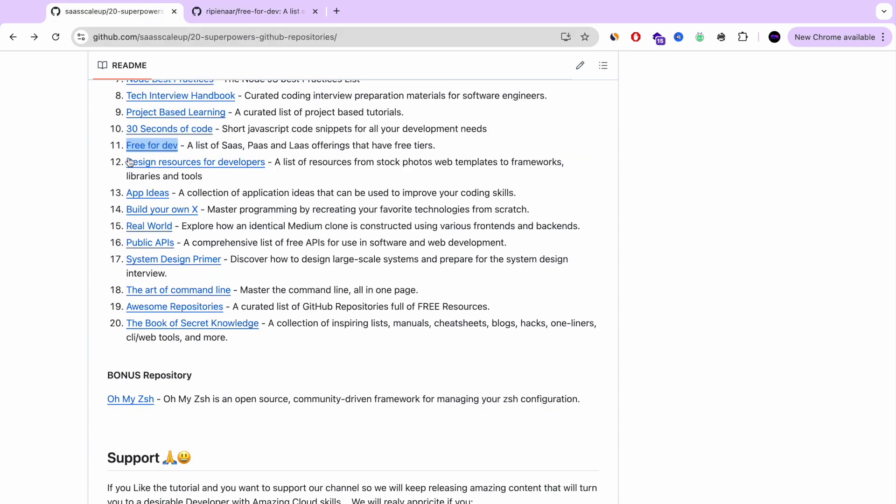
Step: Open item 12, 'Design resources for developers', in a new tab and browse its table of contents
{"action": "right_click", "coordinate": [195, 162]}
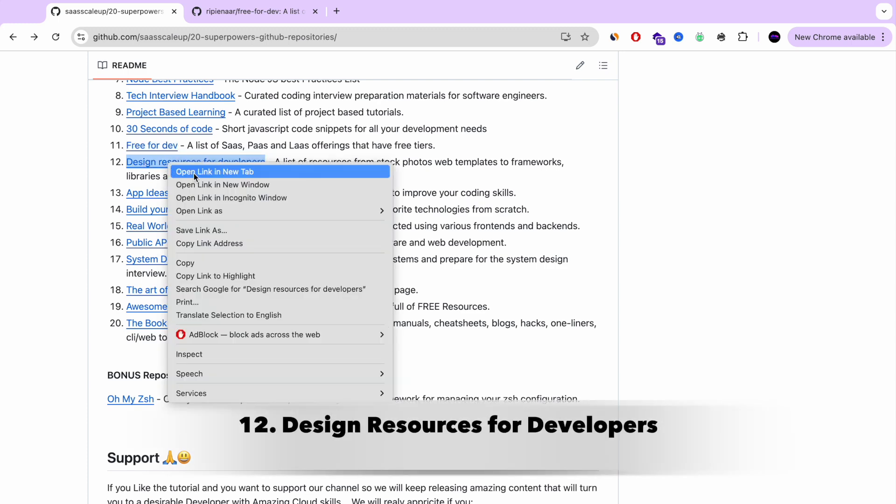
{"action": "left_click", "coordinate": [214, 171]}
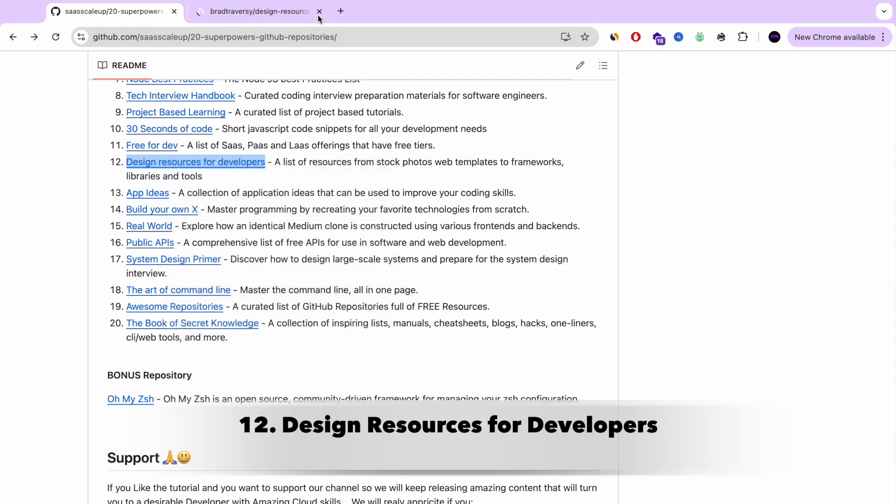
{"action": "left_click", "coordinate": [254, 11]}
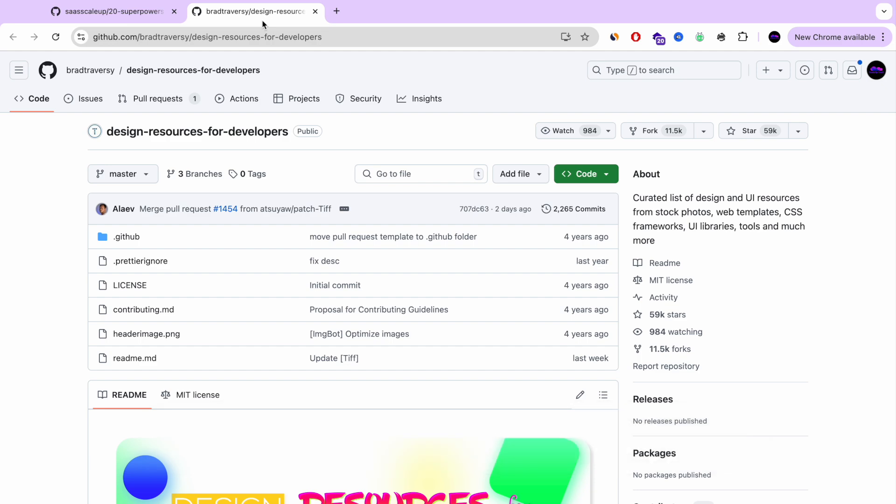
{"action": "scroll", "scroll_direction": "down", "scroll_amount": 3}
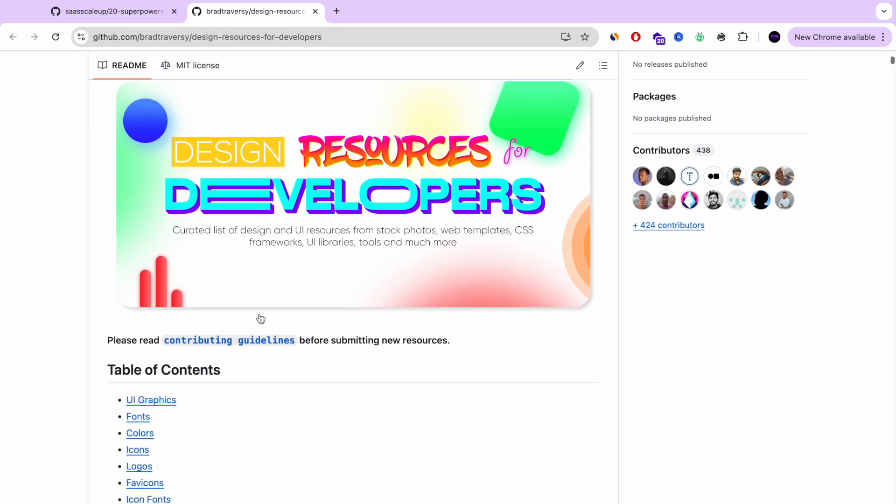
{"action": "scroll", "scroll_direction": "down", "scroll_amount": 3}
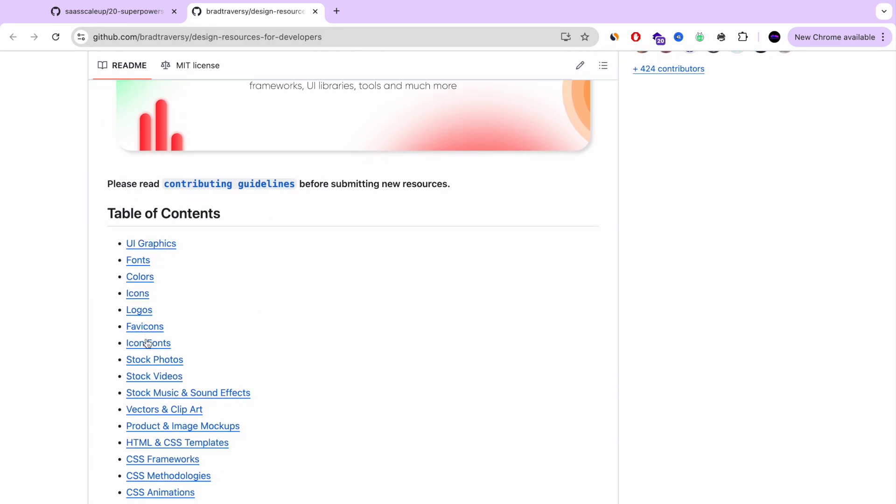
{"action": "scroll", "scroll_direction": "down", "scroll_amount": 3}
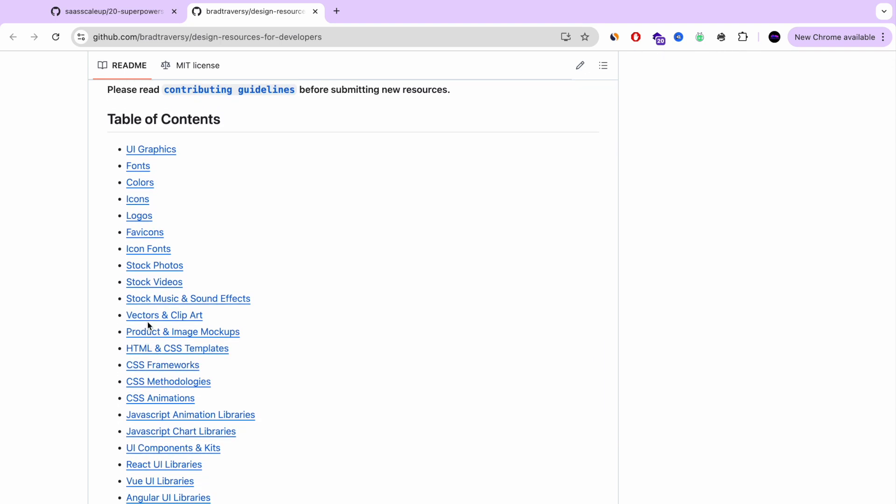
{"action": "mouse_move", "coordinate": [147, 358]}
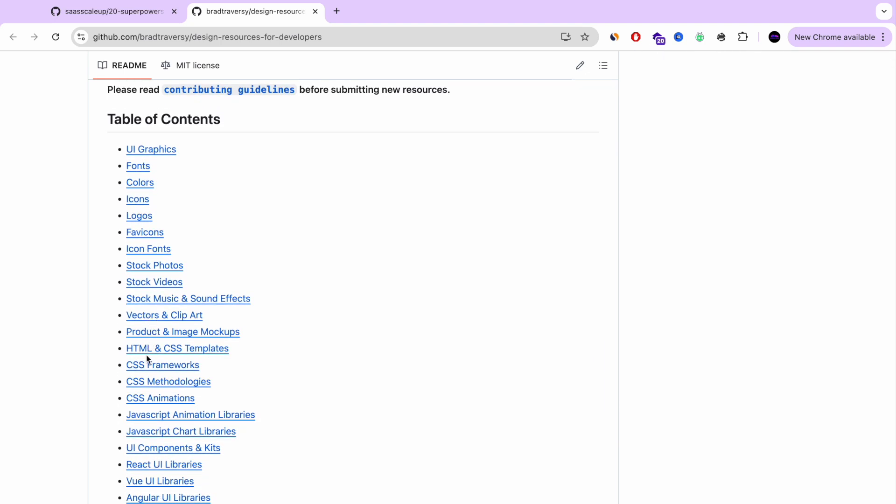
{"action": "scroll", "scroll_direction": "down", "scroll_amount": 3}
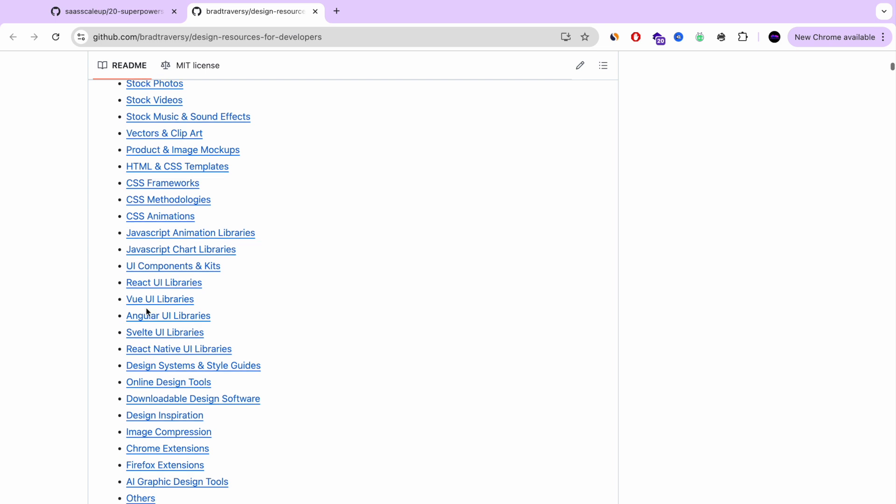
{"action": "mouse_move", "coordinate": [147, 292]}
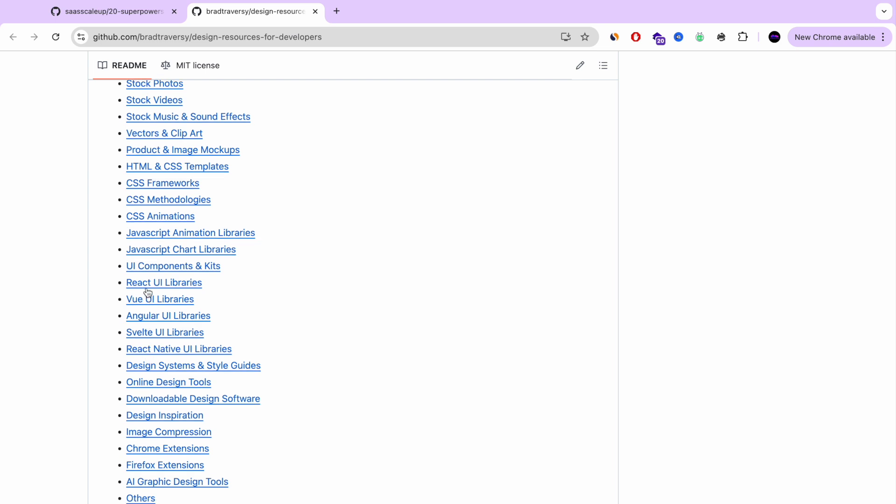
{"action": "left_click", "coordinate": [164, 283]}
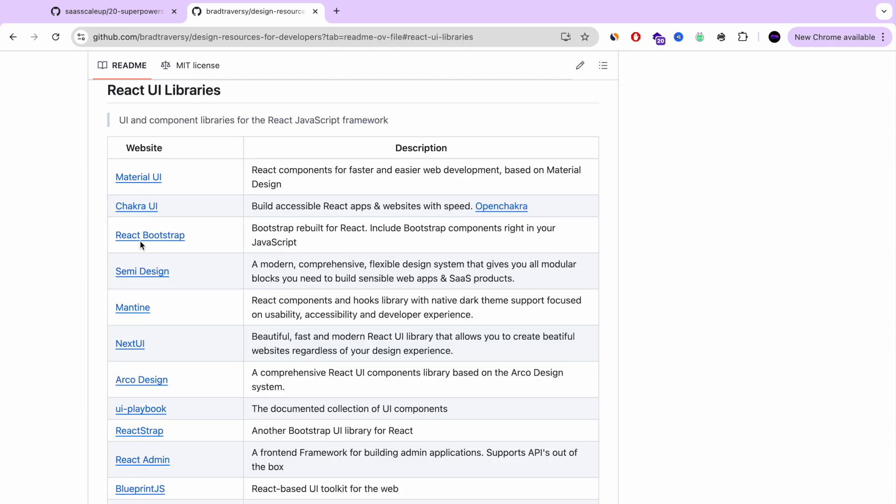
{"action": "scroll", "scroll_direction": "down", "scroll_amount": 3}
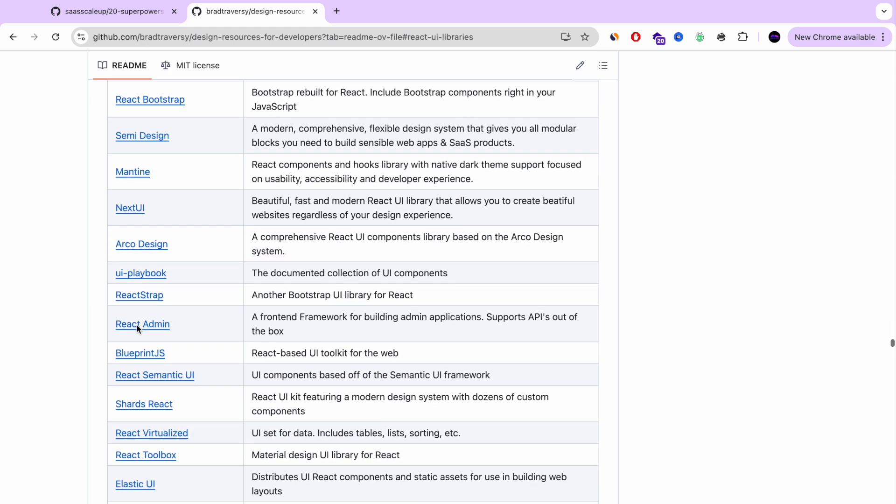
{"action": "scroll", "scroll_direction": "down", "scroll_amount": 3}
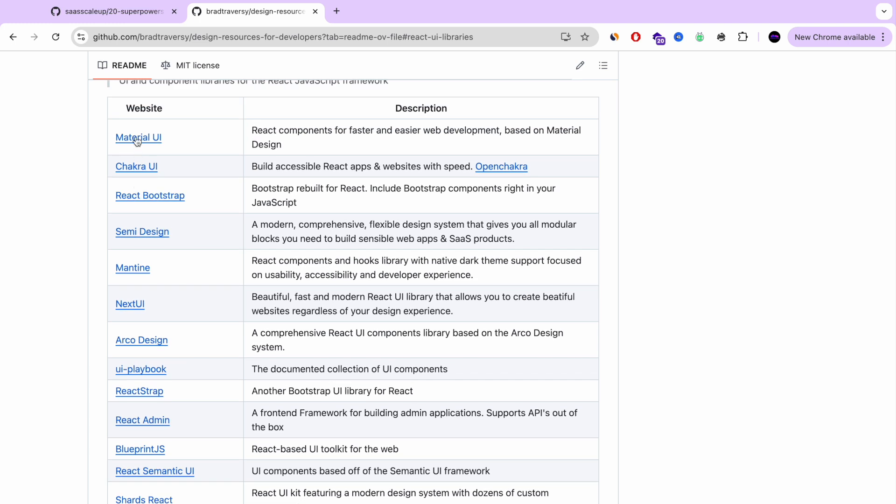
{"action": "left_click", "coordinate": [138, 137]}
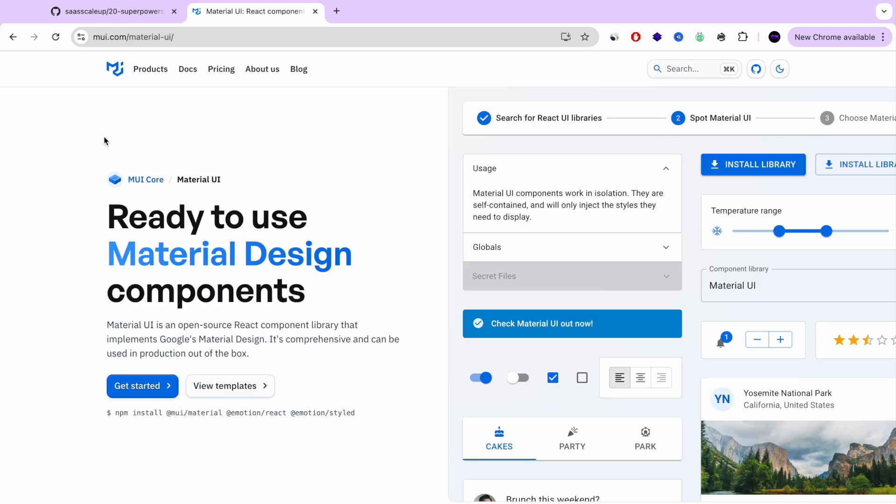
{"action": "scroll", "scroll_direction": "down", "scroll_amount": 3}
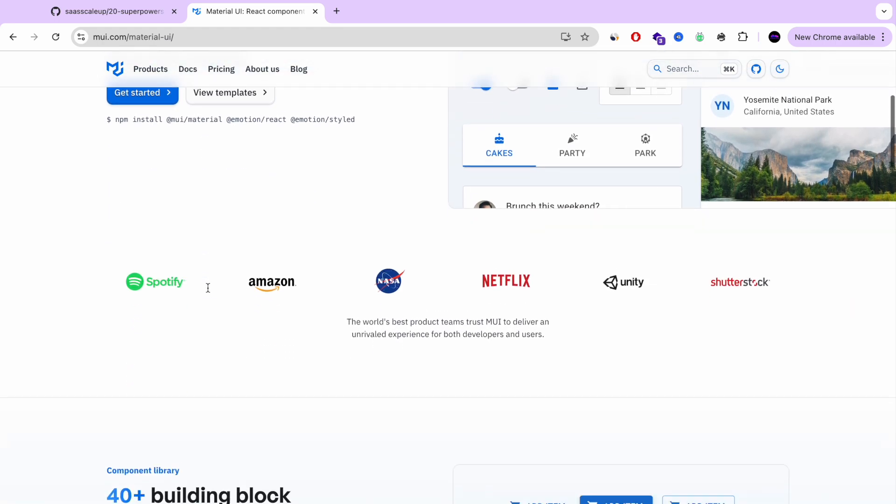
{"action": "scroll", "scroll_direction": "down", "scroll_amount": 3}
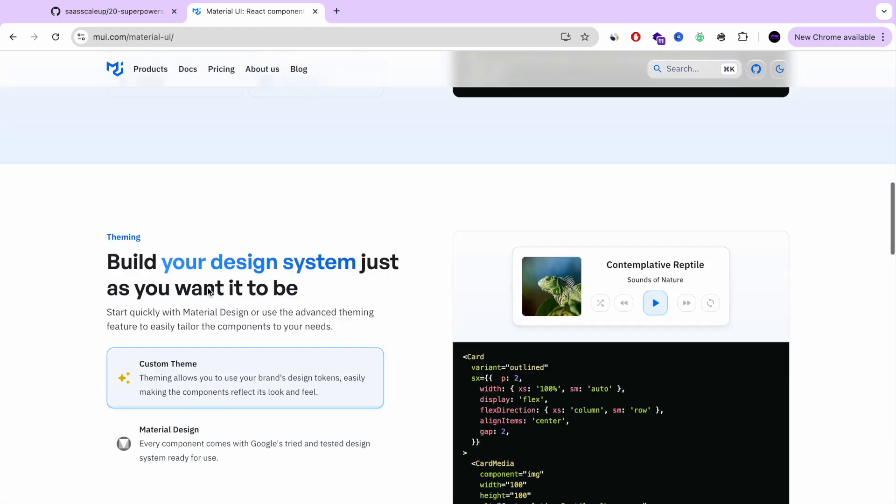
{"action": "left_click", "coordinate": [13, 36]}
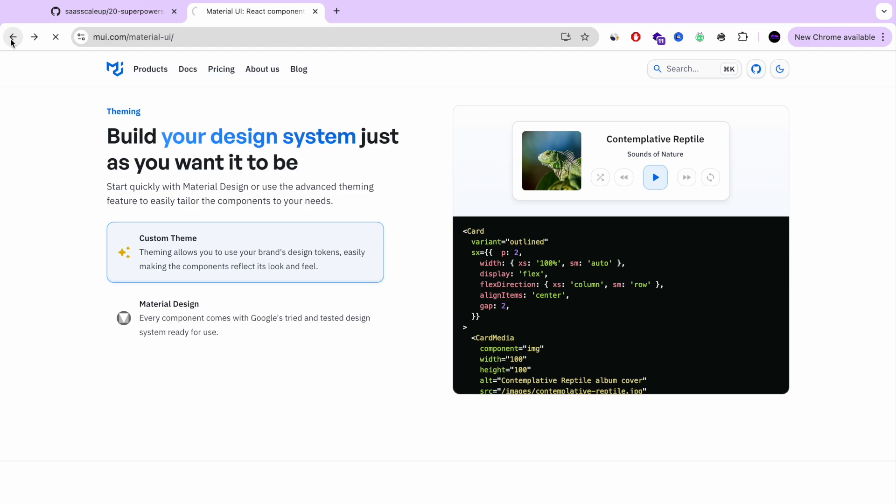
{"action": "left_click", "coordinate": [13, 36]}
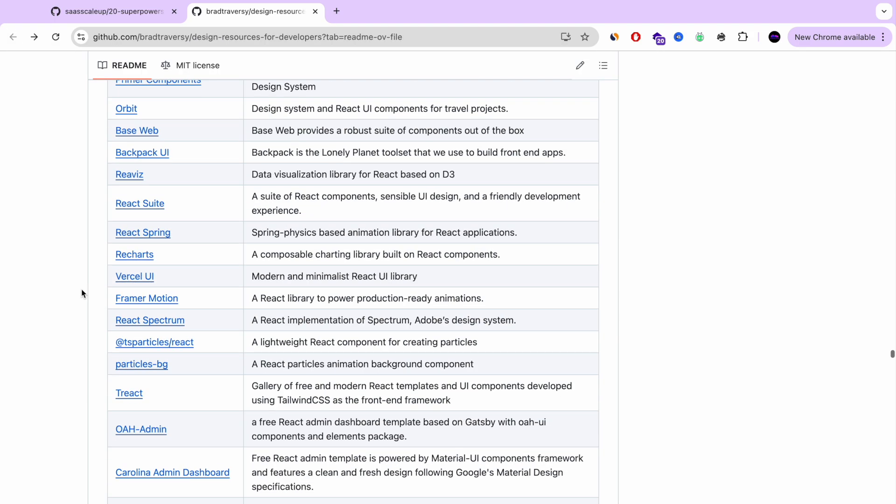
Step: Visit the Animate.css website from the CSS Animations table and scroll through it
{"action": "scroll", "scroll_direction": "down", "scroll_amount": 3}
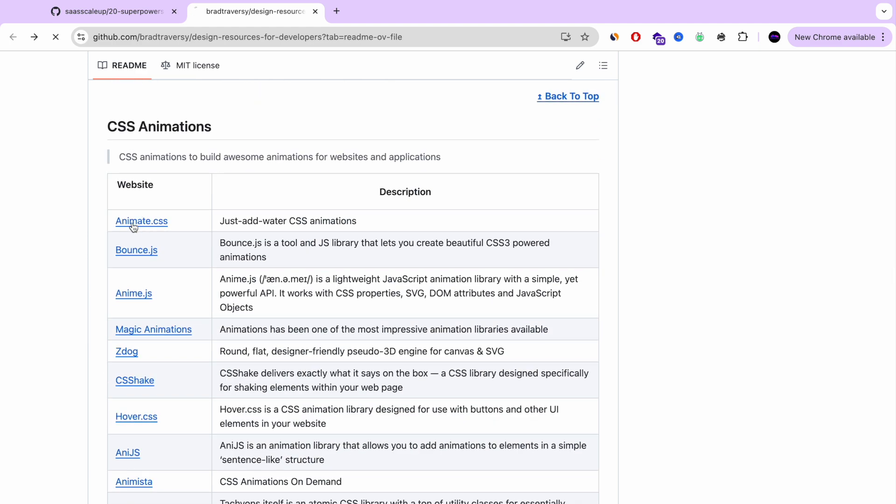
{"action": "left_click", "coordinate": [141, 221]}
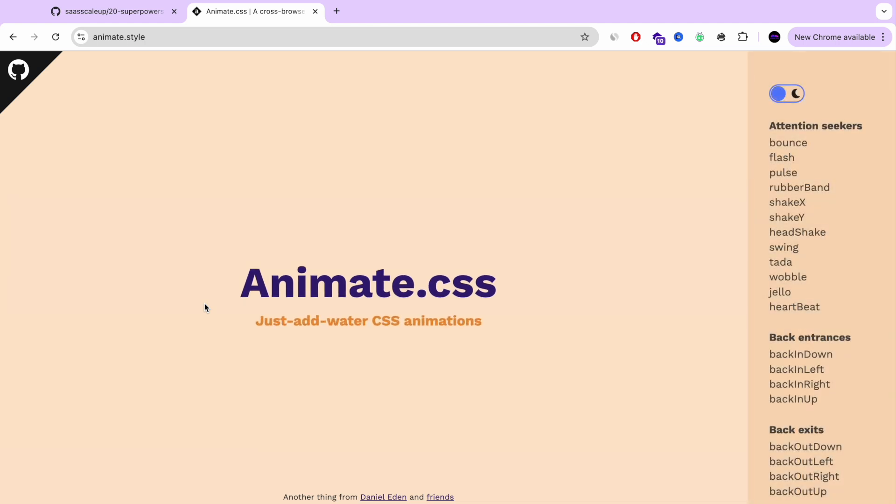
{"action": "scroll", "scroll_direction": "down", "scroll_amount": 3}
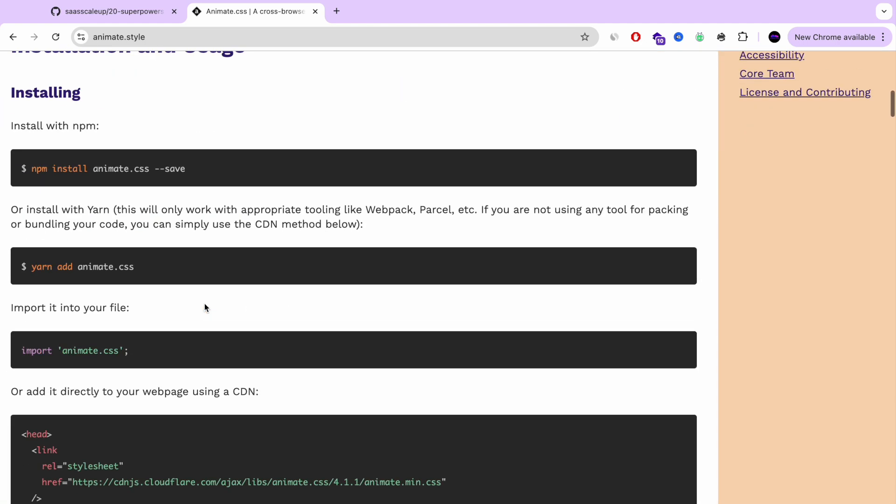
{"action": "scroll", "scroll_direction": "down", "scroll_amount": 3}
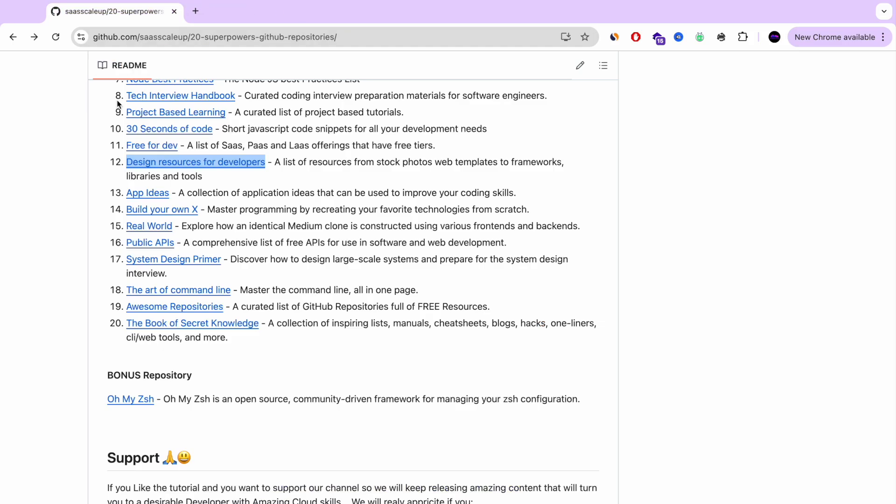
Step: Open 'Build your own X' in a new tab from the 20-superpowers list
{"action": "scroll", "scroll_direction": "down", "scroll_amount": 3}
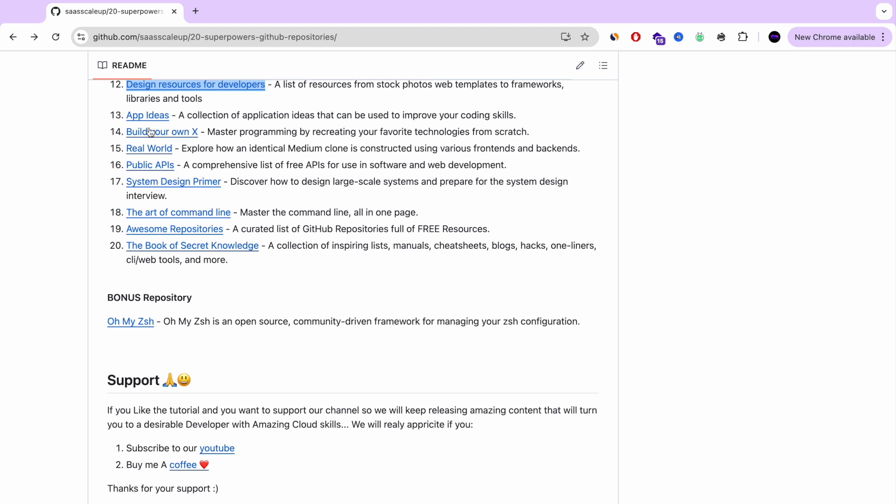
{"action": "mouse_move", "coordinate": [296, 128]}
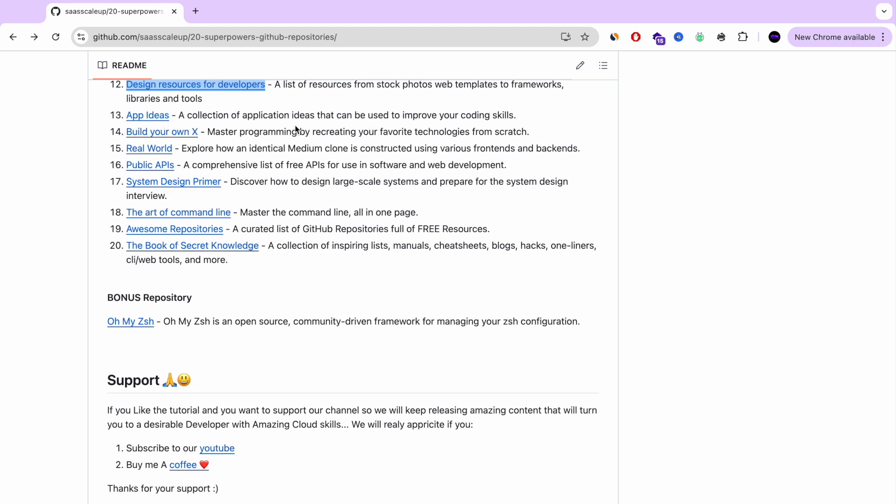
{"action": "right_click", "coordinate": [162, 131]}
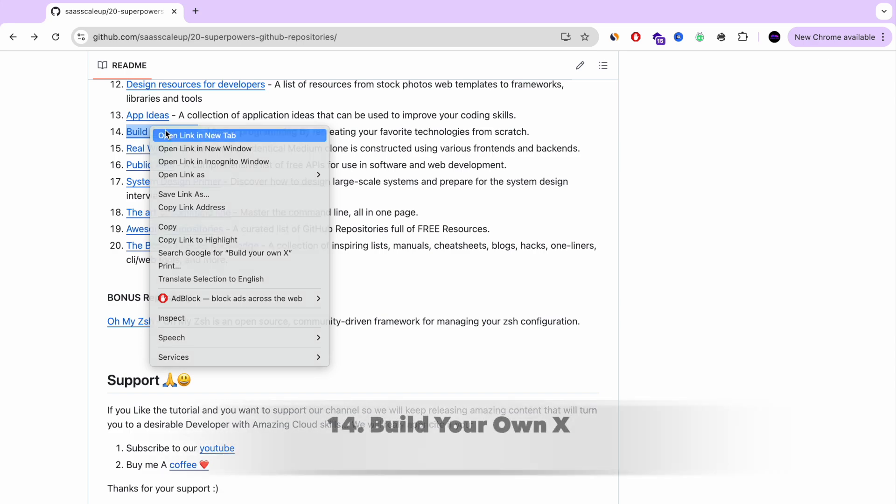
{"action": "left_click", "coordinate": [197, 135]}
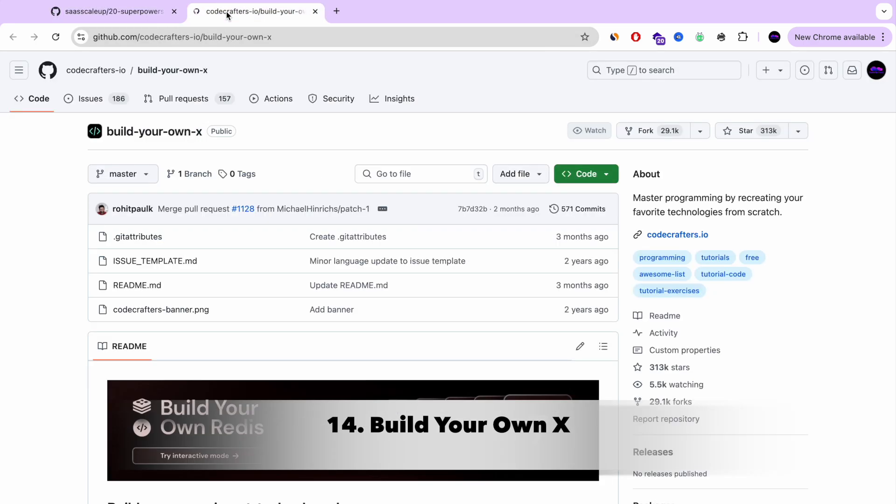
Step: Scroll the build-your-own-x README and jump to the Build your own Bot tutorials
{"action": "scroll", "scroll_direction": "down", "scroll_amount": 3}
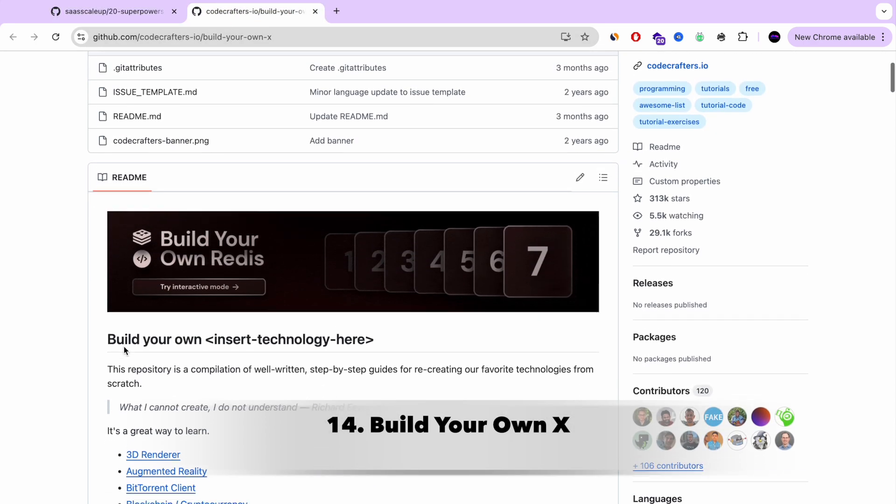
{"action": "scroll", "scroll_direction": "down", "scroll_amount": 3}
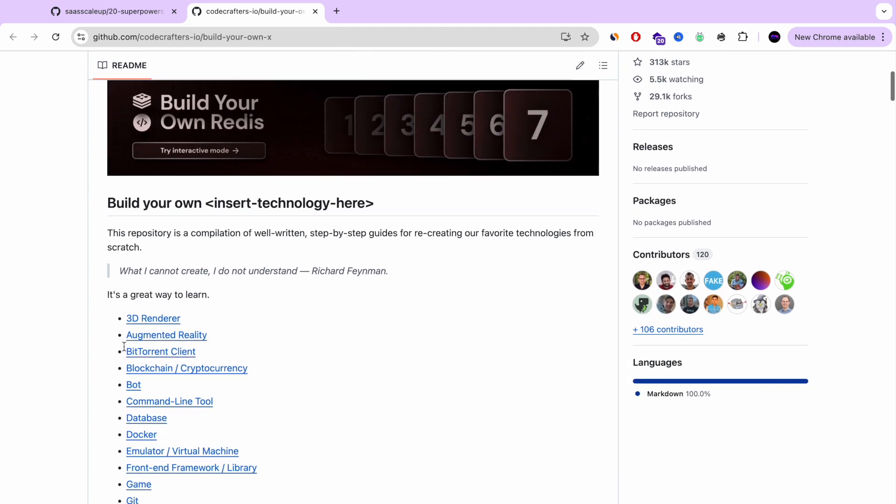
{"action": "scroll", "scroll_direction": "down", "scroll_amount": 3}
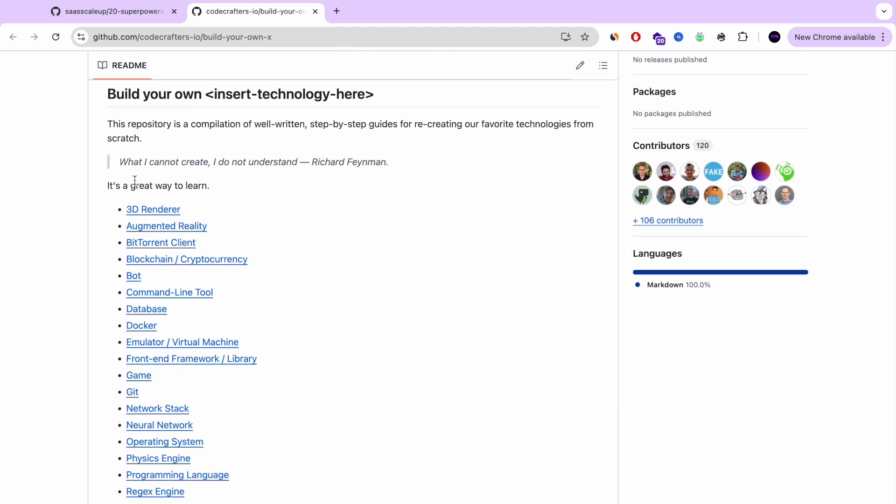
{"action": "scroll", "scroll_direction": "down", "scroll_amount": 3}
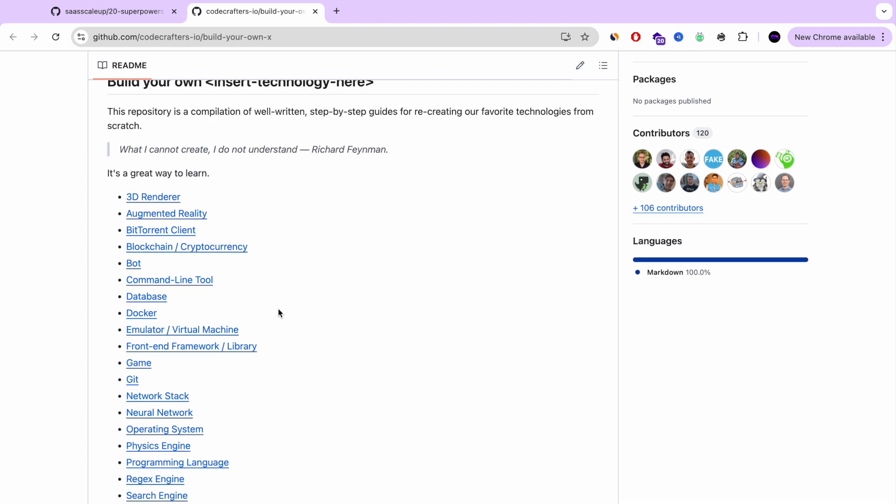
{"action": "scroll", "scroll_direction": "down", "scroll_amount": 3}
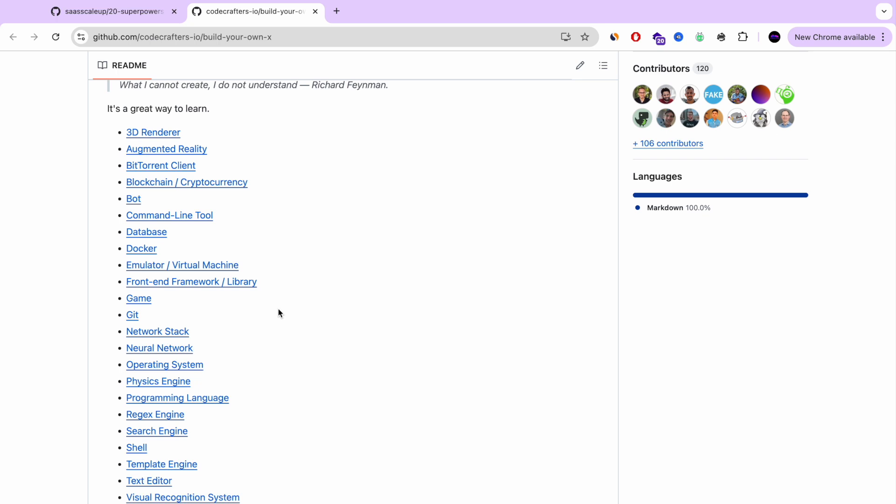
{"action": "mouse_move", "coordinate": [152, 182]}
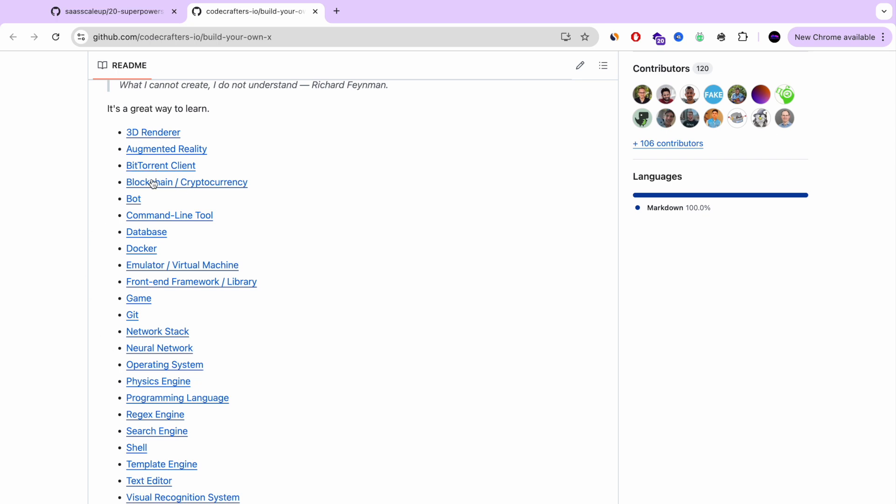
{"action": "left_click", "coordinate": [133, 199]}
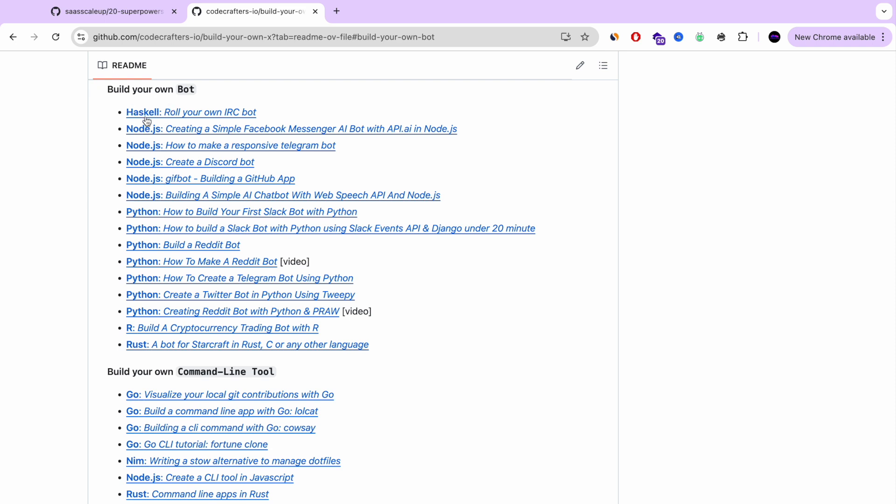
{"action": "mouse_move", "coordinate": [239, 117]}
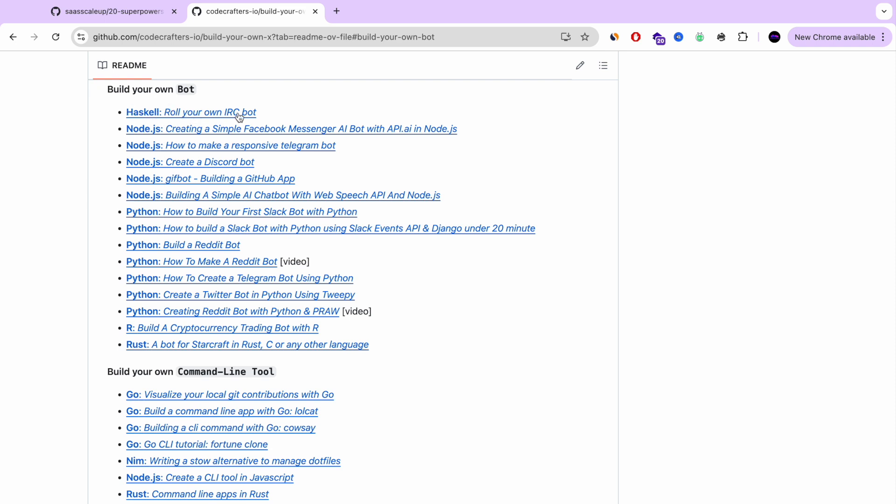
{"action": "mouse_move", "coordinate": [248, 166]}
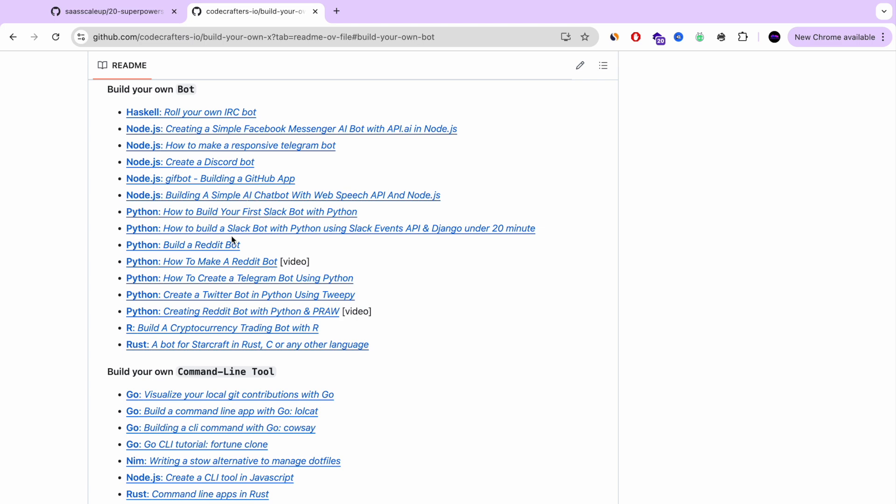
Step: Open 'How To Create a Telegram Bot Using Python' and scroll to How to Create Your First Bot
{"action": "scroll", "scroll_direction": "down", "scroll_amount": 3}
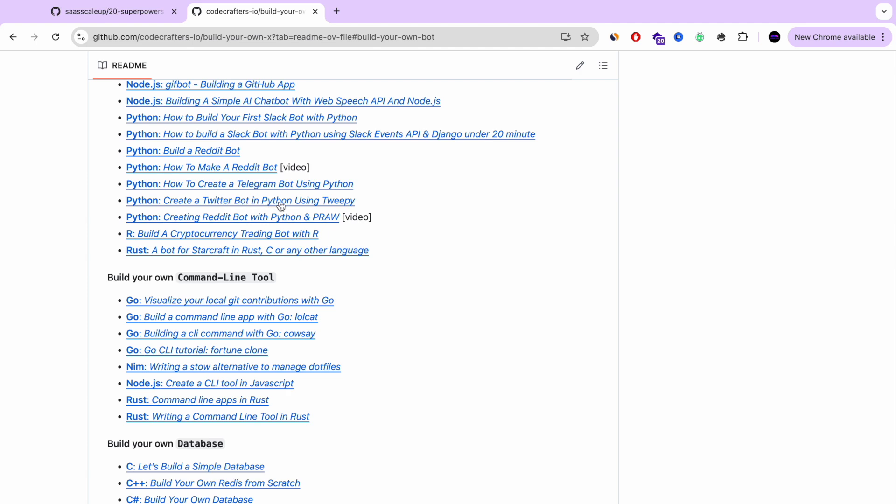
{"action": "mouse_move", "coordinate": [257, 187]}
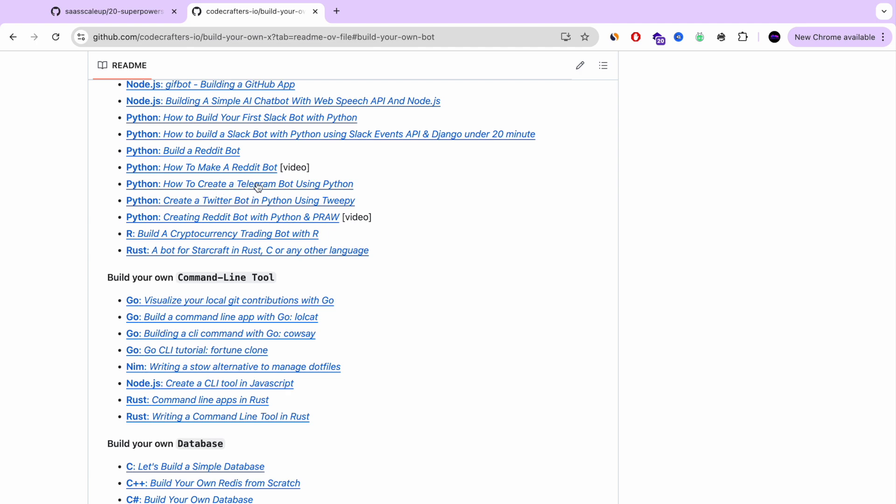
{"action": "left_click", "coordinate": [239, 183]}
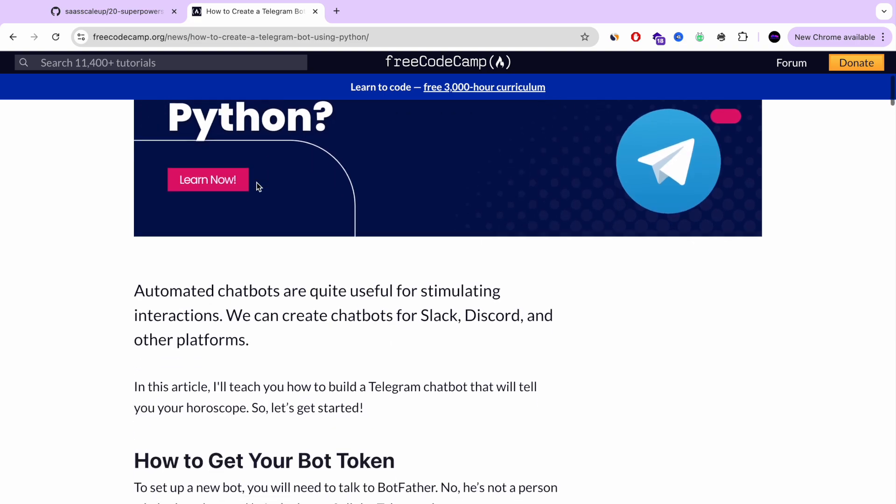
{"action": "scroll", "scroll_direction": "down", "scroll_amount": 3}
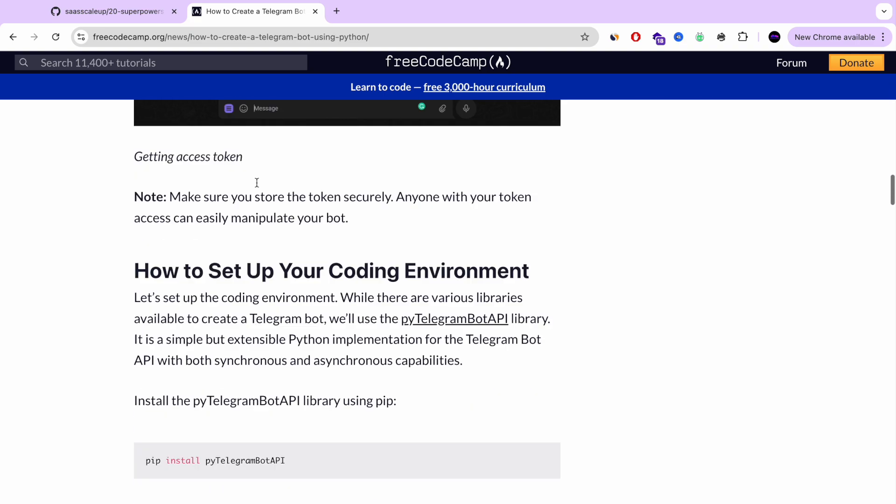
{"action": "scroll", "scroll_direction": "down", "scroll_amount": 3}
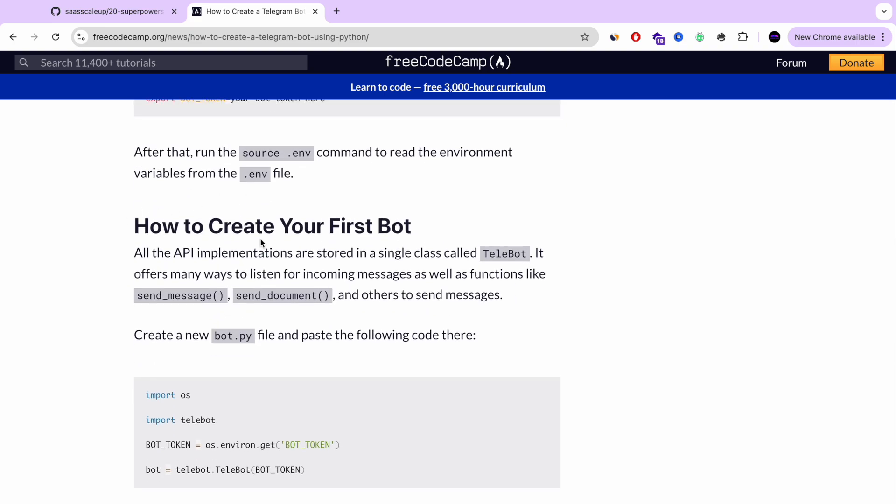
{"action": "mouse_move", "coordinate": [315, 11]}
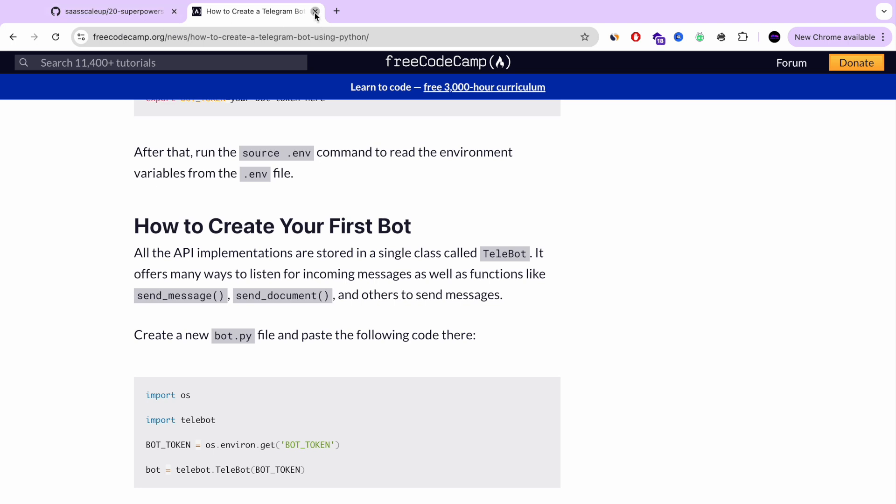
Step: Close the Telegram bot tutorial tab to return to the 20-superpowers README list
{"action": "left_click", "coordinate": [315, 11]}
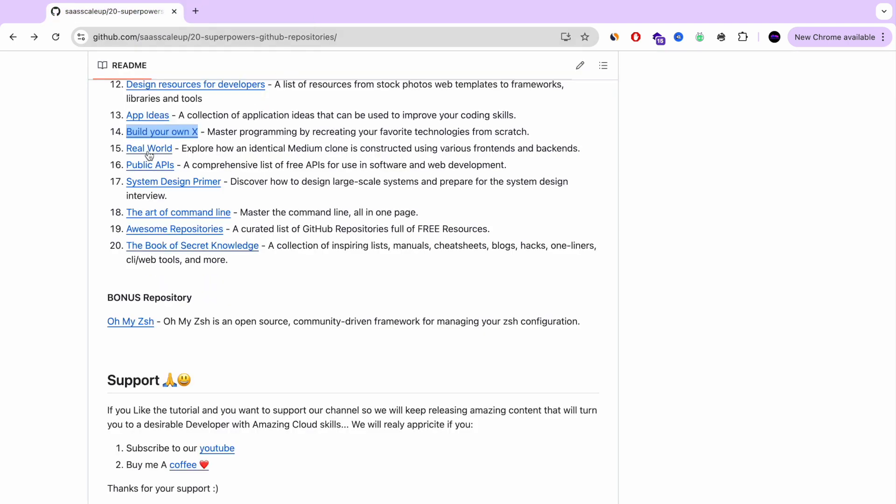
{"action": "mouse_move", "coordinate": [148, 155]}
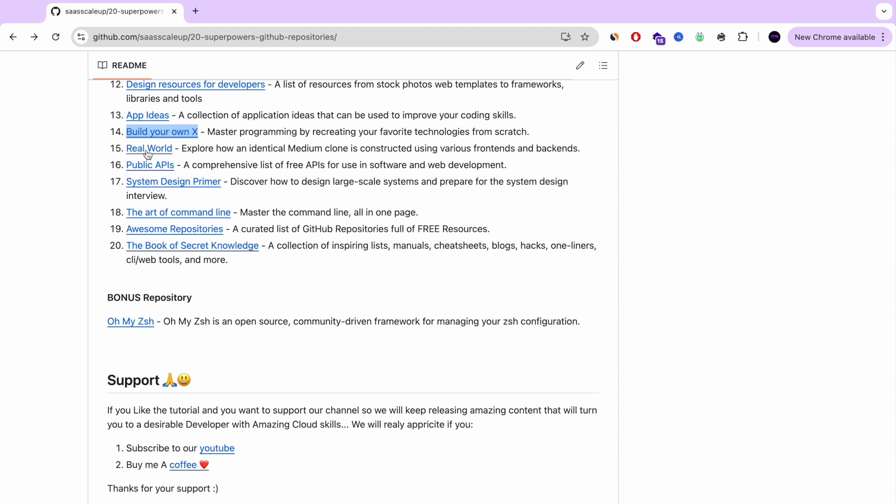
{"action": "mouse_move", "coordinate": [142, 155]}
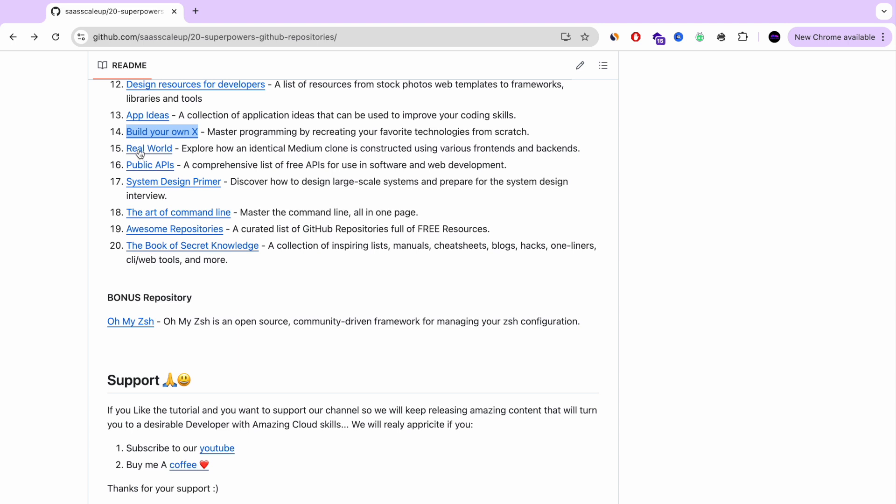
{"action": "mouse_move", "coordinate": [127, 171]}
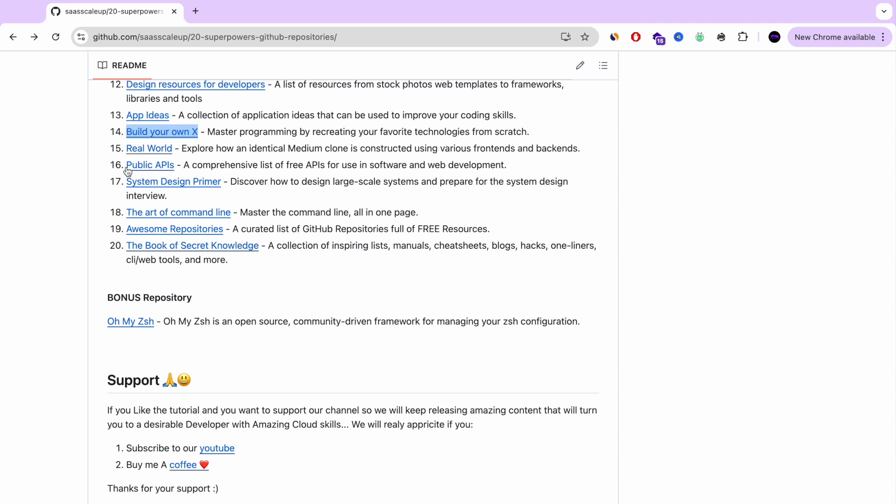
Step: Open Public APIs (item 16) in a new tab and scroll to its Index
{"action": "right_click", "coordinate": [150, 165]}
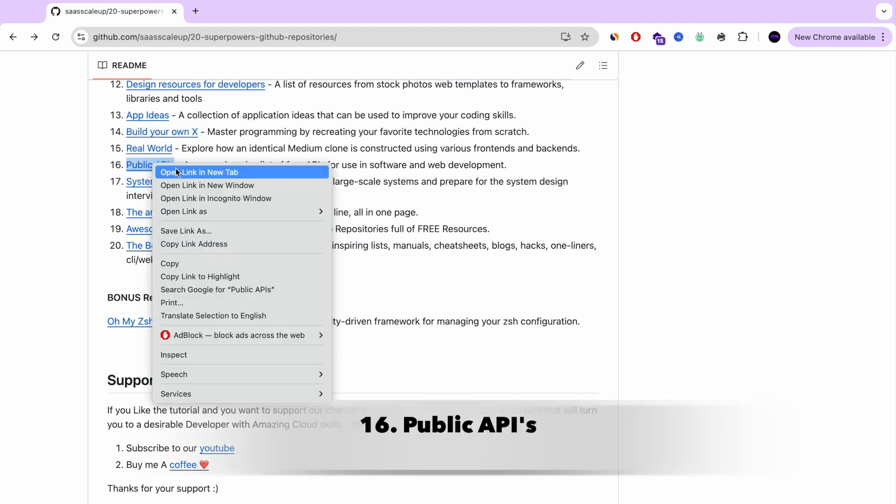
{"action": "left_click", "coordinate": [199, 172]}
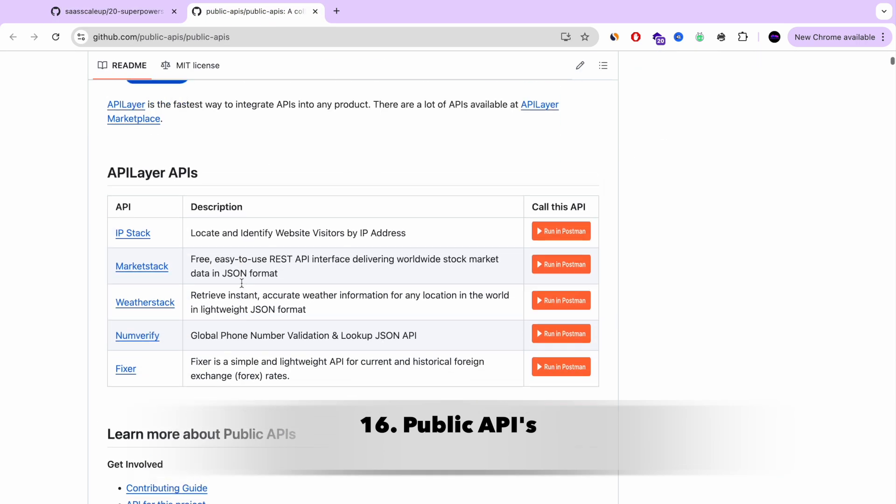
{"action": "scroll", "scroll_direction": "up", "scroll_amount": 3}
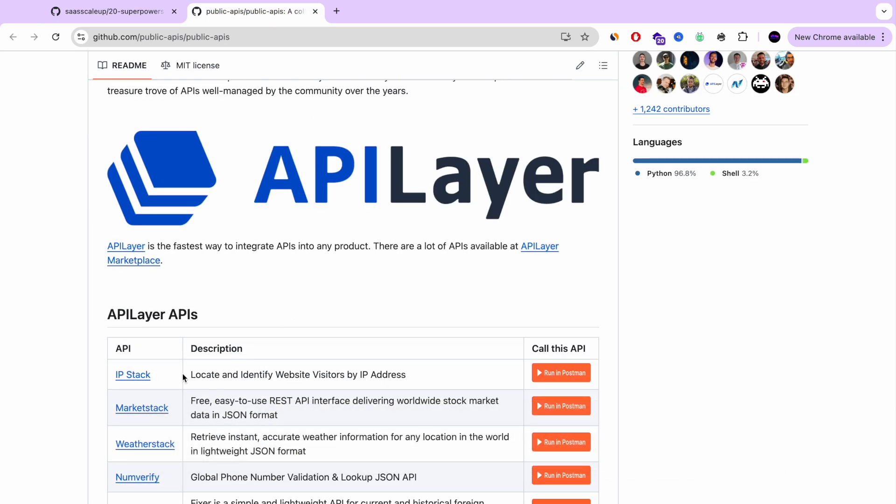
{"action": "scroll", "scroll_direction": "down", "scroll_amount": 3}
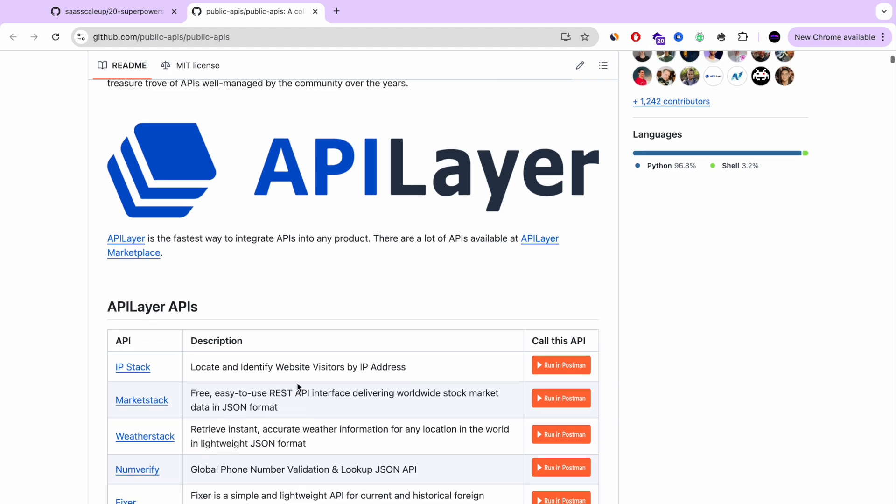
{"action": "scroll", "scroll_direction": "up", "scroll_amount": 3}
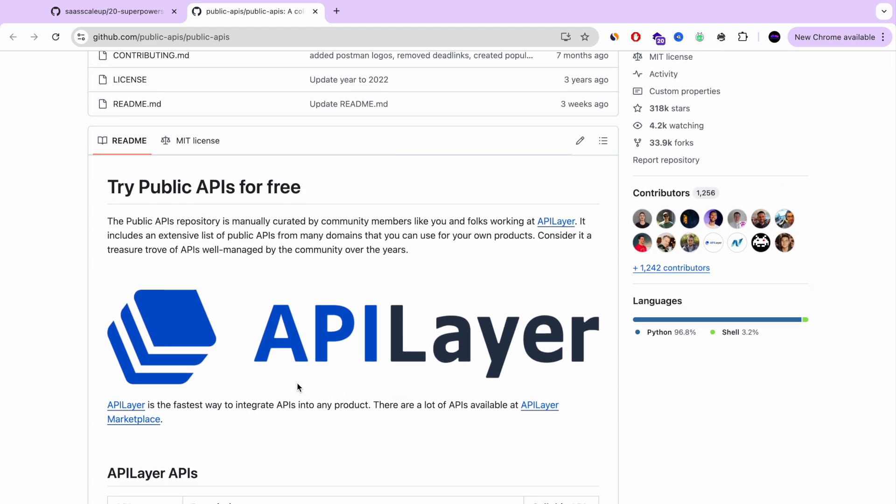
{"action": "scroll", "scroll_direction": "down", "scroll_amount": 3}
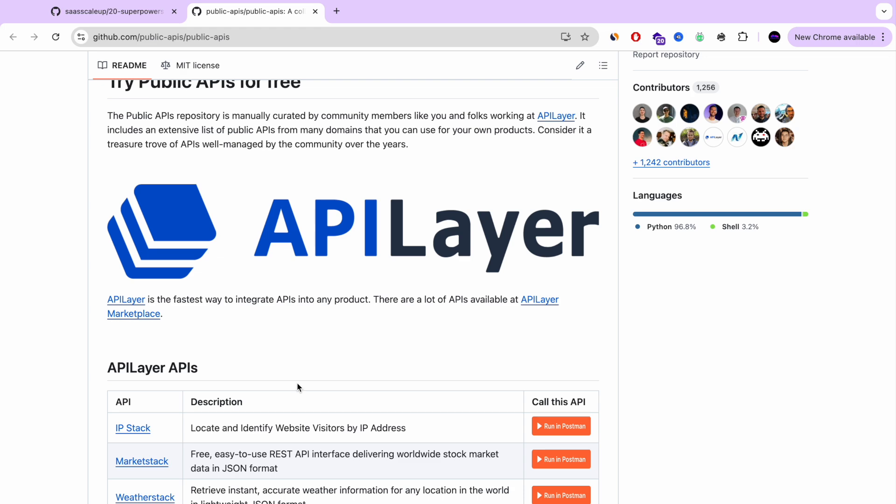
{"action": "scroll", "scroll_direction": "down", "scroll_amount": 3}
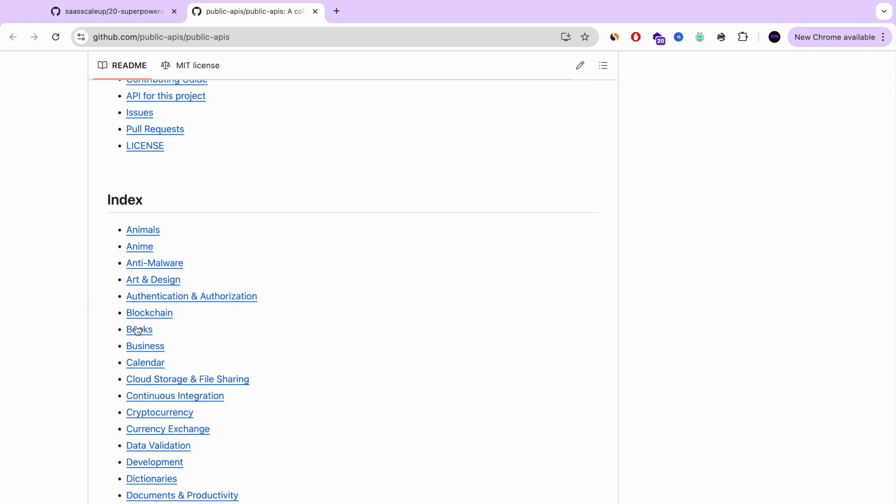
Step: Jump to the Books category, browse the Books, Business and Calendar tables, then go back
{"action": "left_click", "coordinate": [140, 329]}
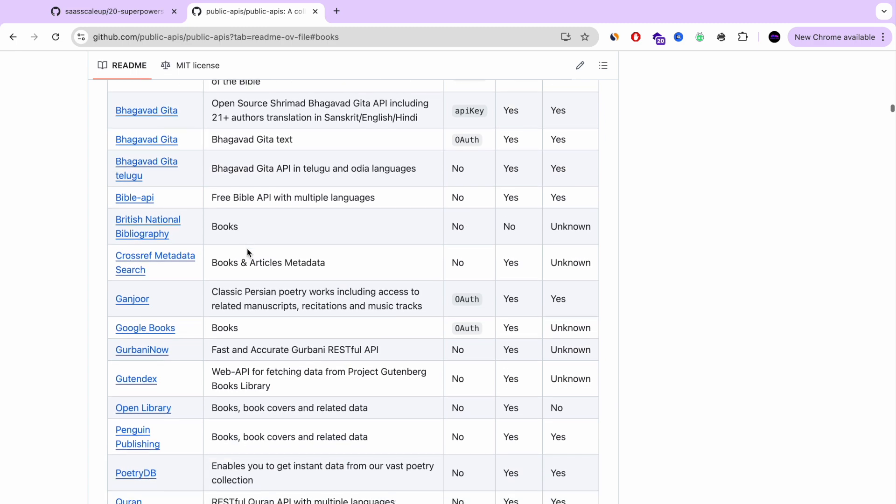
{"action": "scroll", "scroll_direction": "down", "scroll_amount": 3}
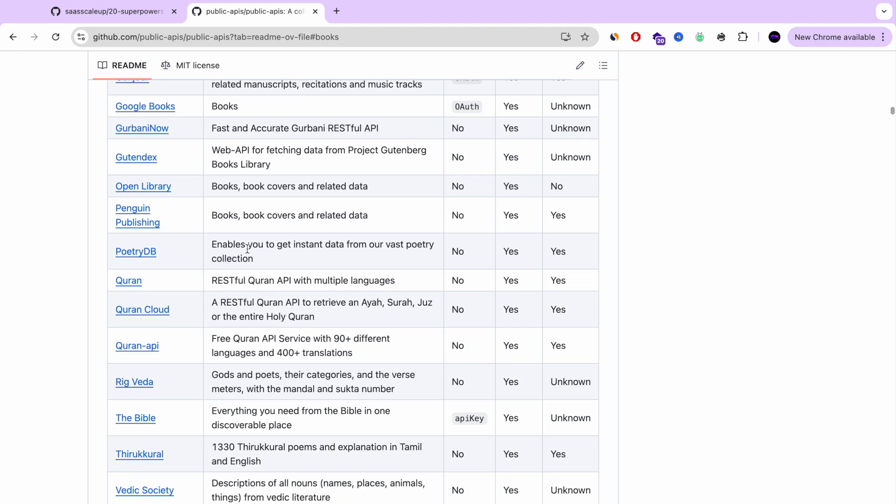
{"action": "scroll", "scroll_direction": "down", "scroll_amount": 3}
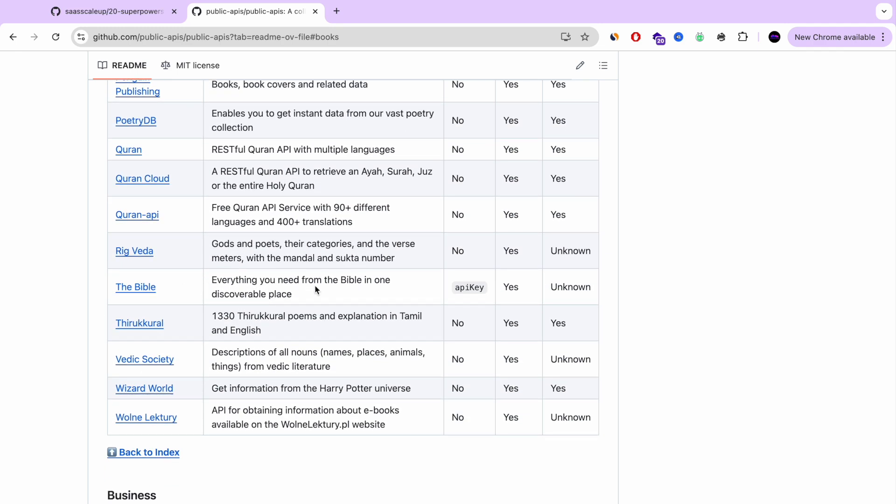
{"action": "mouse_move", "coordinate": [268, 293]}
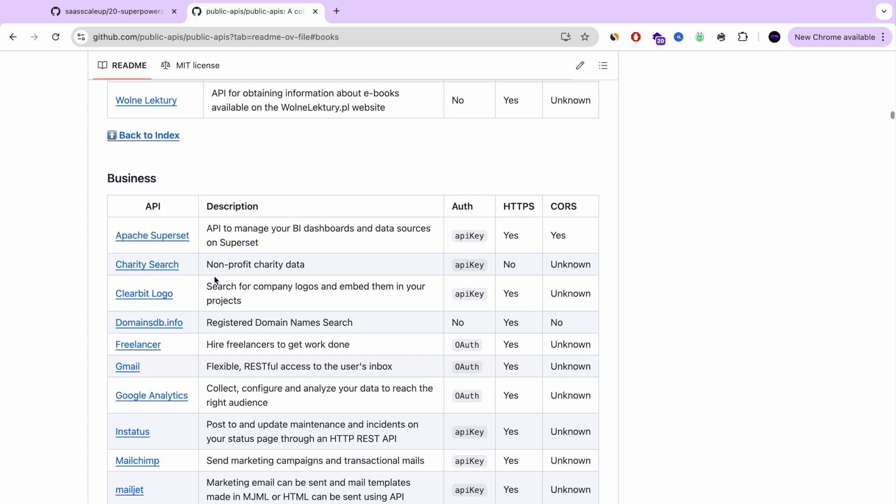
{"action": "mouse_move", "coordinate": [307, 229]}
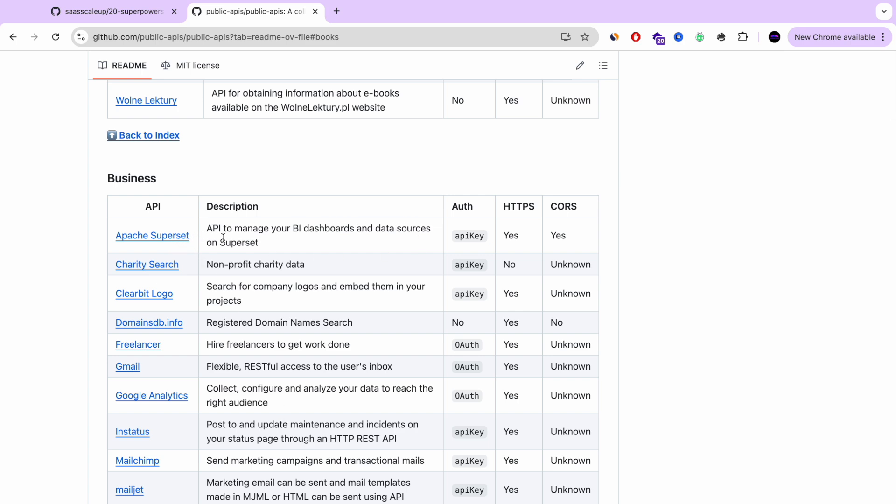
{"action": "scroll", "scroll_direction": "down", "scroll_amount": 3}
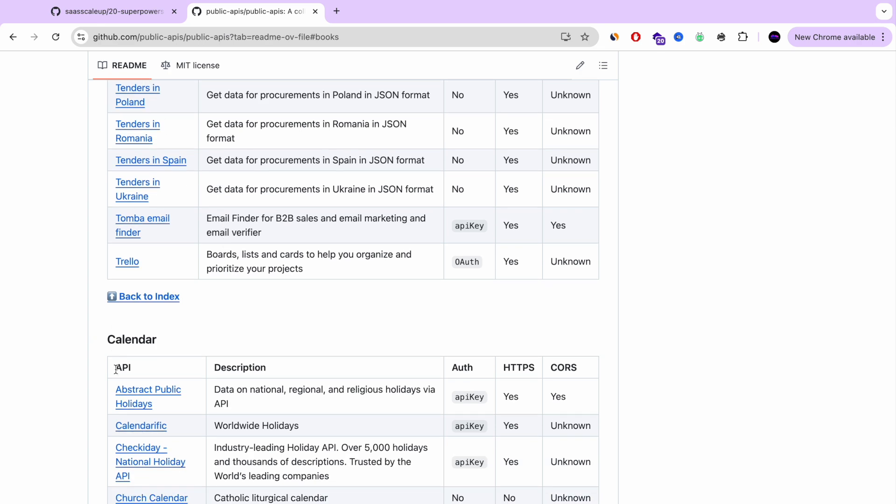
{"action": "scroll", "scroll_direction": "down", "scroll_amount": 3}
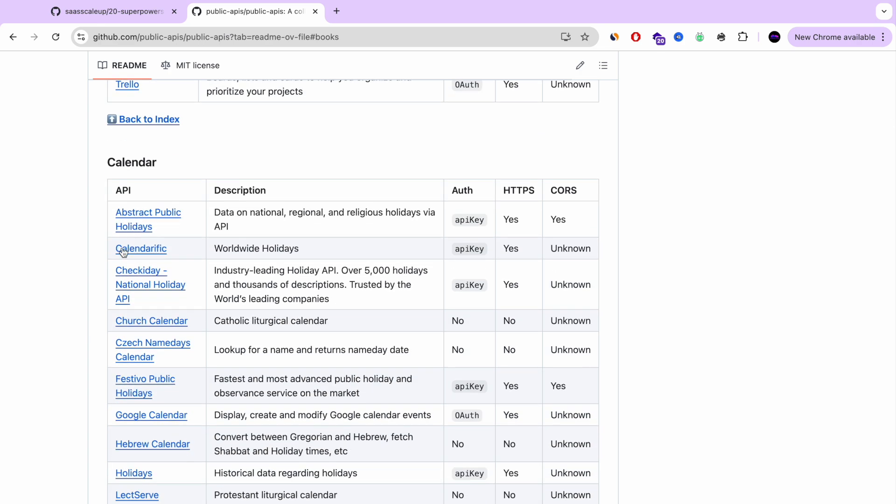
{"action": "scroll", "scroll_direction": "down", "scroll_amount": 3}
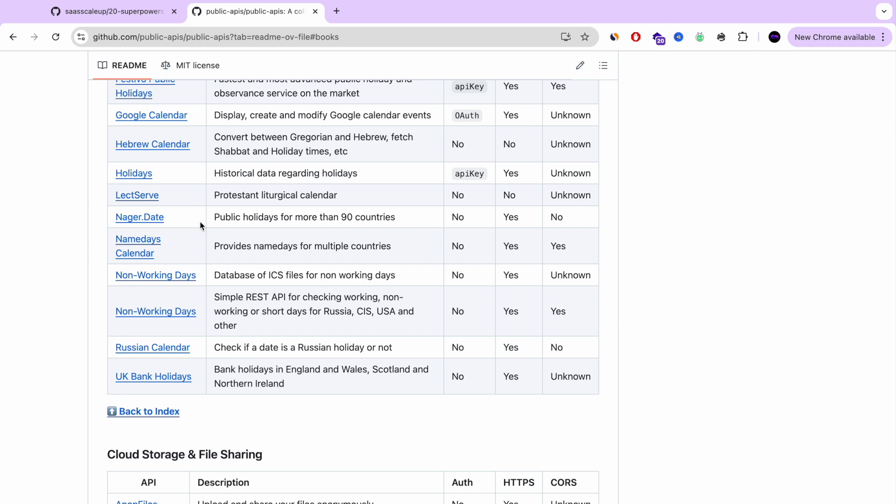
{"action": "left_click", "coordinate": [13, 36]}
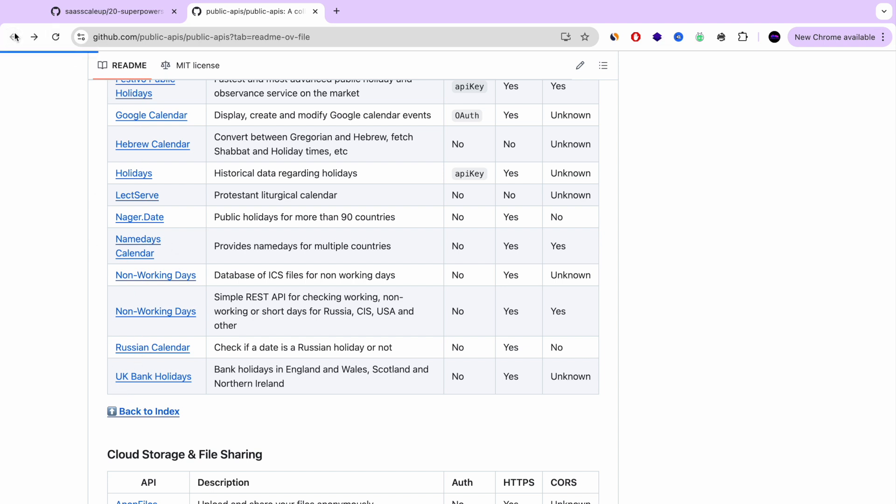
Step: Close the Public APIs tab and bring up the System Design Primer link menu
{"action": "left_click", "coordinate": [13, 36]}
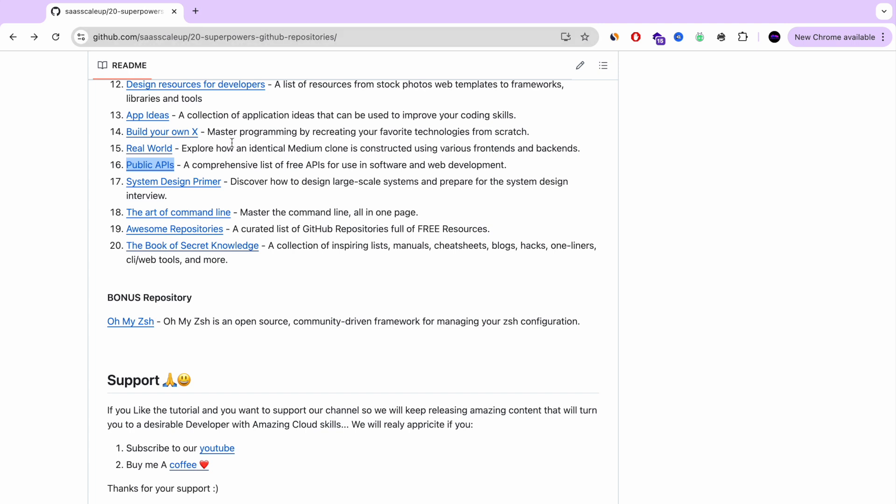
{"action": "mouse_move", "coordinate": [168, 188]}
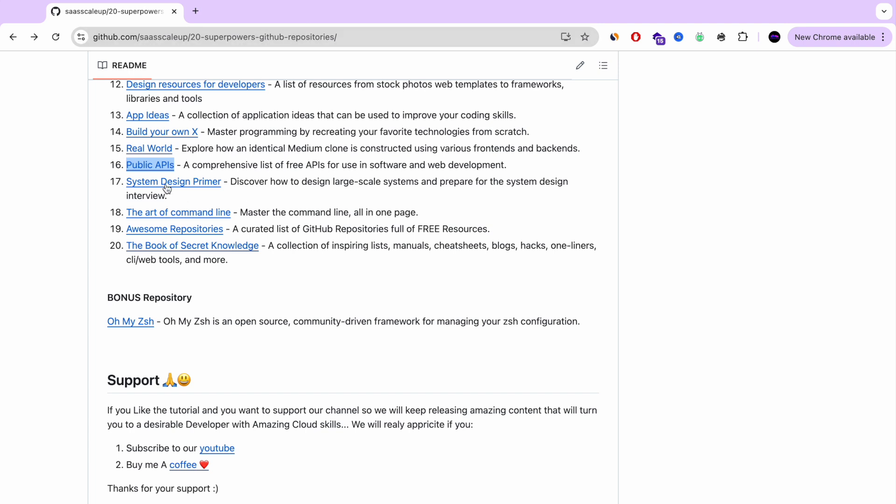
{"action": "right_click", "coordinate": [173, 181]}
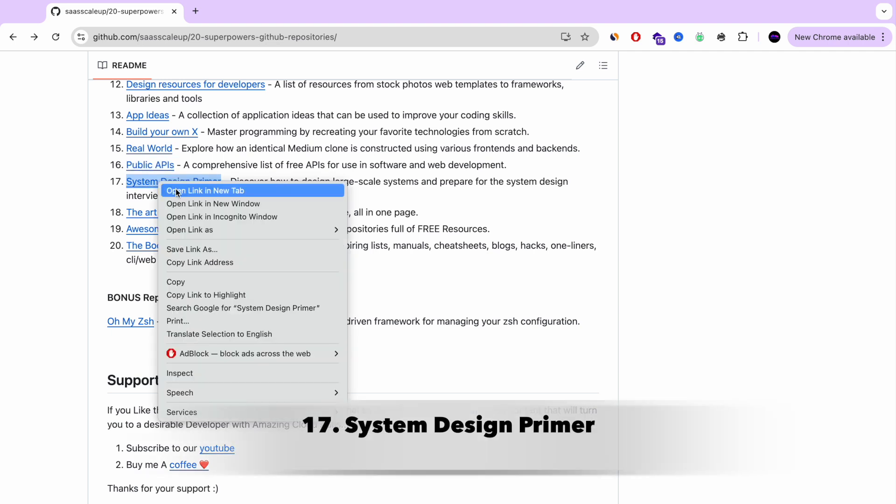
Step: Open System Design Primer (item 17) in a new tab and view its architecture diagram
{"action": "left_click", "coordinate": [206, 190]}
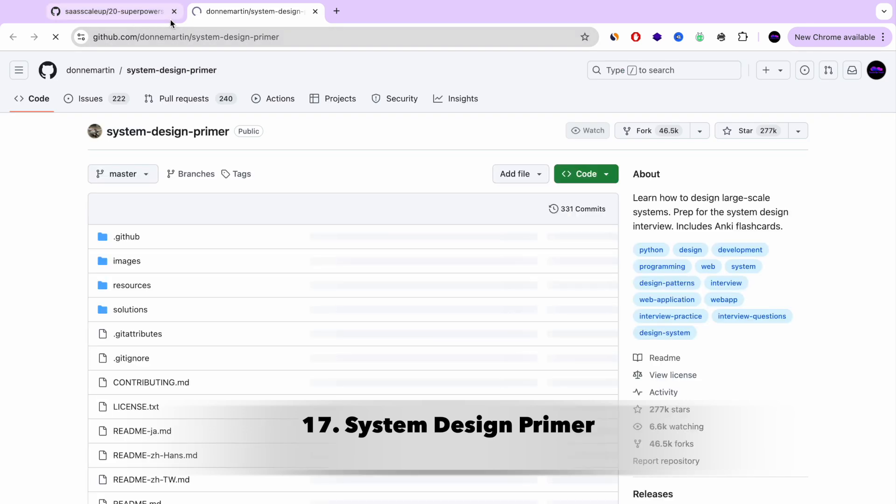
{"action": "scroll", "scroll_direction": "down", "scroll_amount": 3}
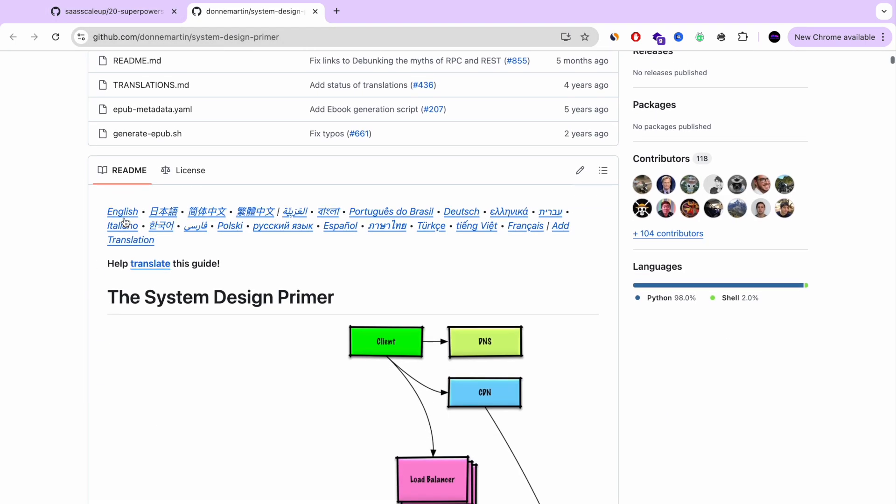
{"action": "scroll", "scroll_direction": "down", "scroll_amount": 3}
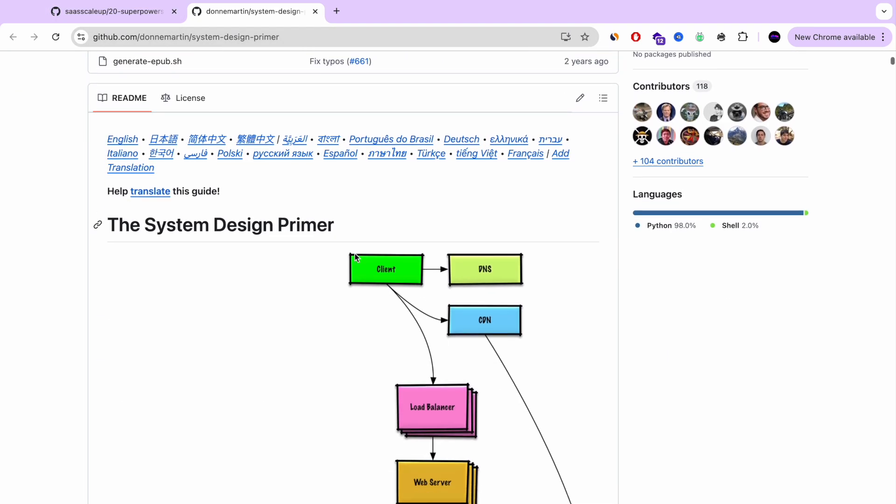
{"action": "scroll", "scroll_direction": "down", "scroll_amount": 3}
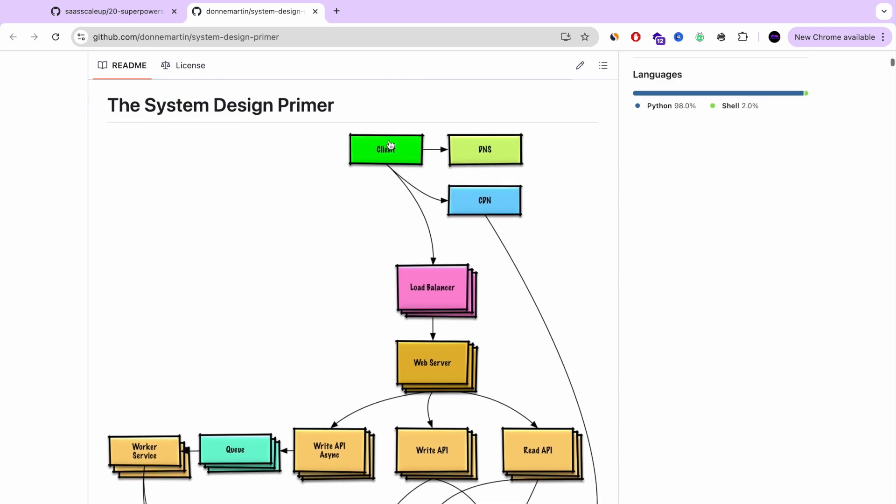
{"action": "scroll", "scroll_direction": "down", "scroll_amount": 3}
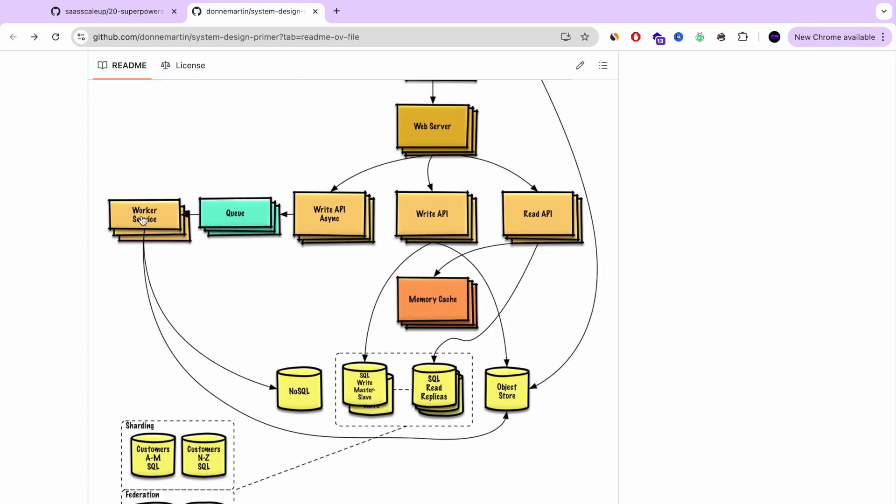
{"action": "mouse_move", "coordinate": [357, 349]}
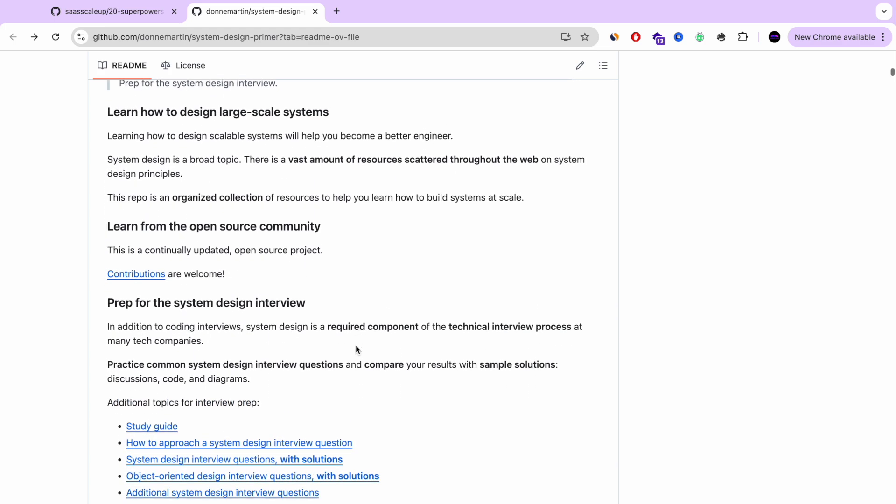
Step: Read the System Design Primer README from Anki flashcards through the index and study guide
{"action": "scroll", "scroll_direction": "down", "scroll_amount": 3}
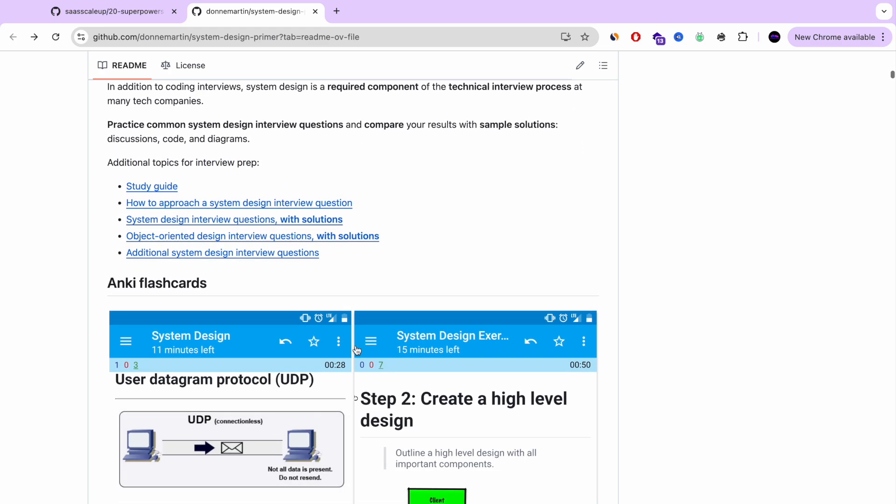
{"action": "scroll", "scroll_direction": "down", "scroll_amount": 3}
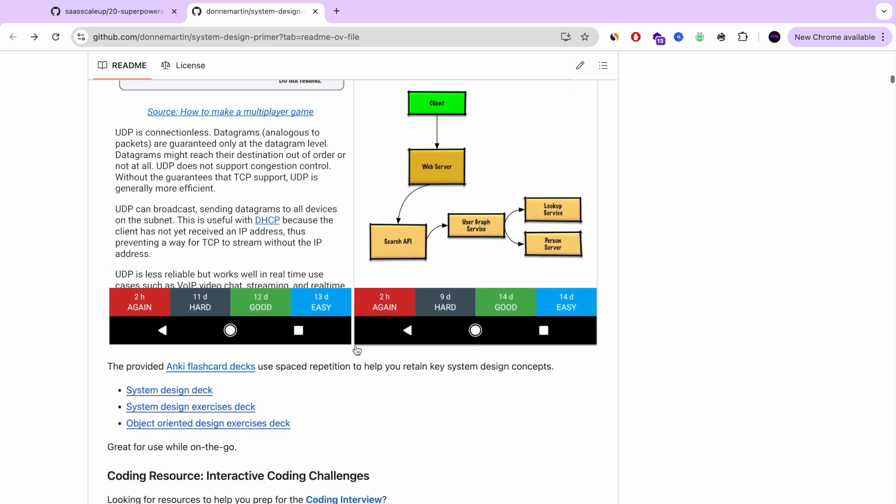
{"action": "scroll", "scroll_direction": "down", "scroll_amount": 3}
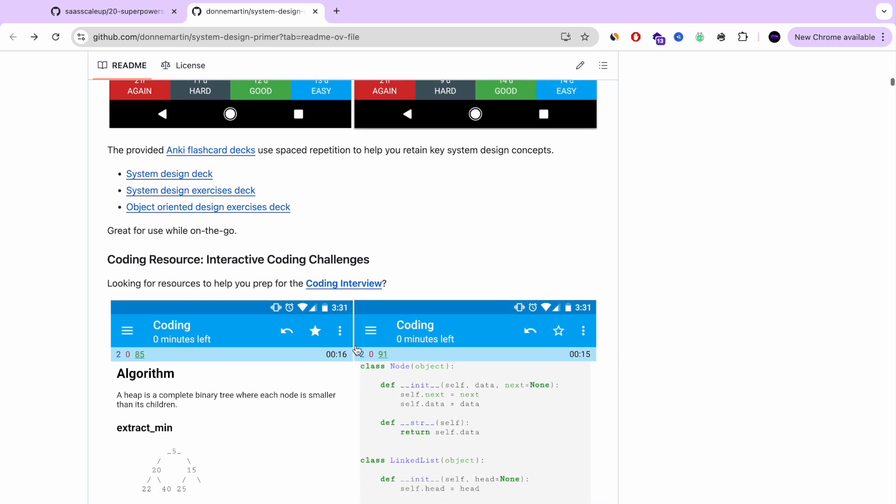
{"action": "scroll", "scroll_direction": "down", "scroll_amount": 3}
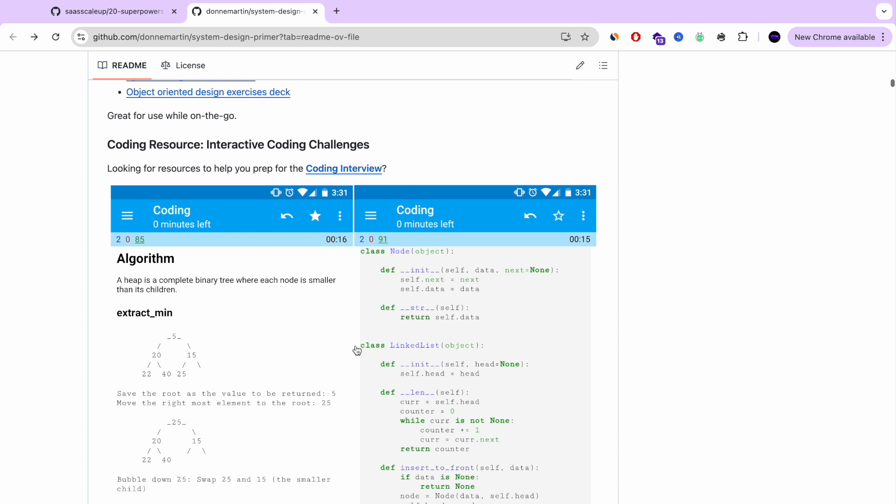
{"action": "scroll", "scroll_direction": "down", "scroll_amount": 3}
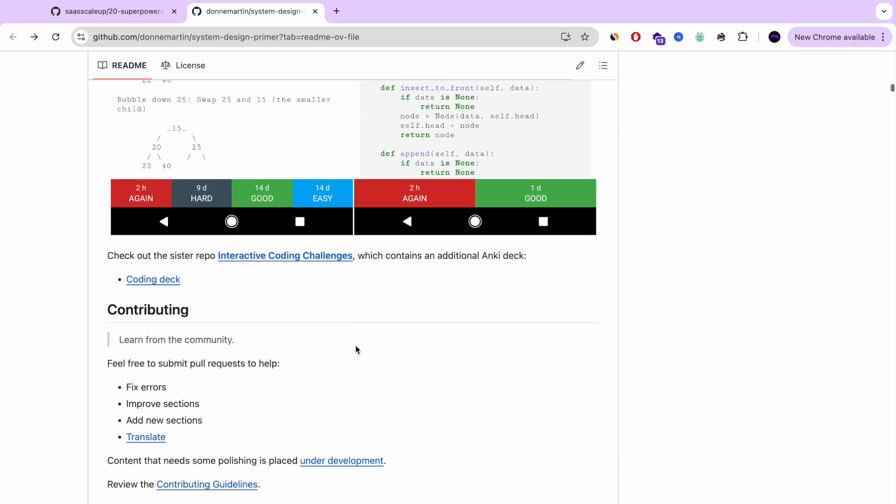
{"action": "scroll", "scroll_direction": "down", "scroll_amount": 3}
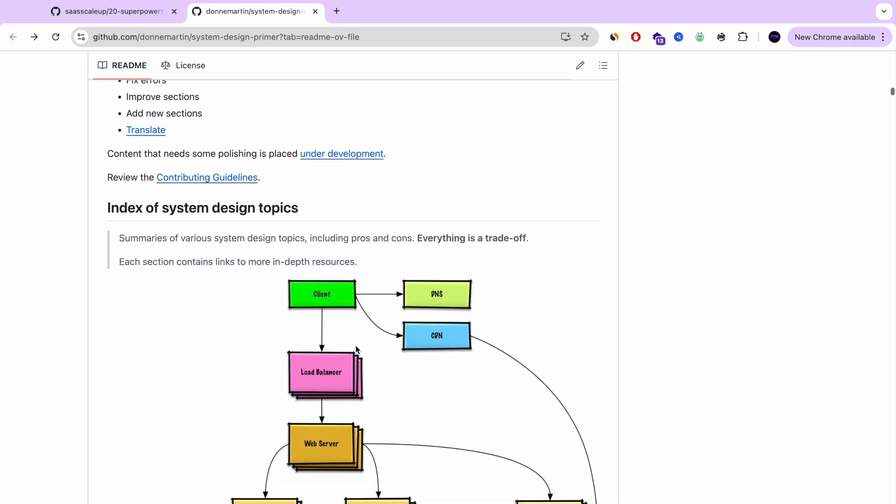
{"action": "mouse_move", "coordinate": [249, 273]}
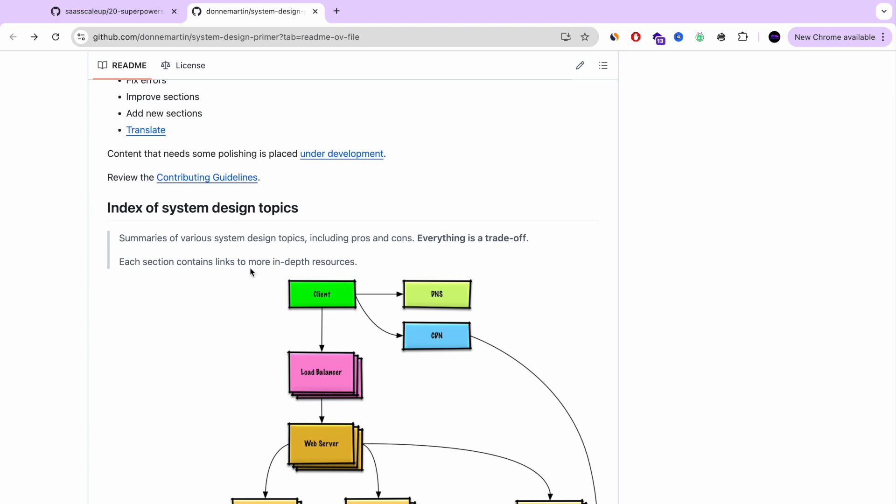
{"action": "scroll", "scroll_direction": "down", "scroll_amount": 3}
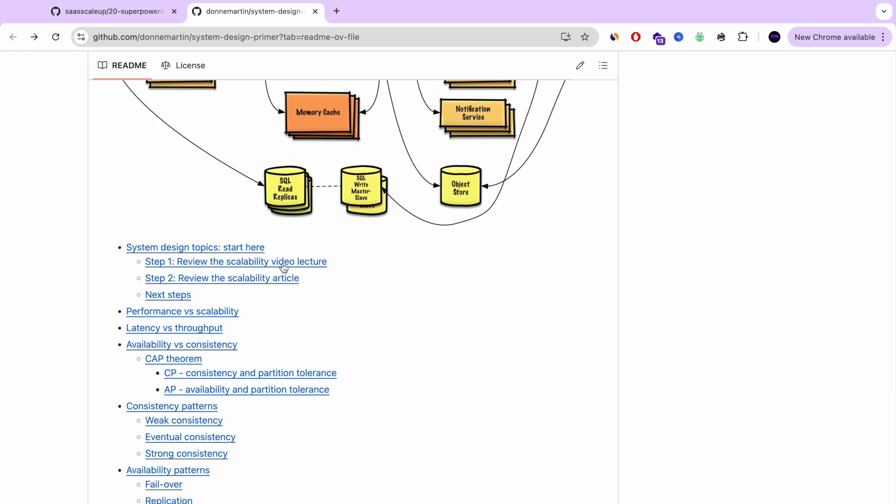
{"action": "scroll", "scroll_direction": "down", "scroll_amount": 3}
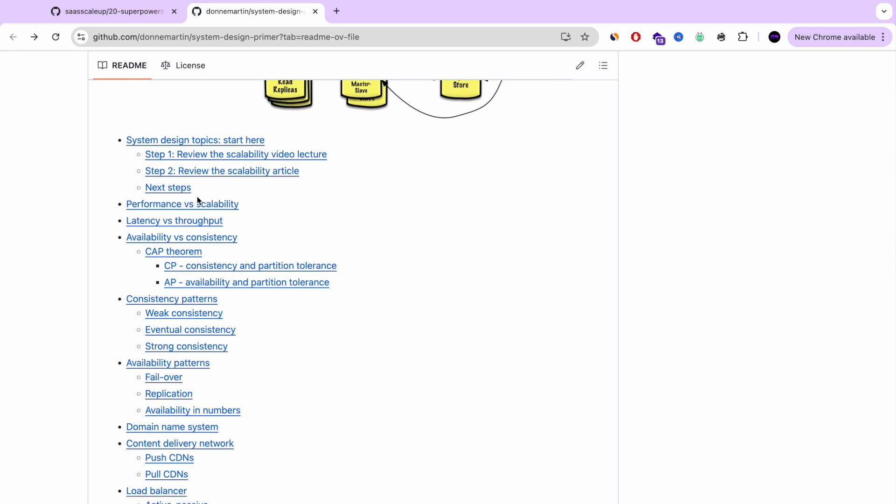
{"action": "scroll", "scroll_direction": "down", "scroll_amount": 3}
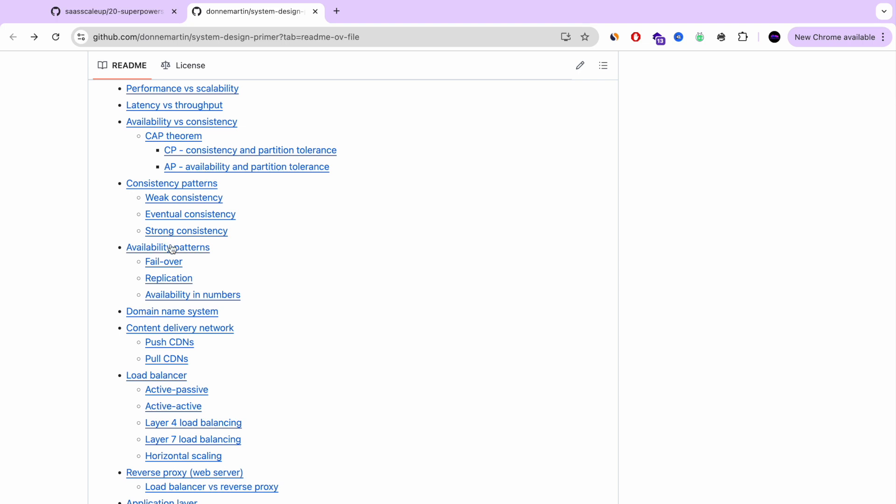
{"action": "scroll", "scroll_direction": "down", "scroll_amount": 3}
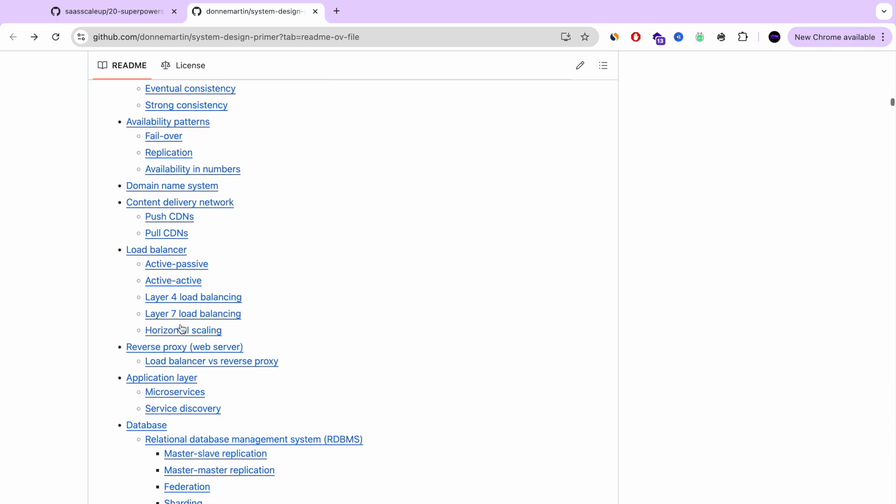
{"action": "scroll", "scroll_direction": "down", "scroll_amount": 3}
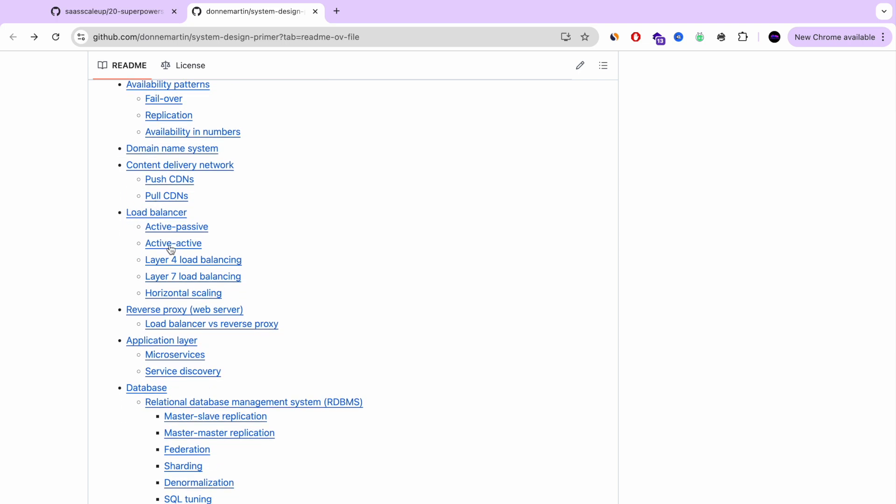
{"action": "scroll", "scroll_direction": "down", "scroll_amount": 3}
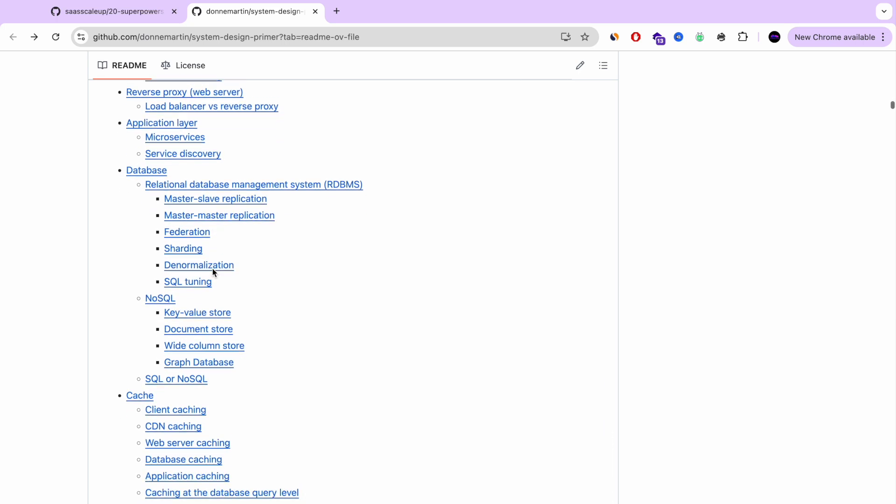
{"action": "scroll", "scroll_direction": "down", "scroll_amount": 3}
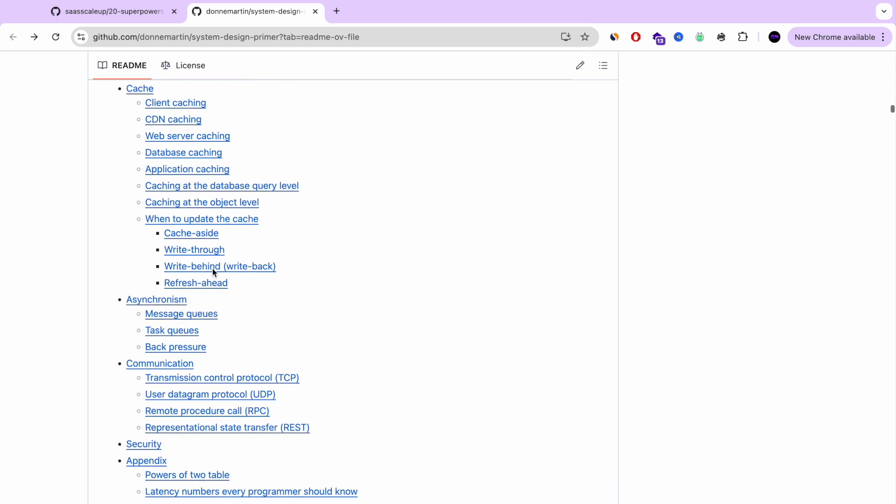
{"action": "scroll", "scroll_direction": "down", "scroll_amount": 3}
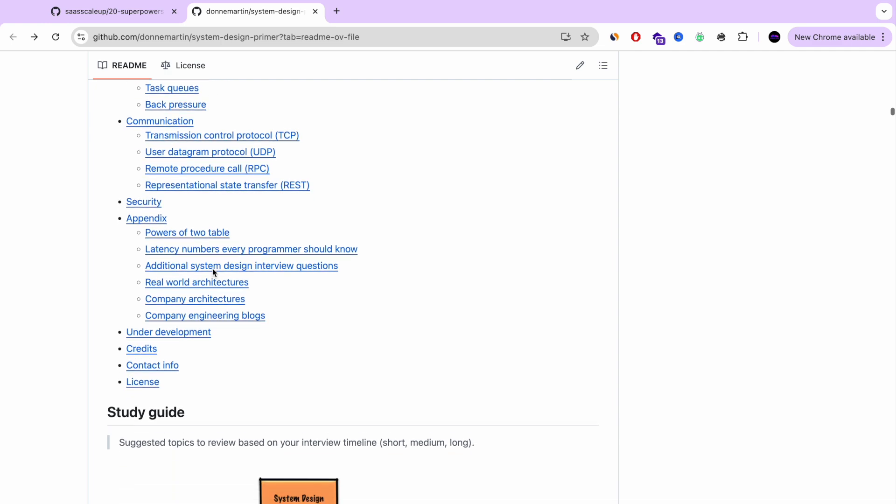
{"action": "scroll", "scroll_direction": "down", "scroll_amount": 3}
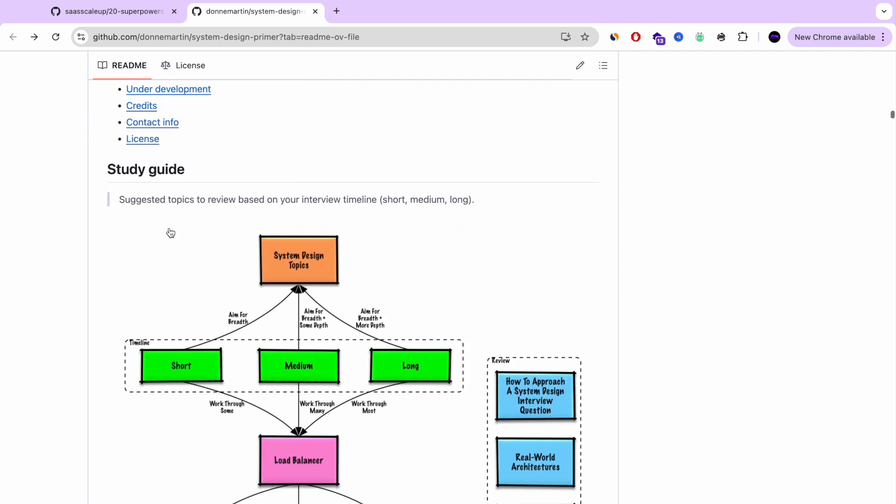
{"action": "scroll", "scroll_direction": "down", "scroll_amount": 3}
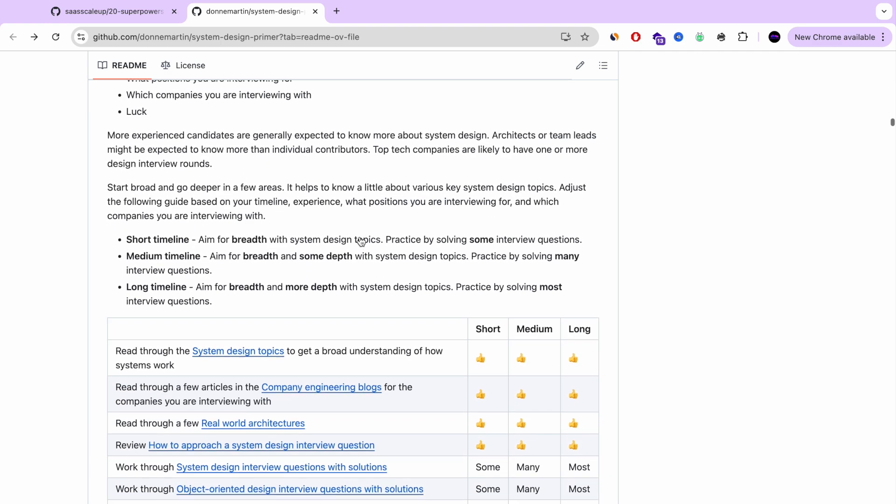
{"action": "scroll", "scroll_direction": "down", "scroll_amount": 3}
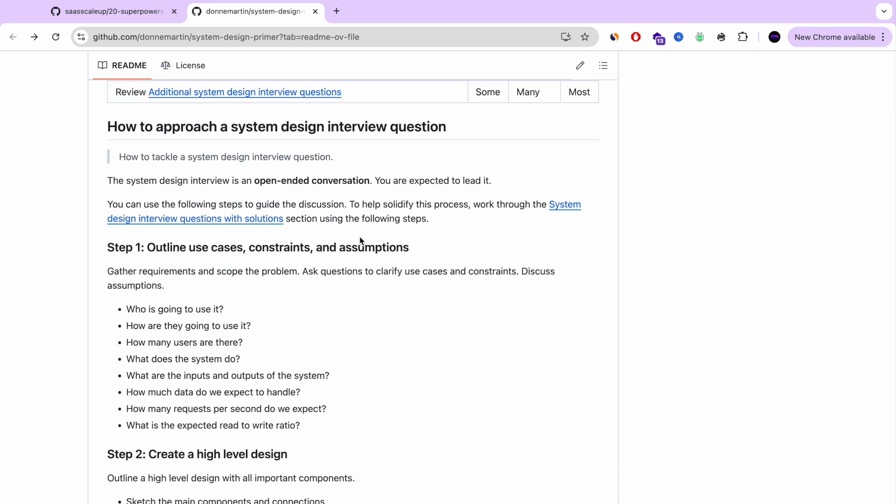
{"action": "scroll", "scroll_direction": "down", "scroll_amount": 3}
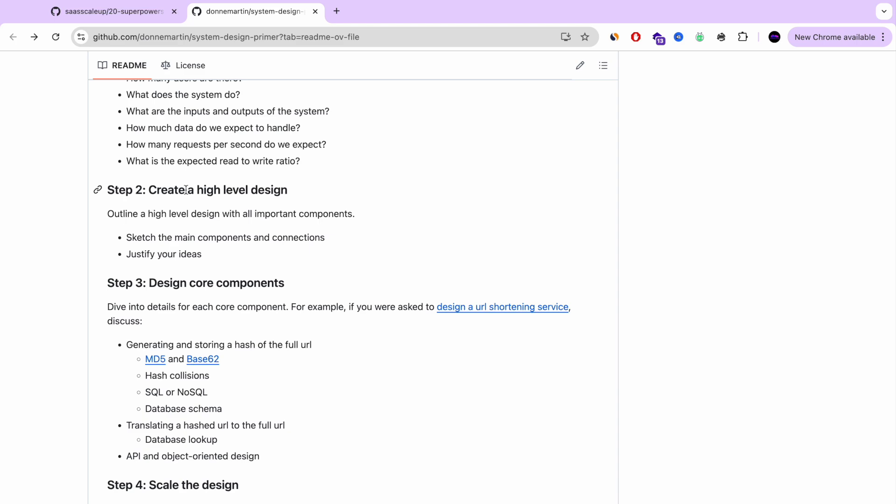
{"action": "scroll", "scroll_direction": "down", "scroll_amount": 3}
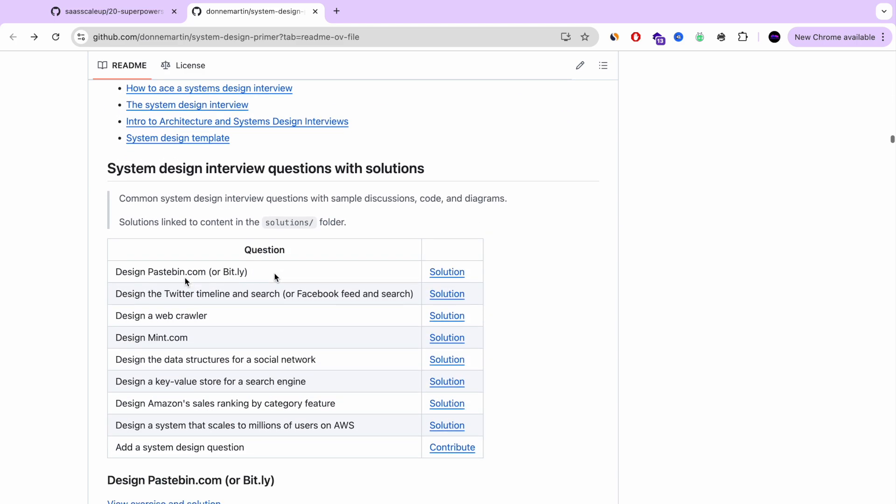
Step: Browse further down the System Design Primer README toward the interview questions table
{"action": "scroll", "scroll_direction": "down", "scroll_amount": 3}
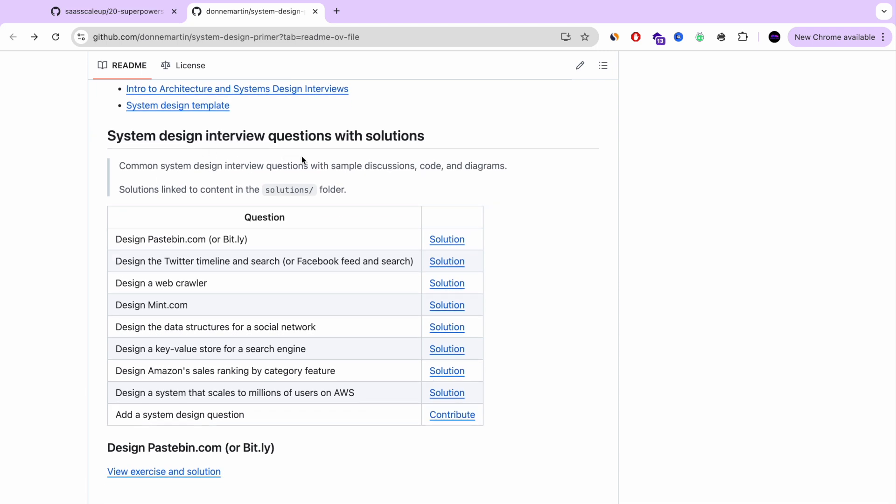
{"action": "mouse_move", "coordinate": [168, 293]}
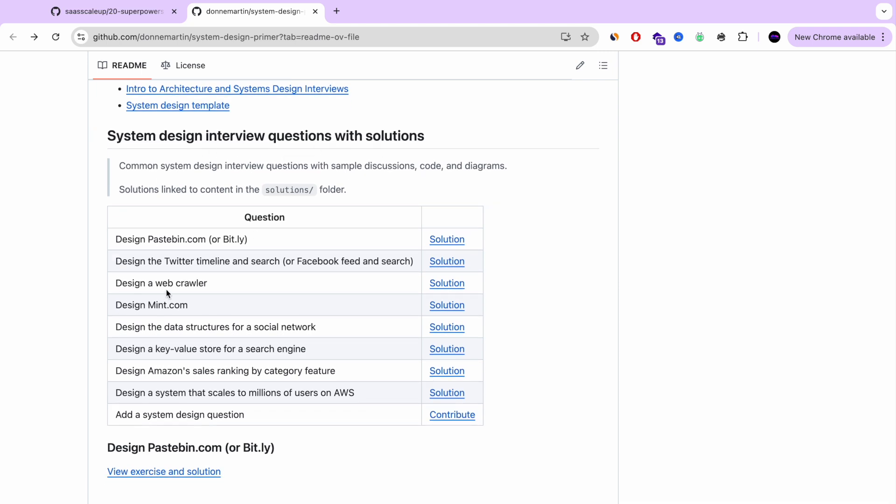
{"action": "scroll", "scroll_direction": "down", "scroll_amount": 3}
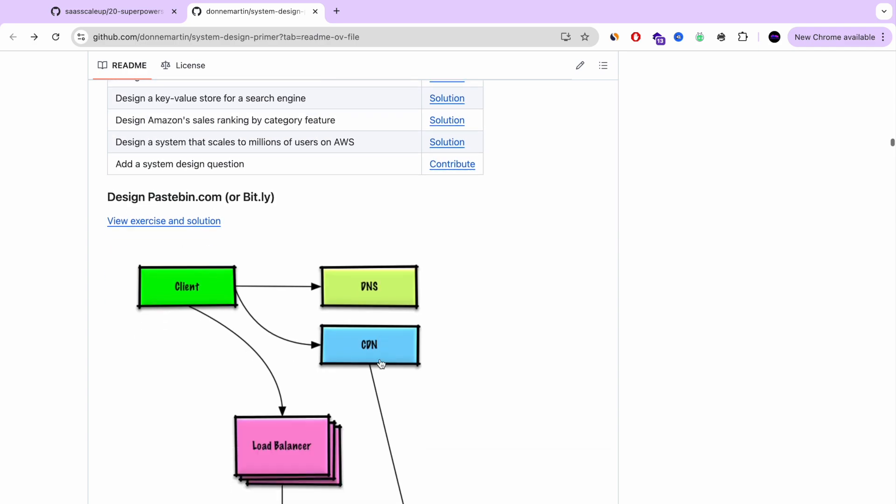
{"action": "scroll", "scroll_direction": "down", "scroll_amount": 3}
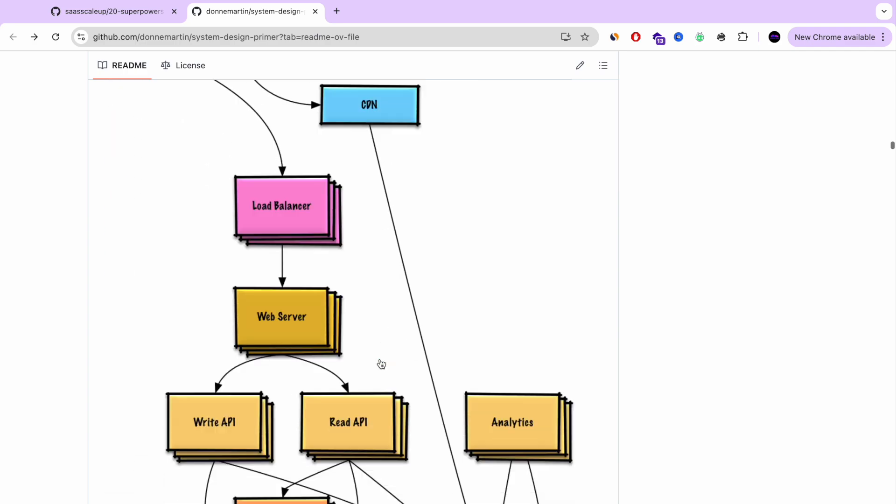
{"action": "scroll", "scroll_direction": "up", "scroll_amount": 3}
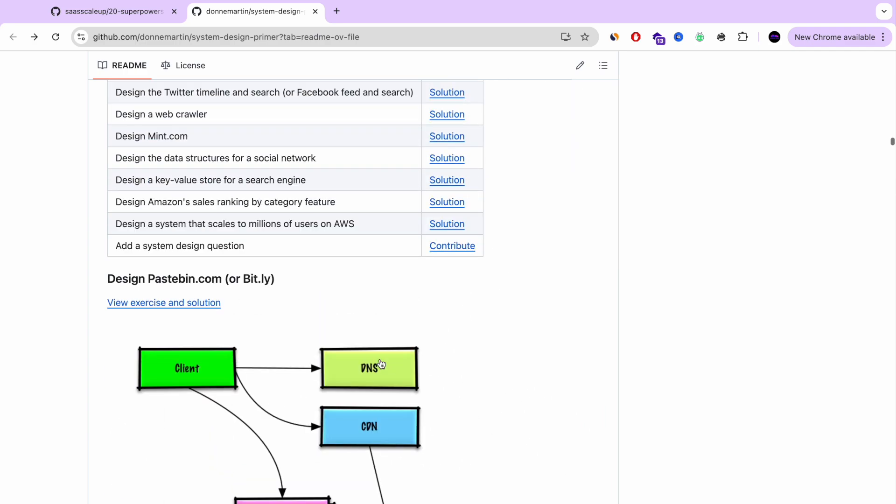
{"action": "scroll", "scroll_direction": "down", "scroll_amount": 3}
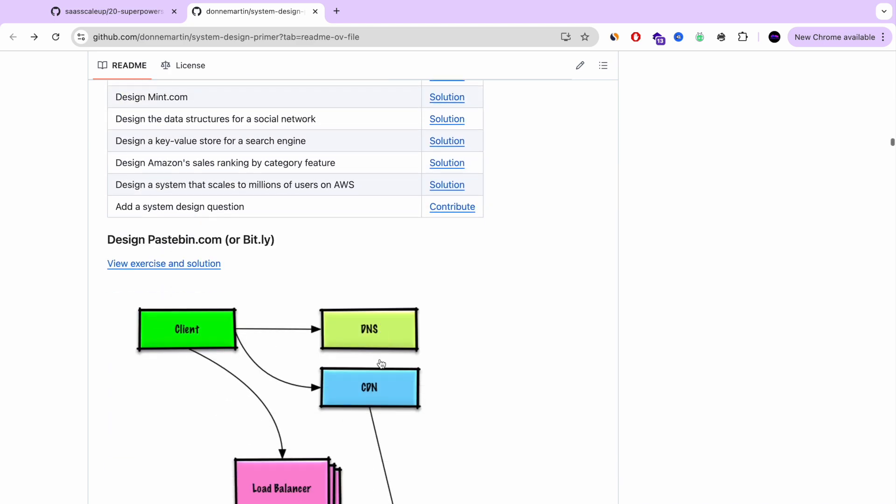
{"action": "scroll", "scroll_direction": "down", "scroll_amount": 3}
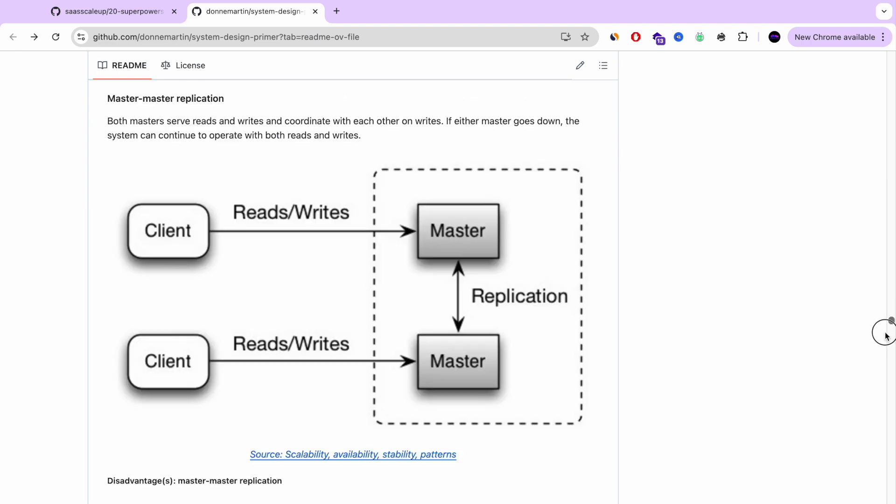
Step: Close the System Design Primer tab and open The Book of Secret Knowledge
{"action": "scroll", "scroll_direction": "down", "scroll_amount": 3}
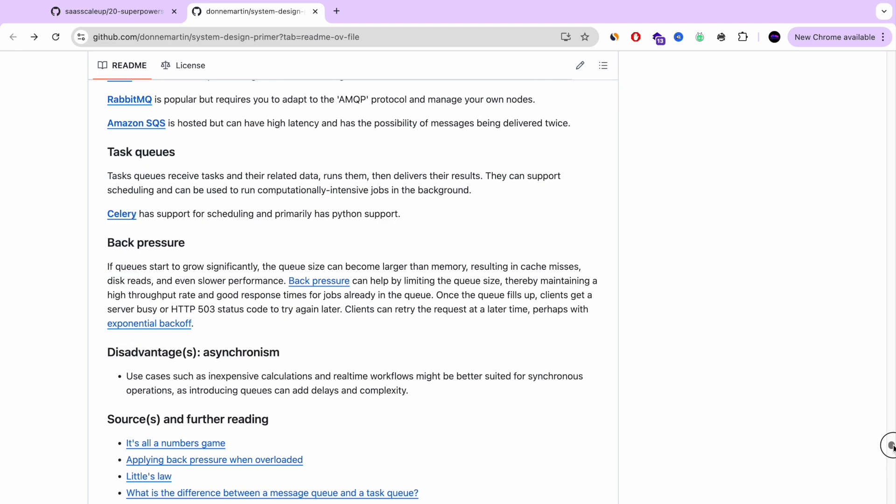
{"action": "scroll", "scroll_direction": "down", "scroll_amount": 3}
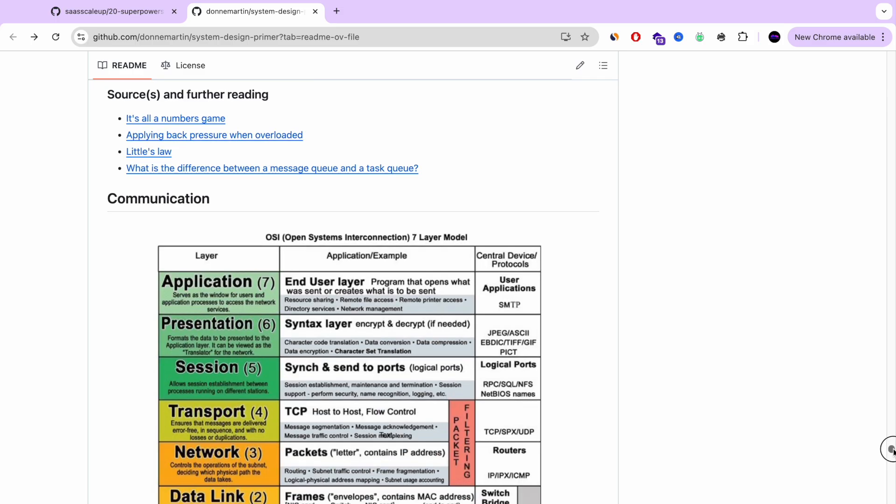
{"action": "scroll", "scroll_direction": "down", "scroll_amount": 3}
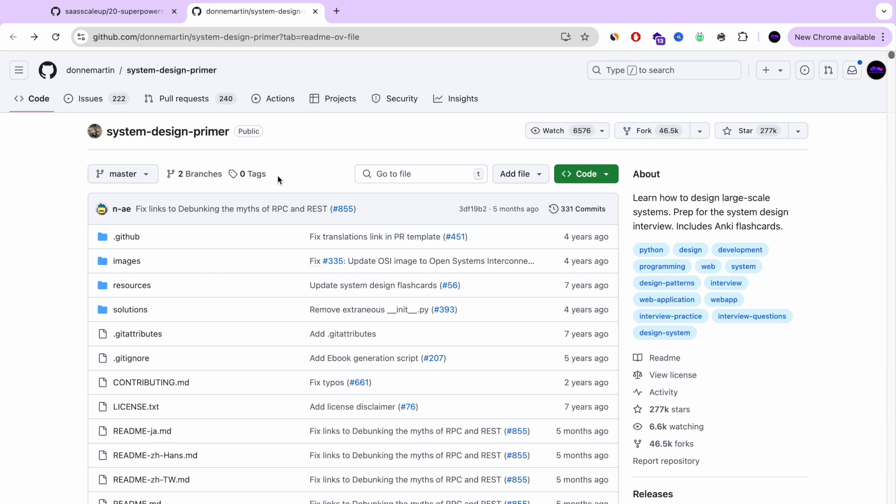
{"action": "left_click", "coordinate": [315, 10]}
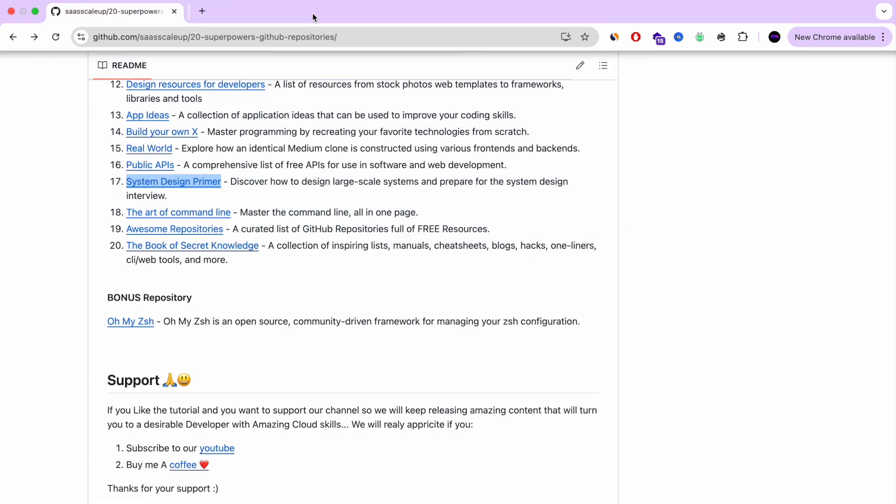
{"action": "mouse_move", "coordinate": [245, 214]}
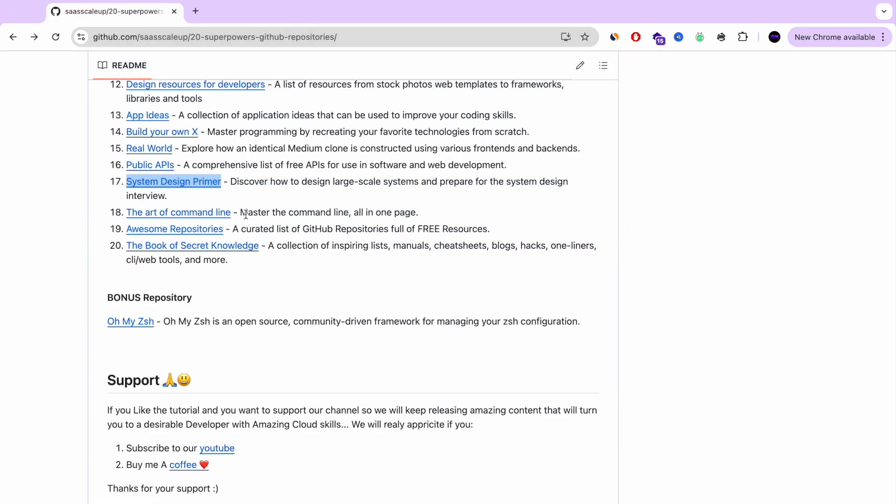
{"action": "left_click", "coordinate": [192, 246]}
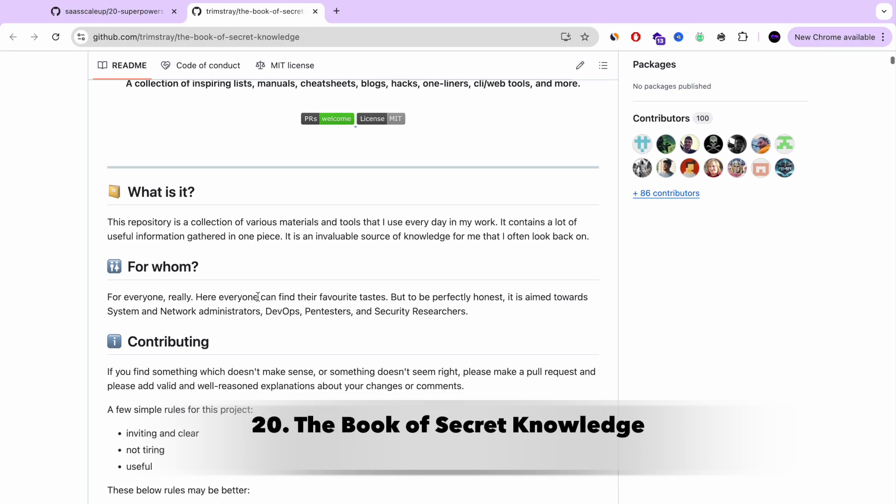
Step: Scroll The Book of Secret Knowledge README through CLI and GUI tools to Networks
{"action": "scroll", "scroll_direction": "down", "scroll_amount": 3}
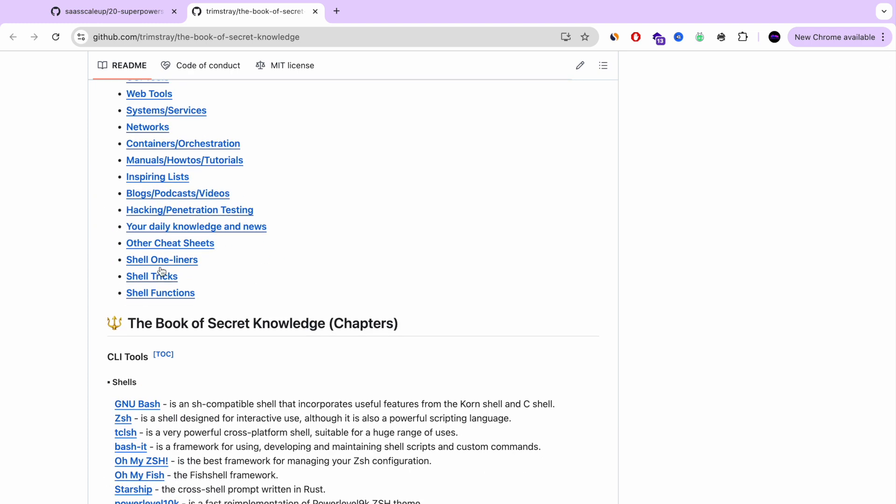
{"action": "scroll", "scroll_direction": "down", "scroll_amount": 3}
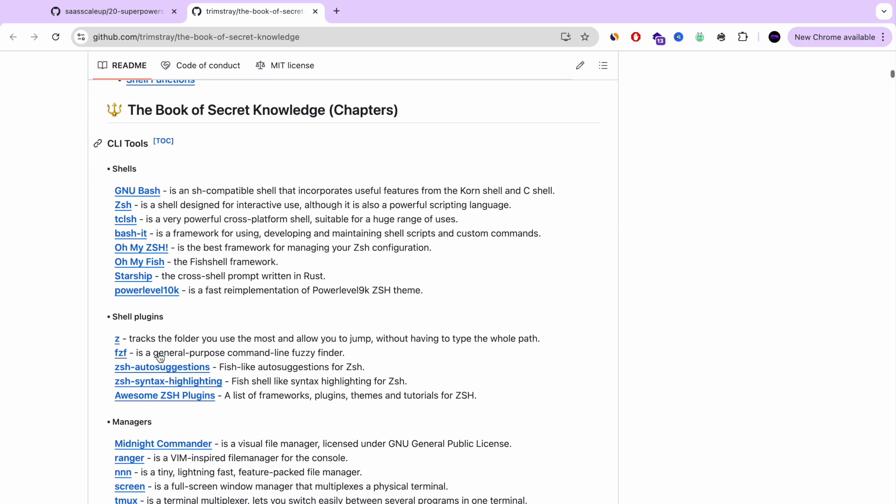
{"action": "scroll", "scroll_direction": "down", "scroll_amount": 3}
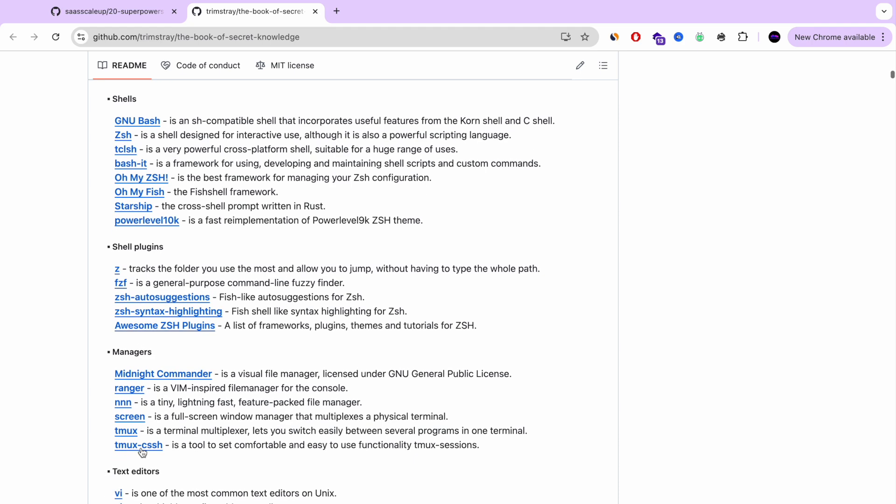
{"action": "scroll", "scroll_direction": "down", "scroll_amount": 3}
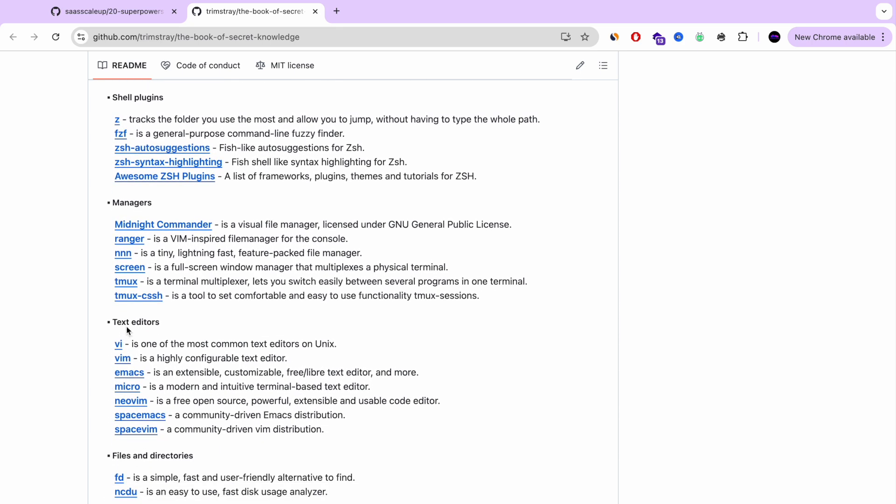
{"action": "scroll", "scroll_direction": "down", "scroll_amount": 3}
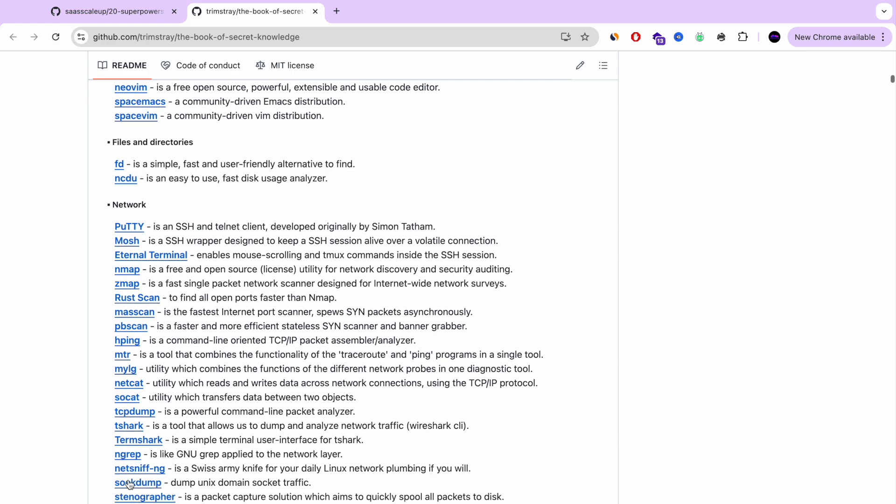
{"action": "scroll", "scroll_direction": "down", "scroll_amount": 3}
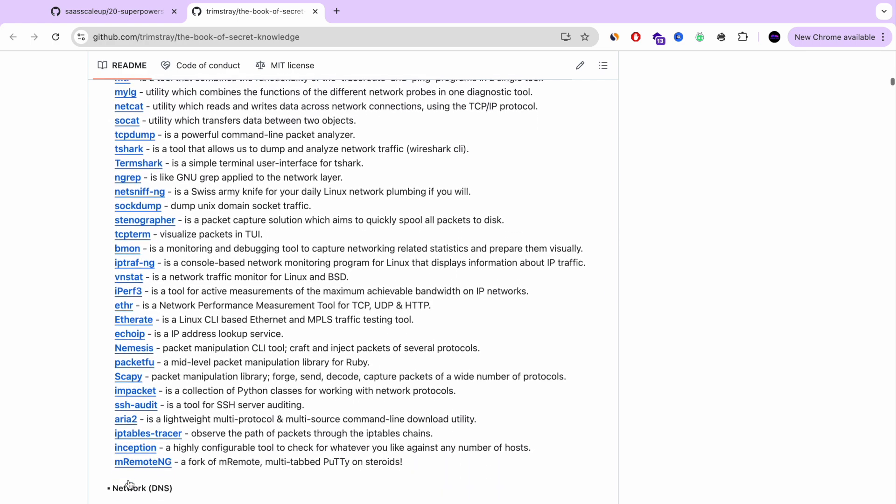
{"action": "scroll", "scroll_direction": "down", "scroll_amount": 3}
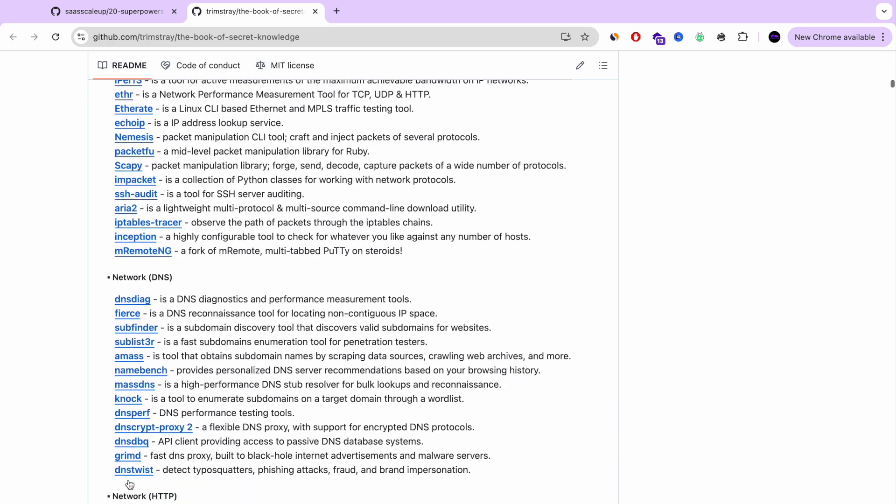
{"action": "scroll", "scroll_direction": "down", "scroll_amount": 3}
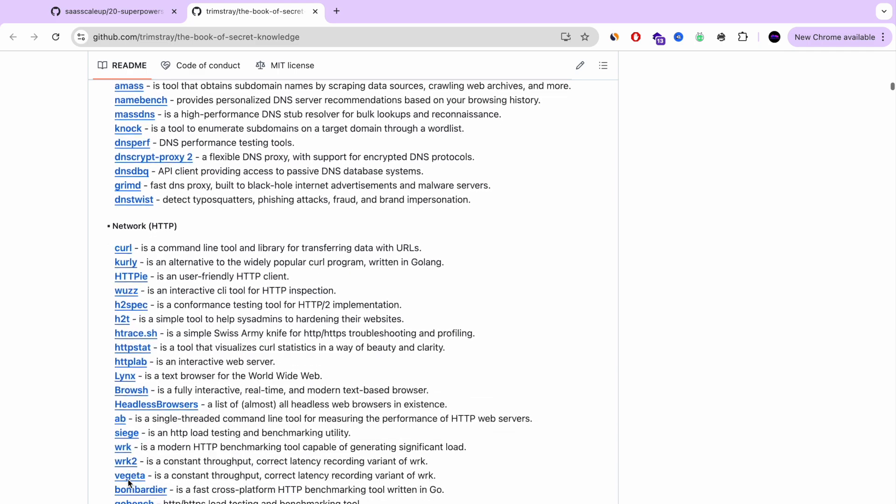
{"action": "scroll", "scroll_direction": "down", "scroll_amount": 3}
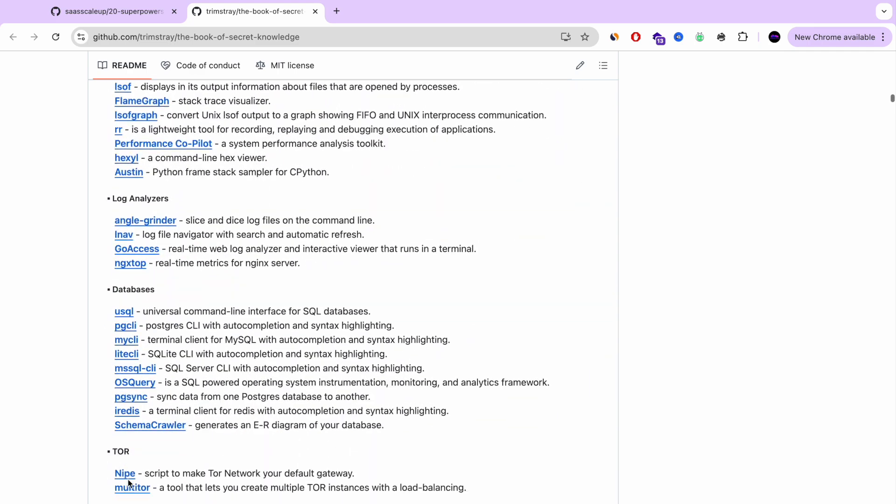
{"action": "scroll", "scroll_direction": "down", "scroll_amount": 3}
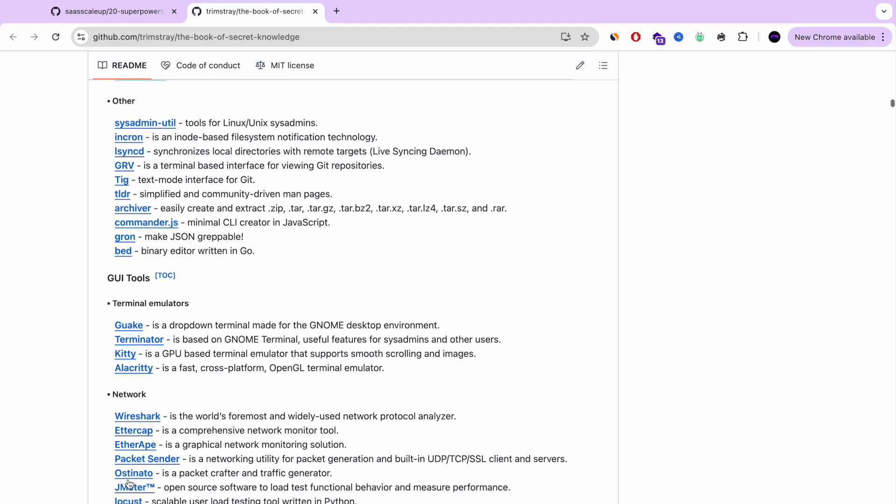
{"action": "scroll", "scroll_direction": "down", "scroll_amount": 3}
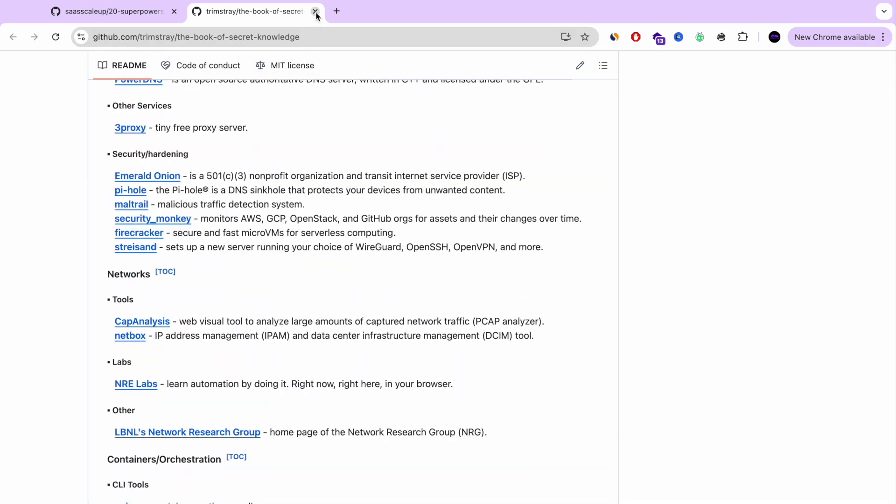
Step: Close The Book of Secret Knowledge tab and open Oh My Zsh in a new tab
{"action": "left_click", "coordinate": [315, 11]}
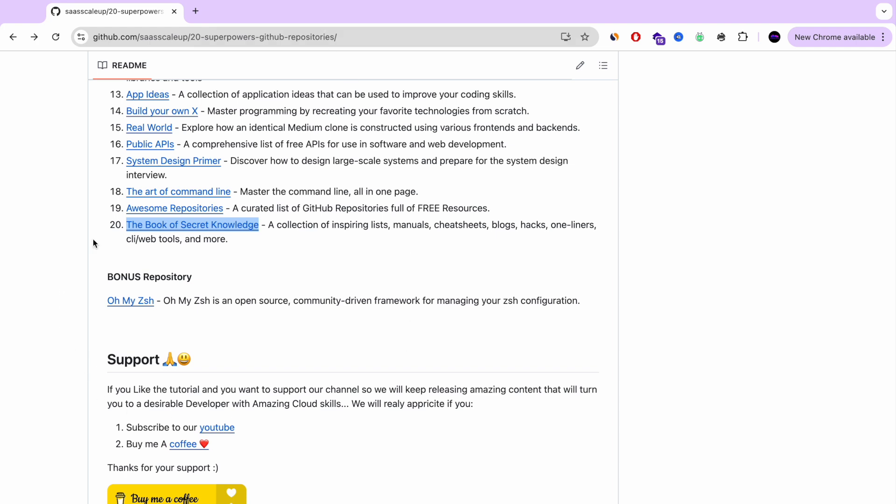
{"action": "mouse_move", "coordinate": [131, 301]}
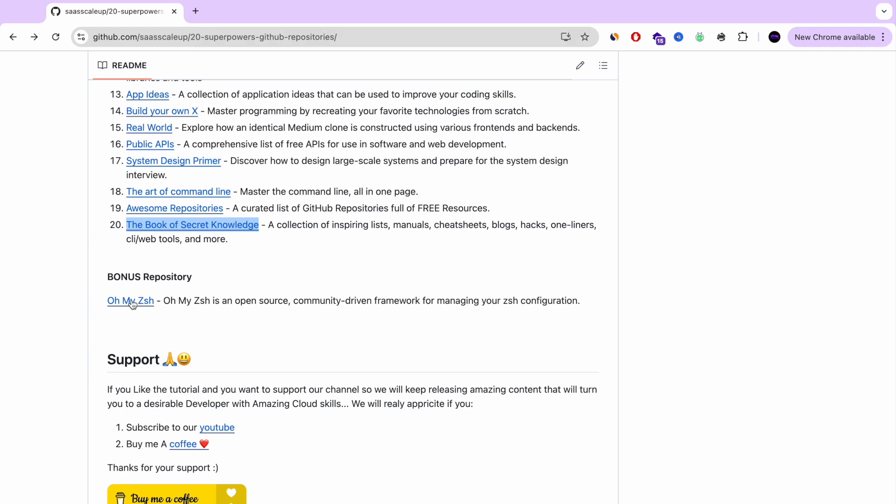
{"action": "right_click", "coordinate": [129, 300]}
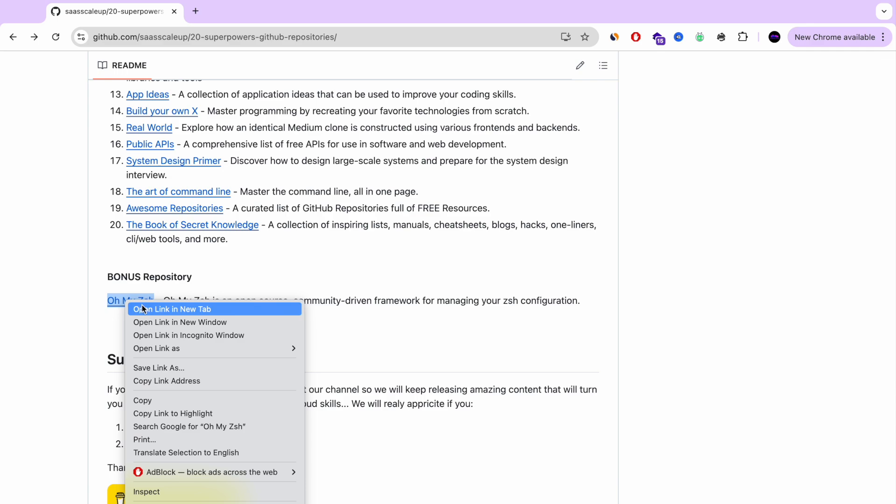
{"action": "left_click", "coordinate": [173, 309]}
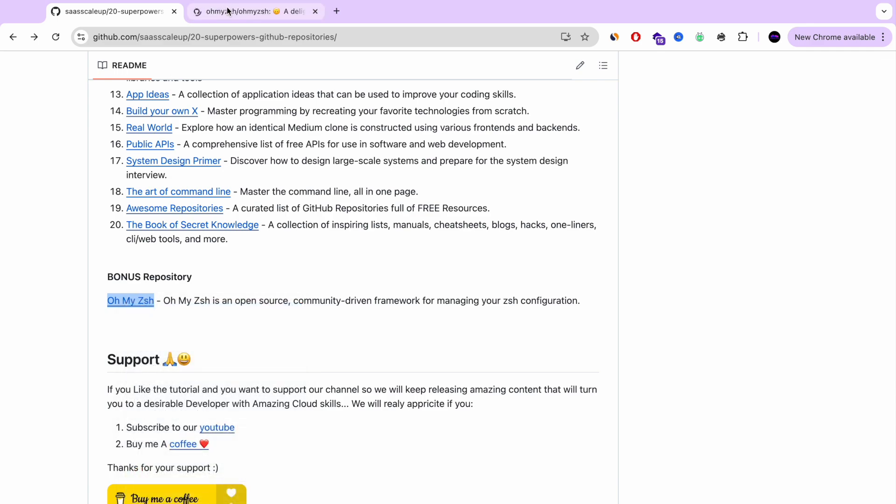
Step: Switch to Oh My Zsh and read through compatibility and prerequisites to Basic Installation
{"action": "left_click", "coordinate": [254, 11]}
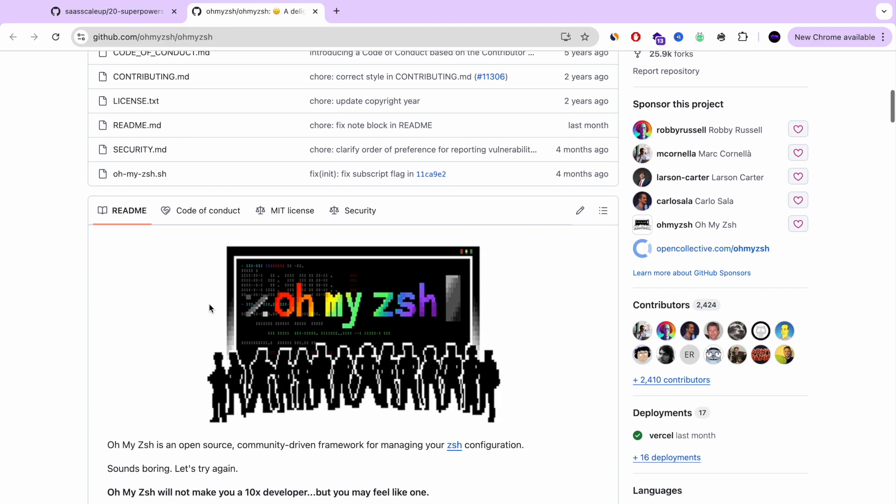
{"action": "scroll", "scroll_direction": "down", "scroll_amount": 3}
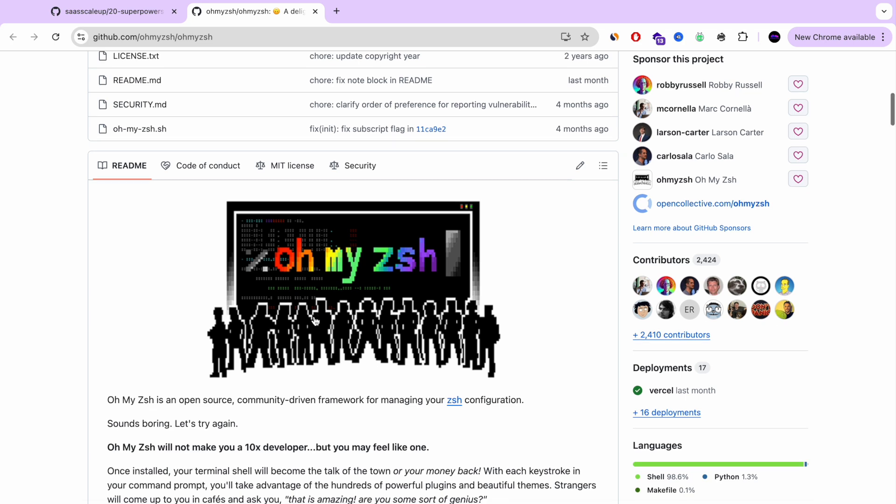
{"action": "scroll", "scroll_direction": "down", "scroll_amount": 3}
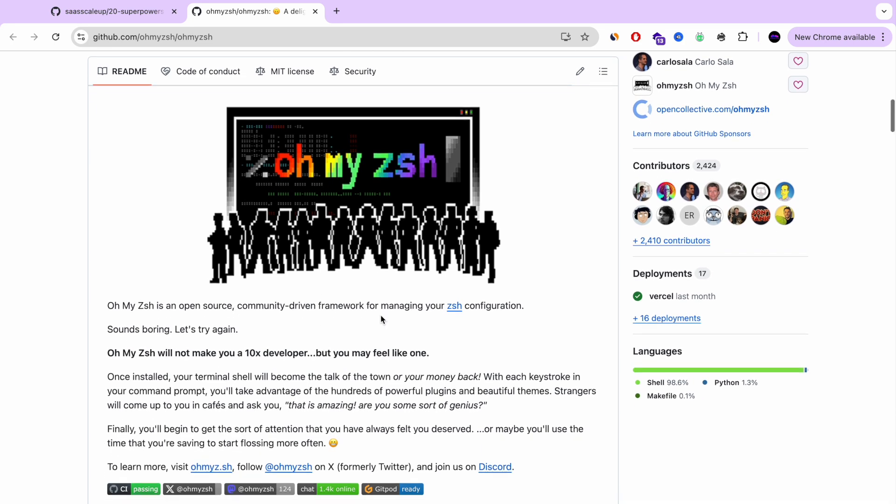
{"action": "scroll", "scroll_direction": "down", "scroll_amount": 3}
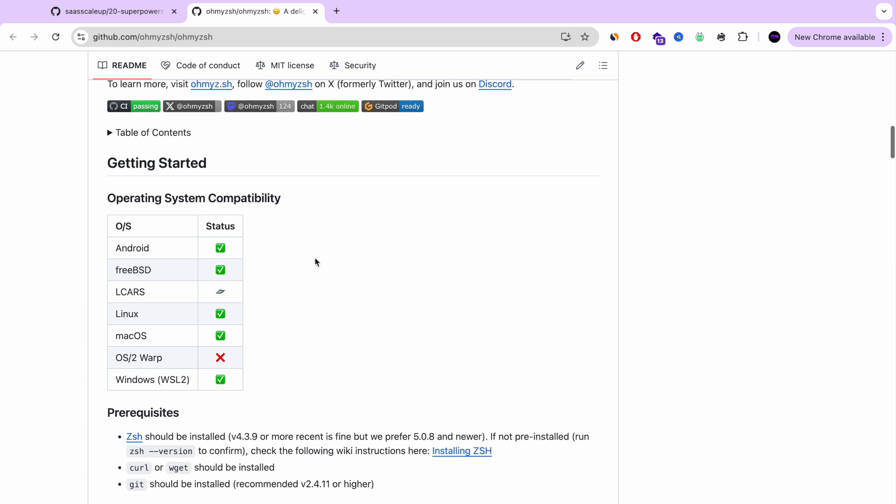
{"action": "scroll", "scroll_direction": "down", "scroll_amount": 3}
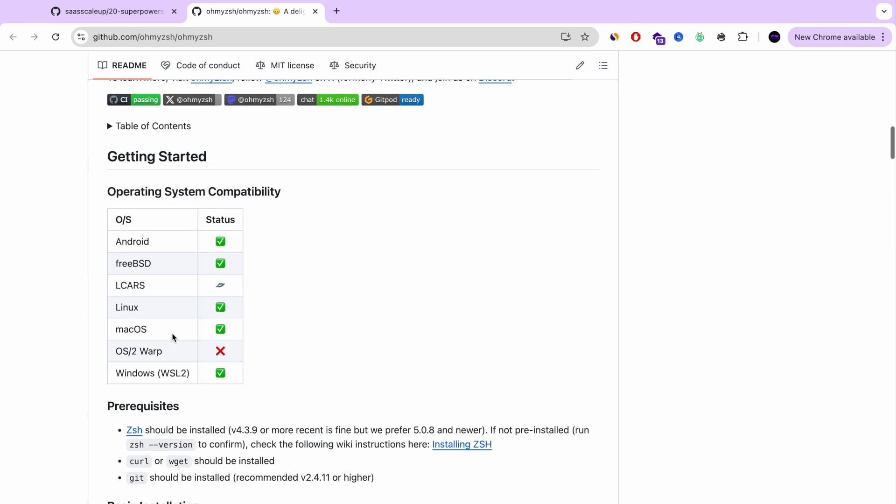
{"action": "scroll", "scroll_direction": "down", "scroll_amount": 3}
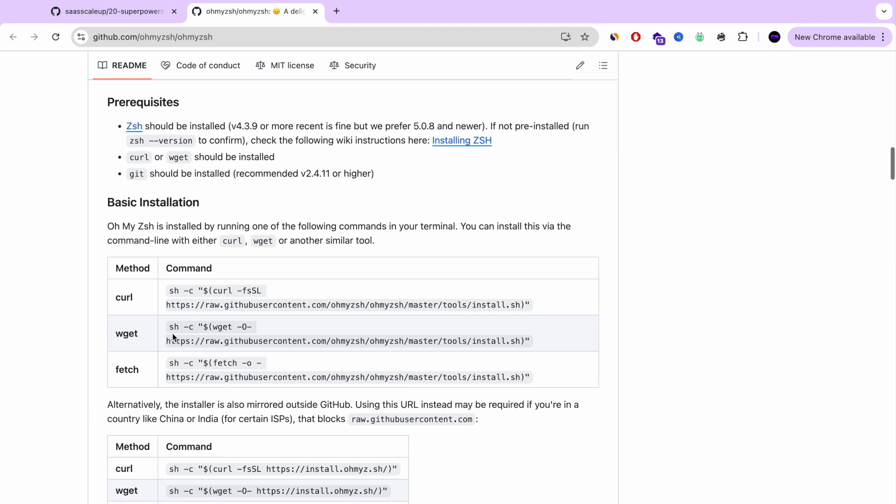